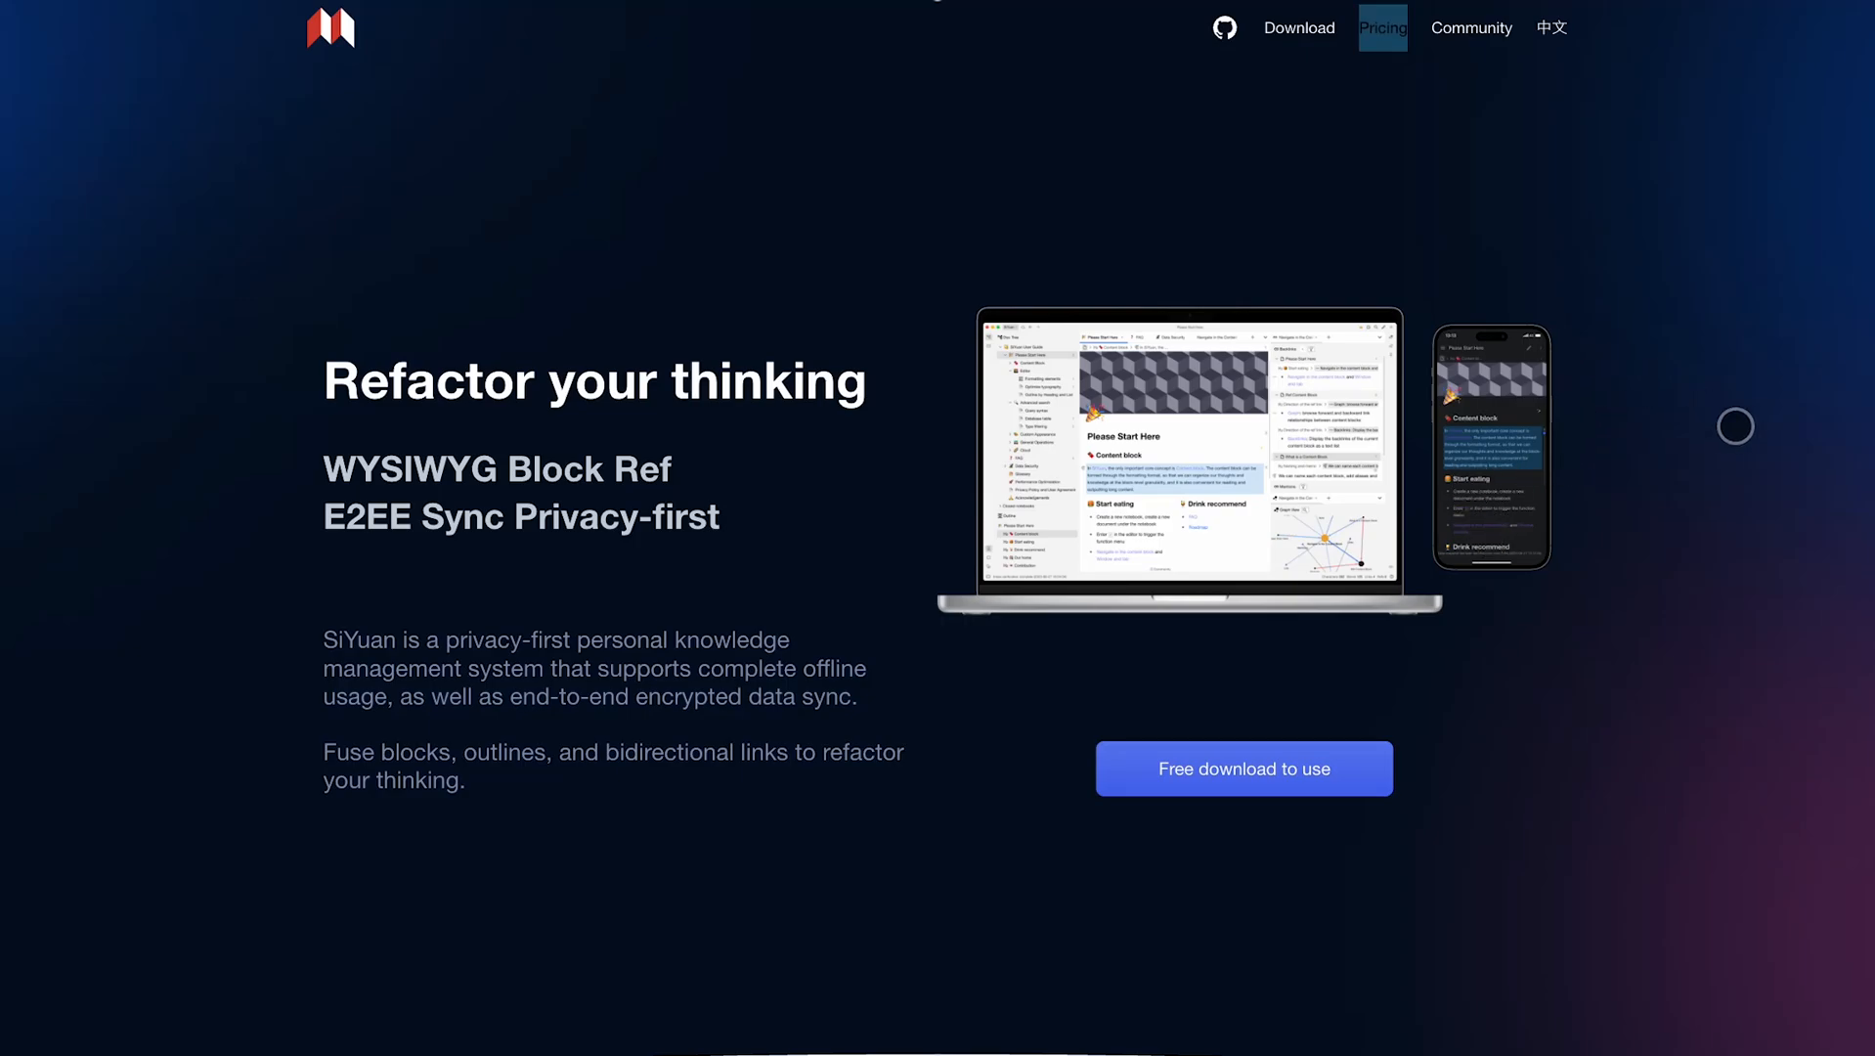
# - Scroll the SiYuan homepage past Block editing, Elements, Zoom-in and Million words features
pyautogui.scroll(-3)
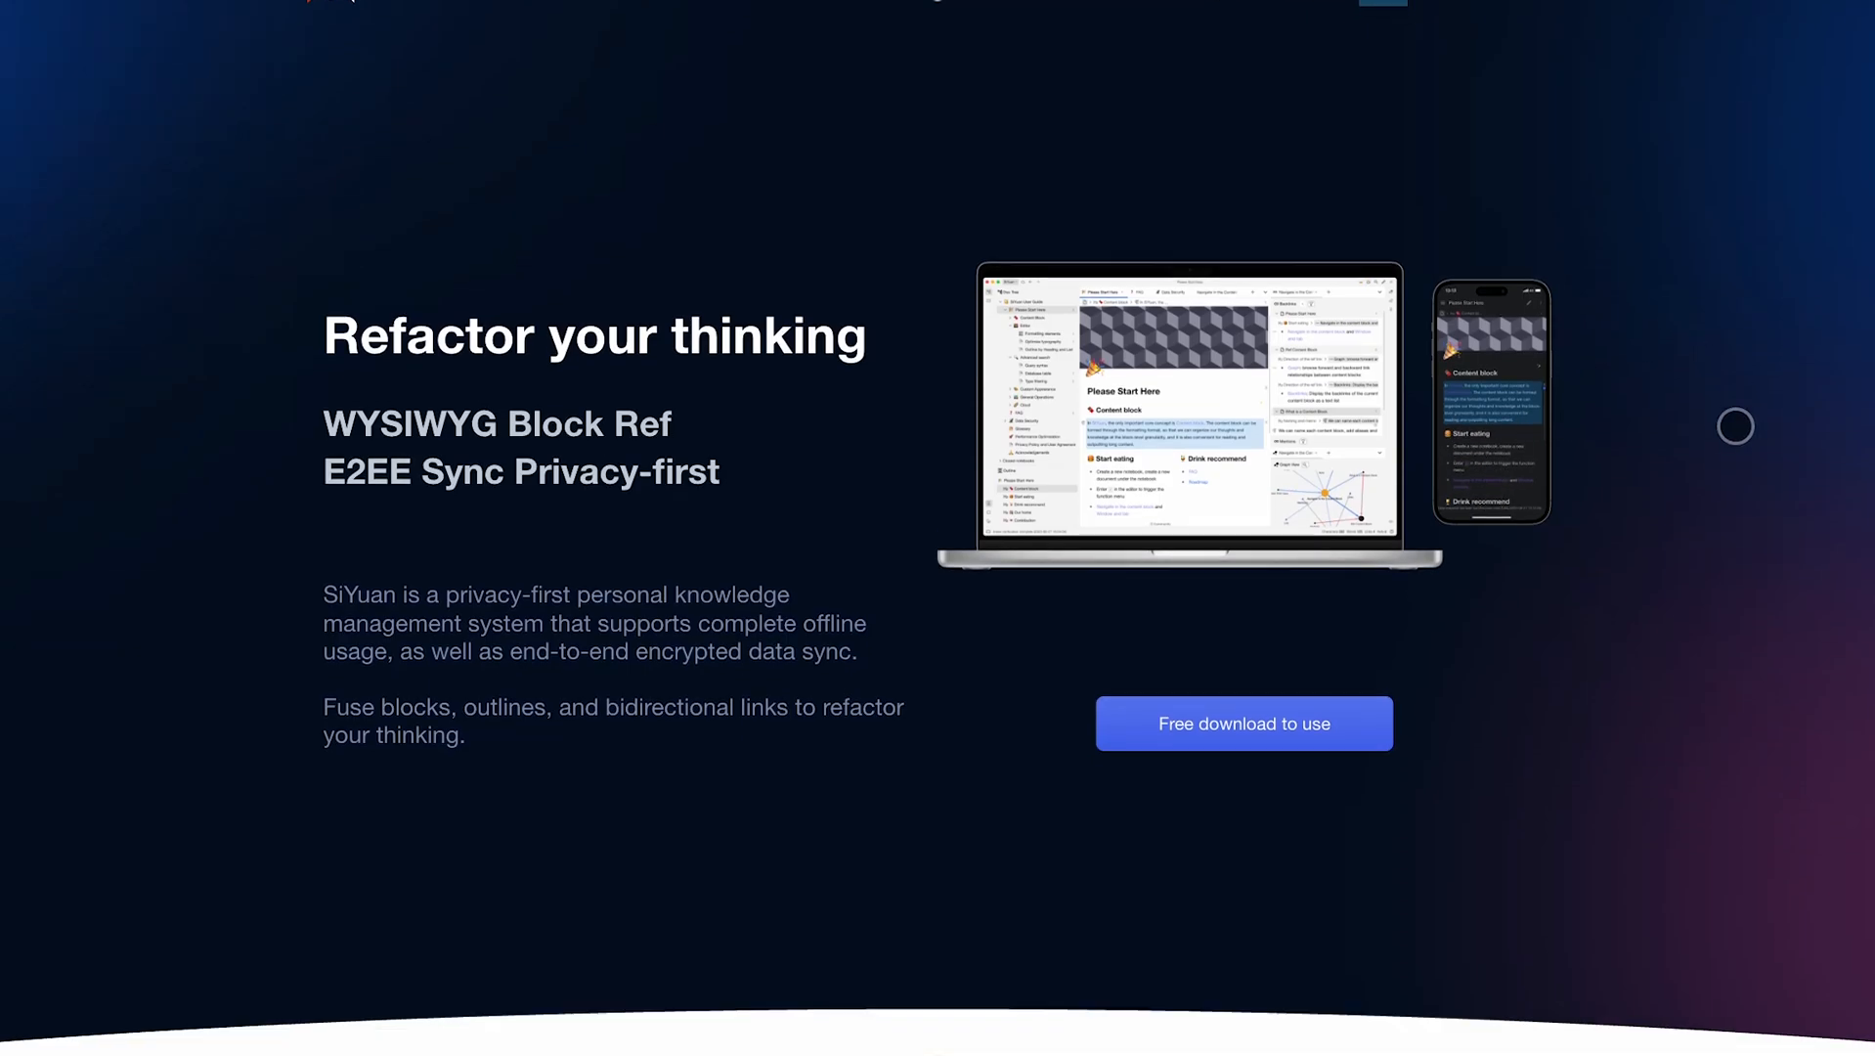
pyautogui.scroll(-3)
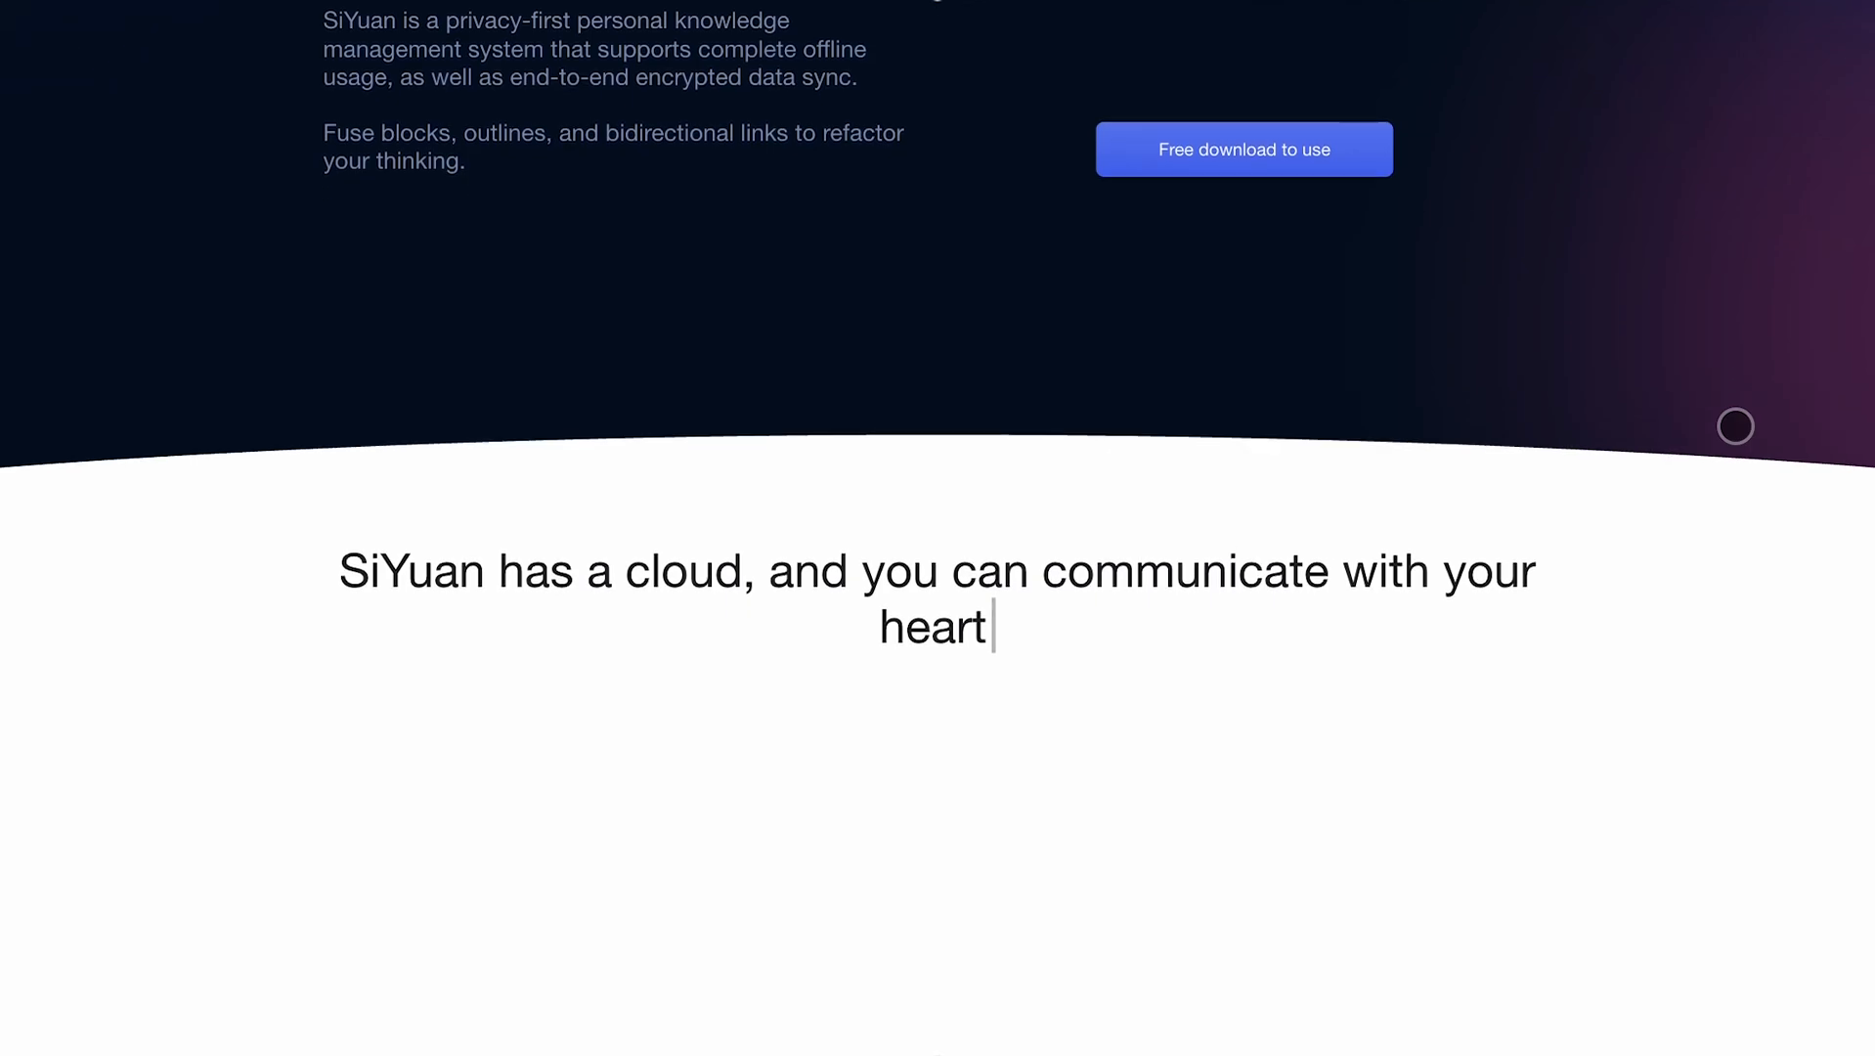
pyautogui.scroll(-3)
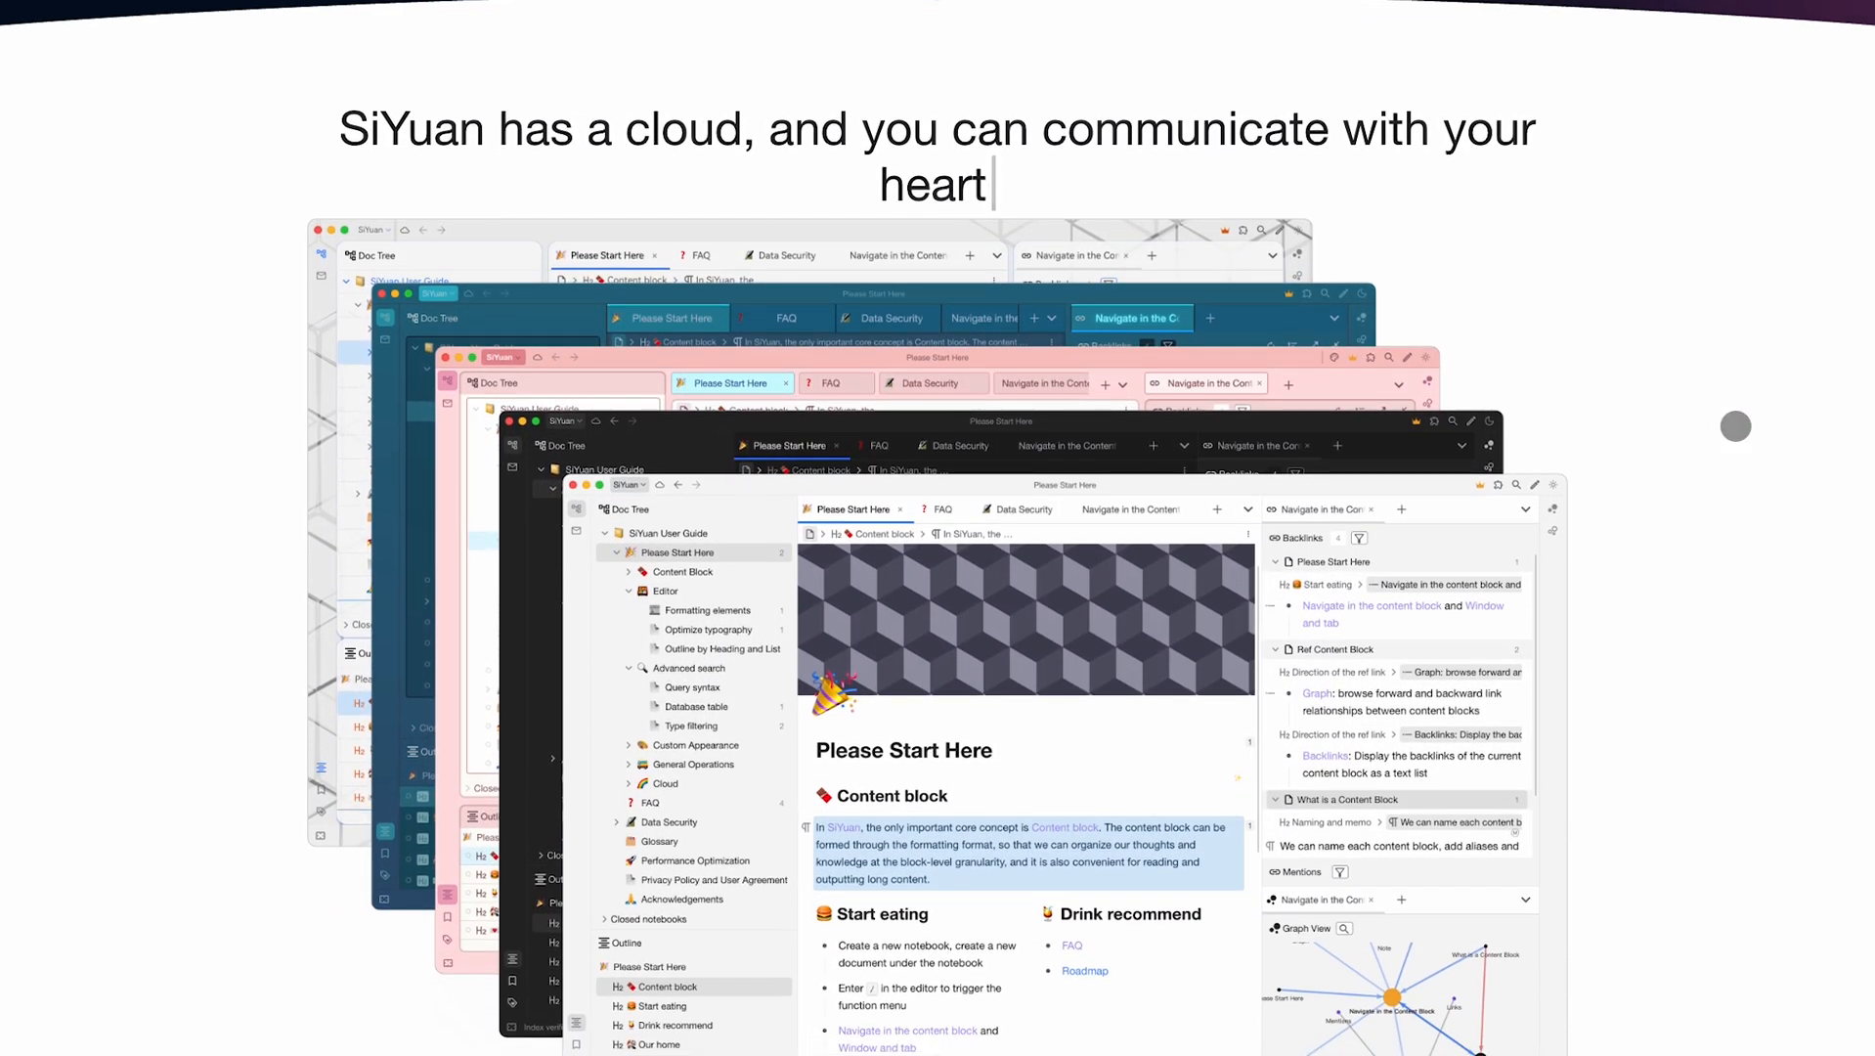
pyautogui.scroll(-3)
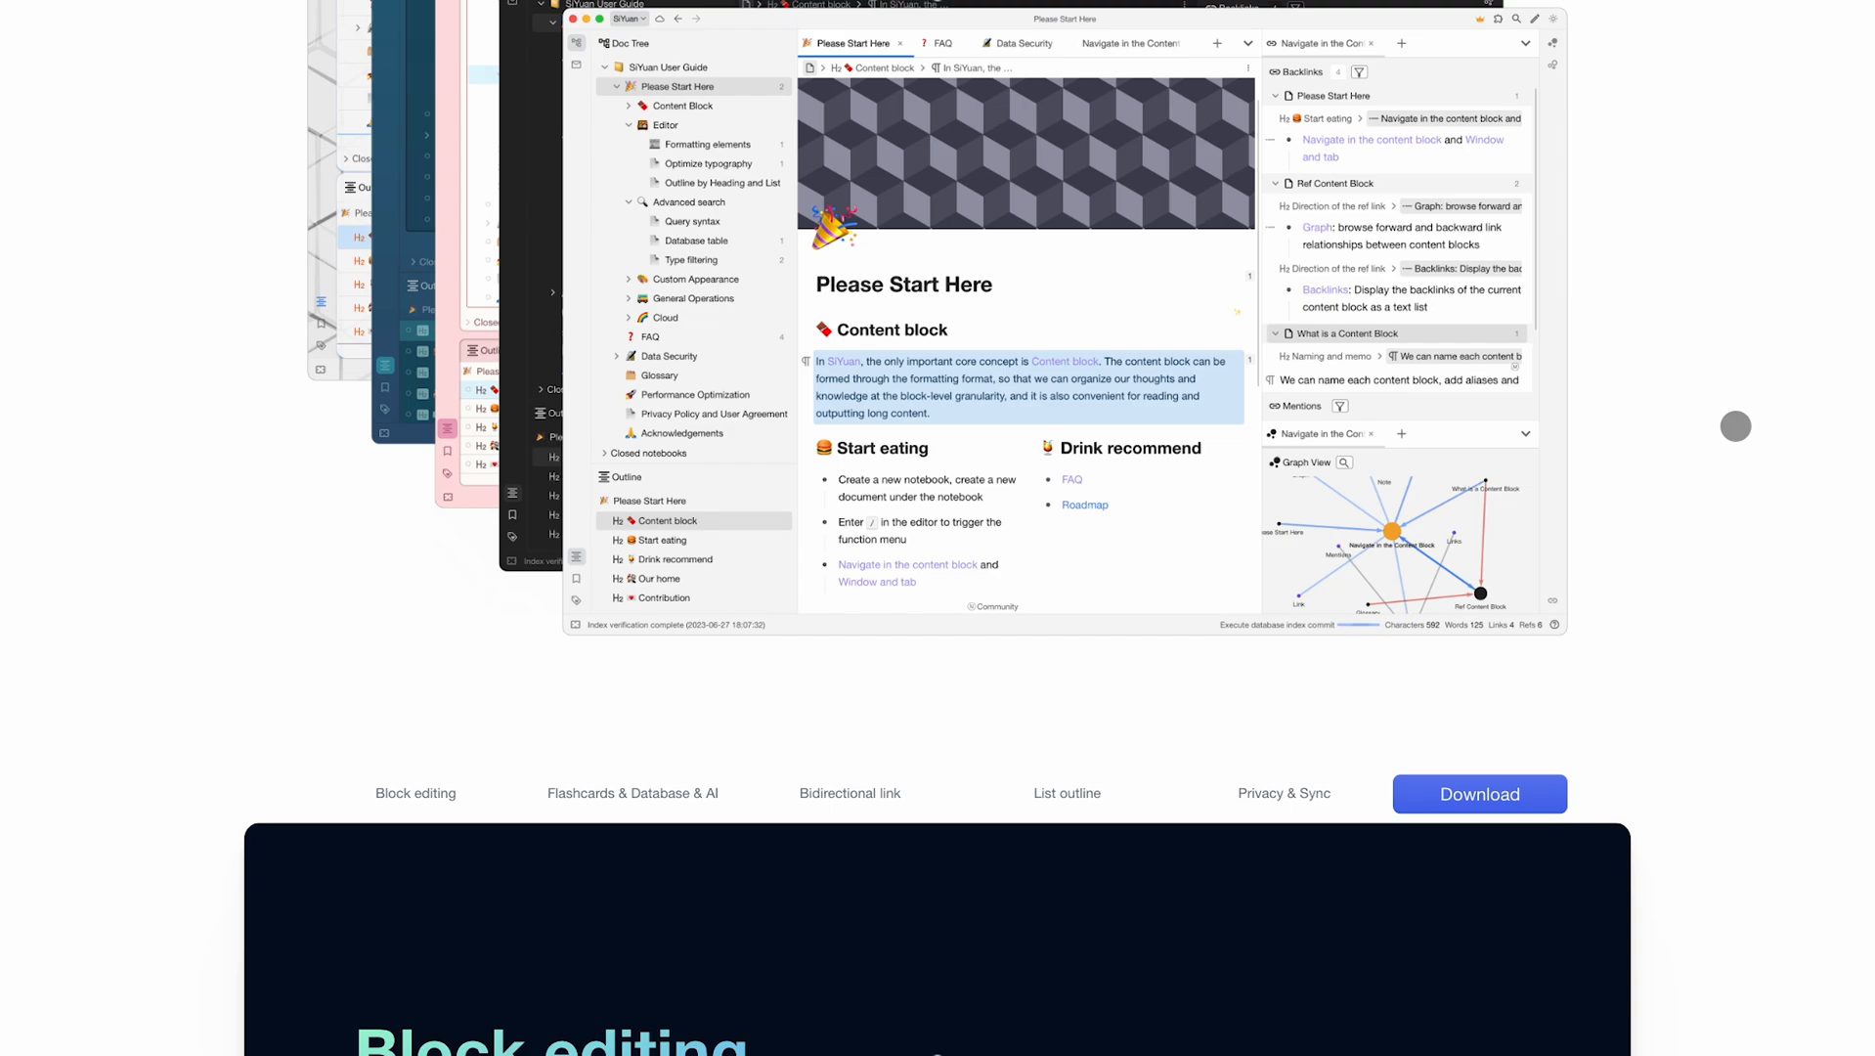
pyautogui.scroll(-3)
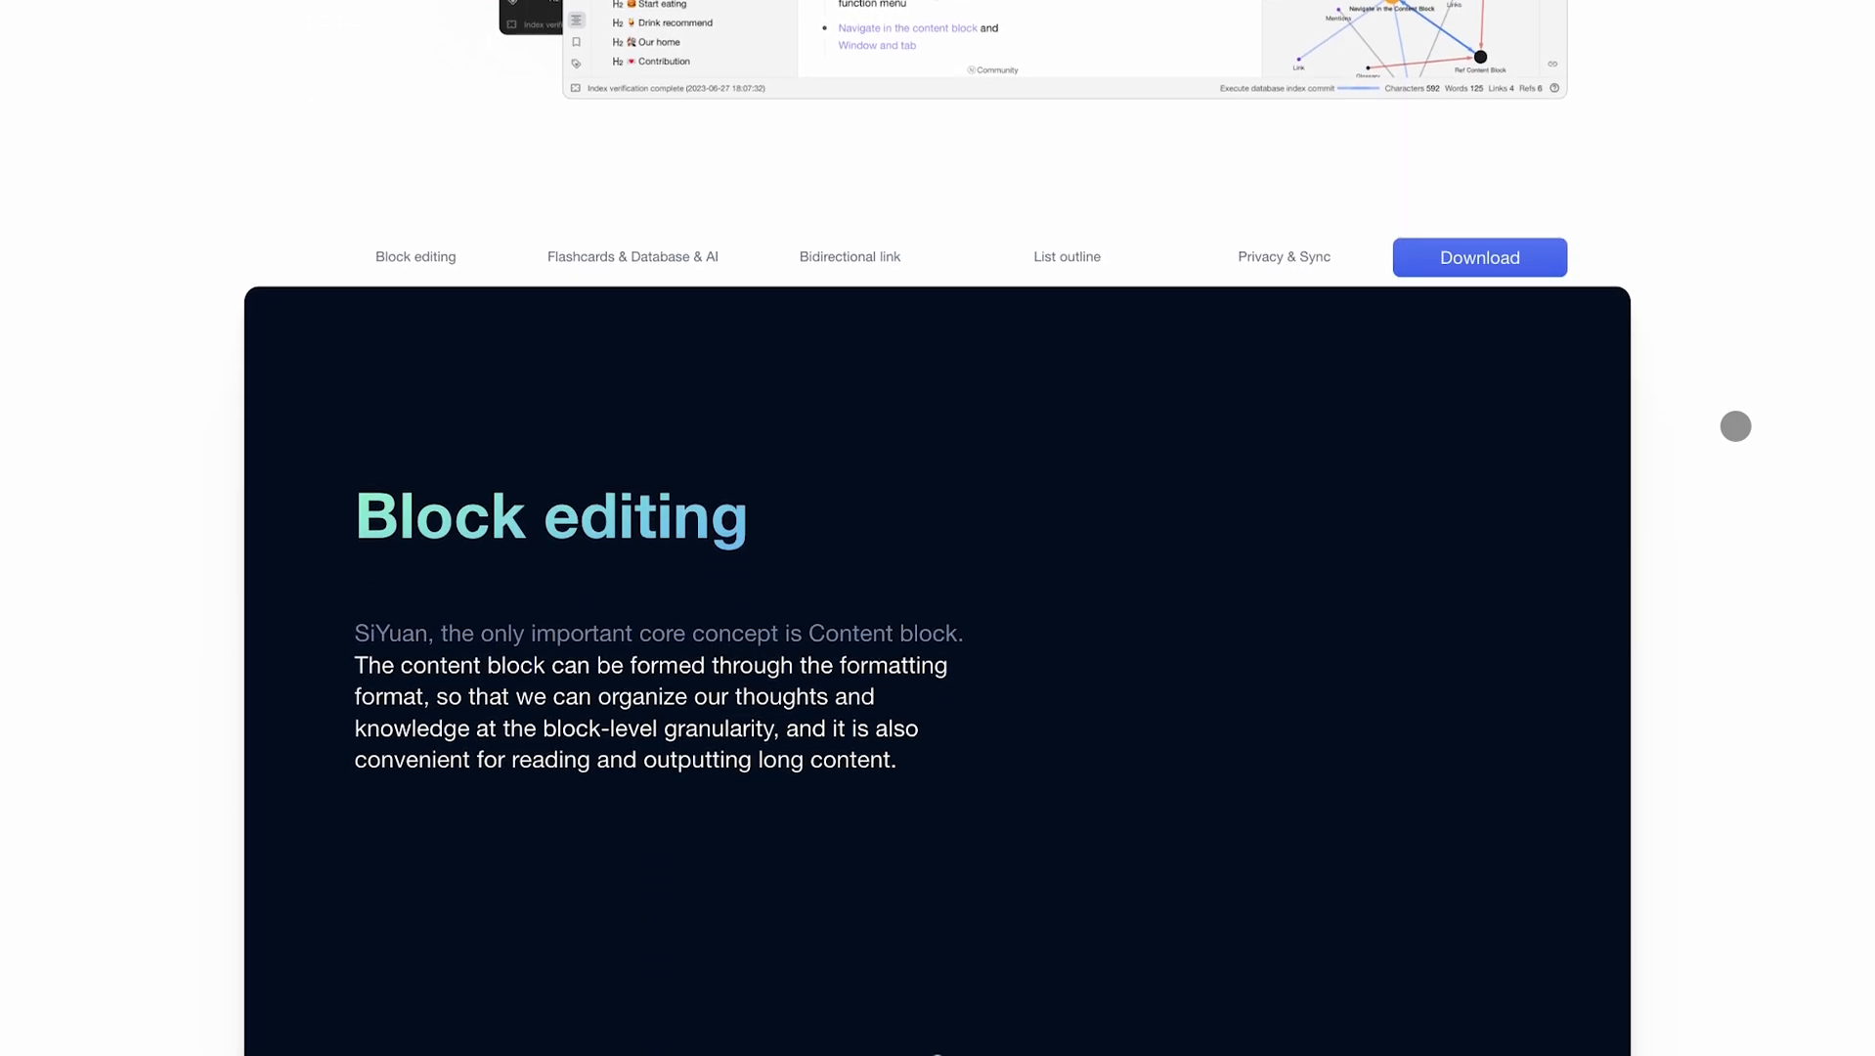
pyautogui.scroll(-3)
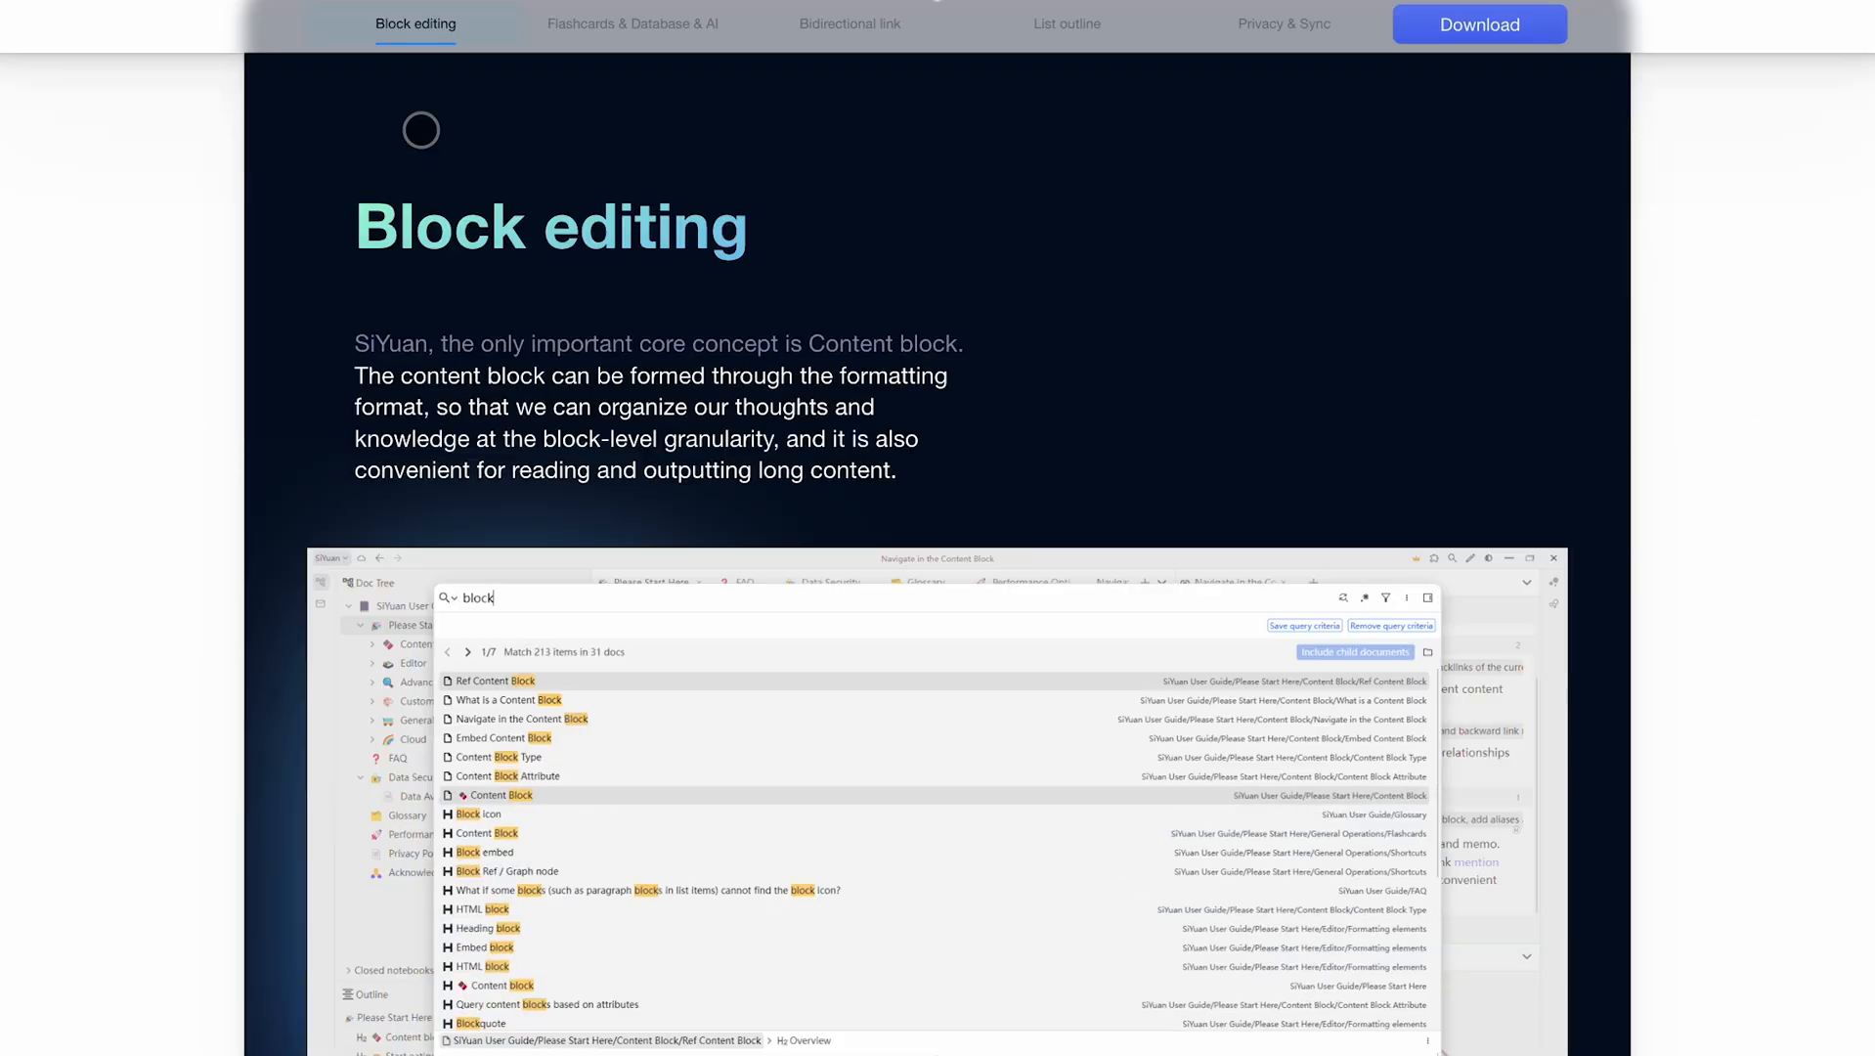
pyautogui.scroll(-3)
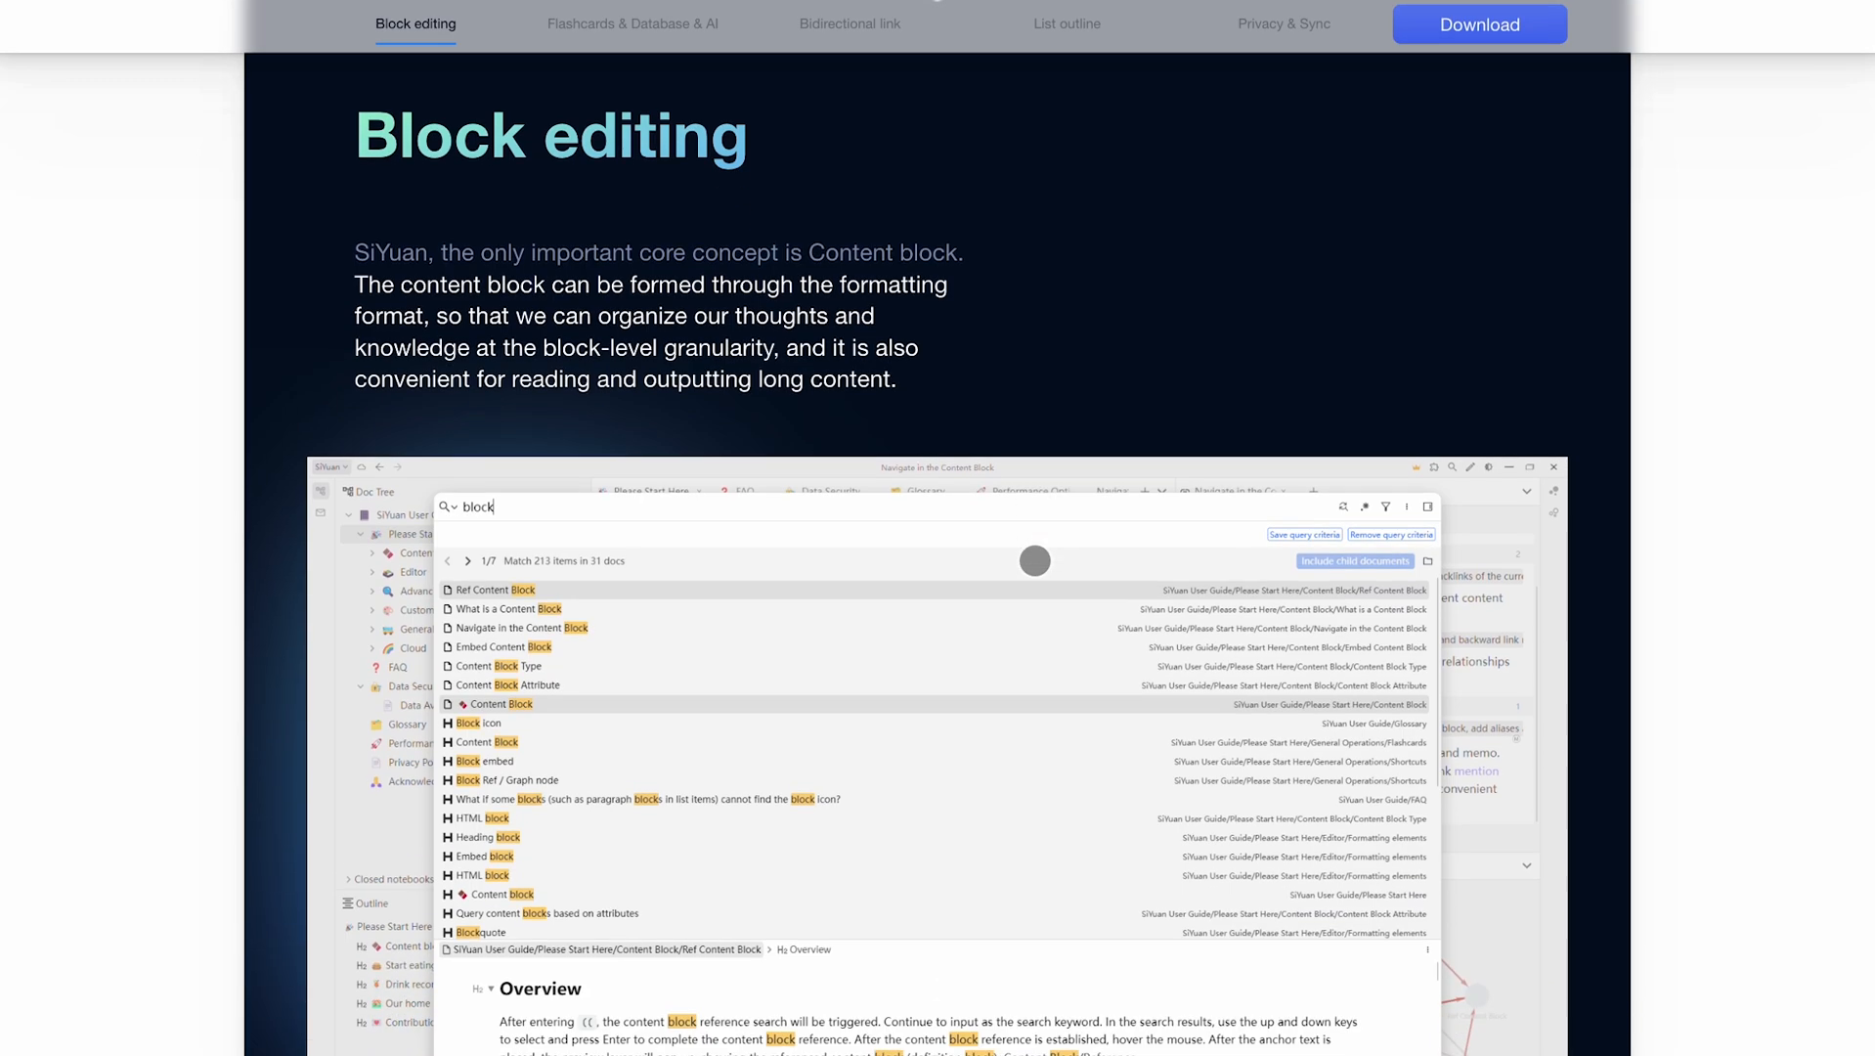
# - Continue down past Spaced repetition flashcards and Database to the Artificial Intelligence section
pyautogui.scroll(-3)
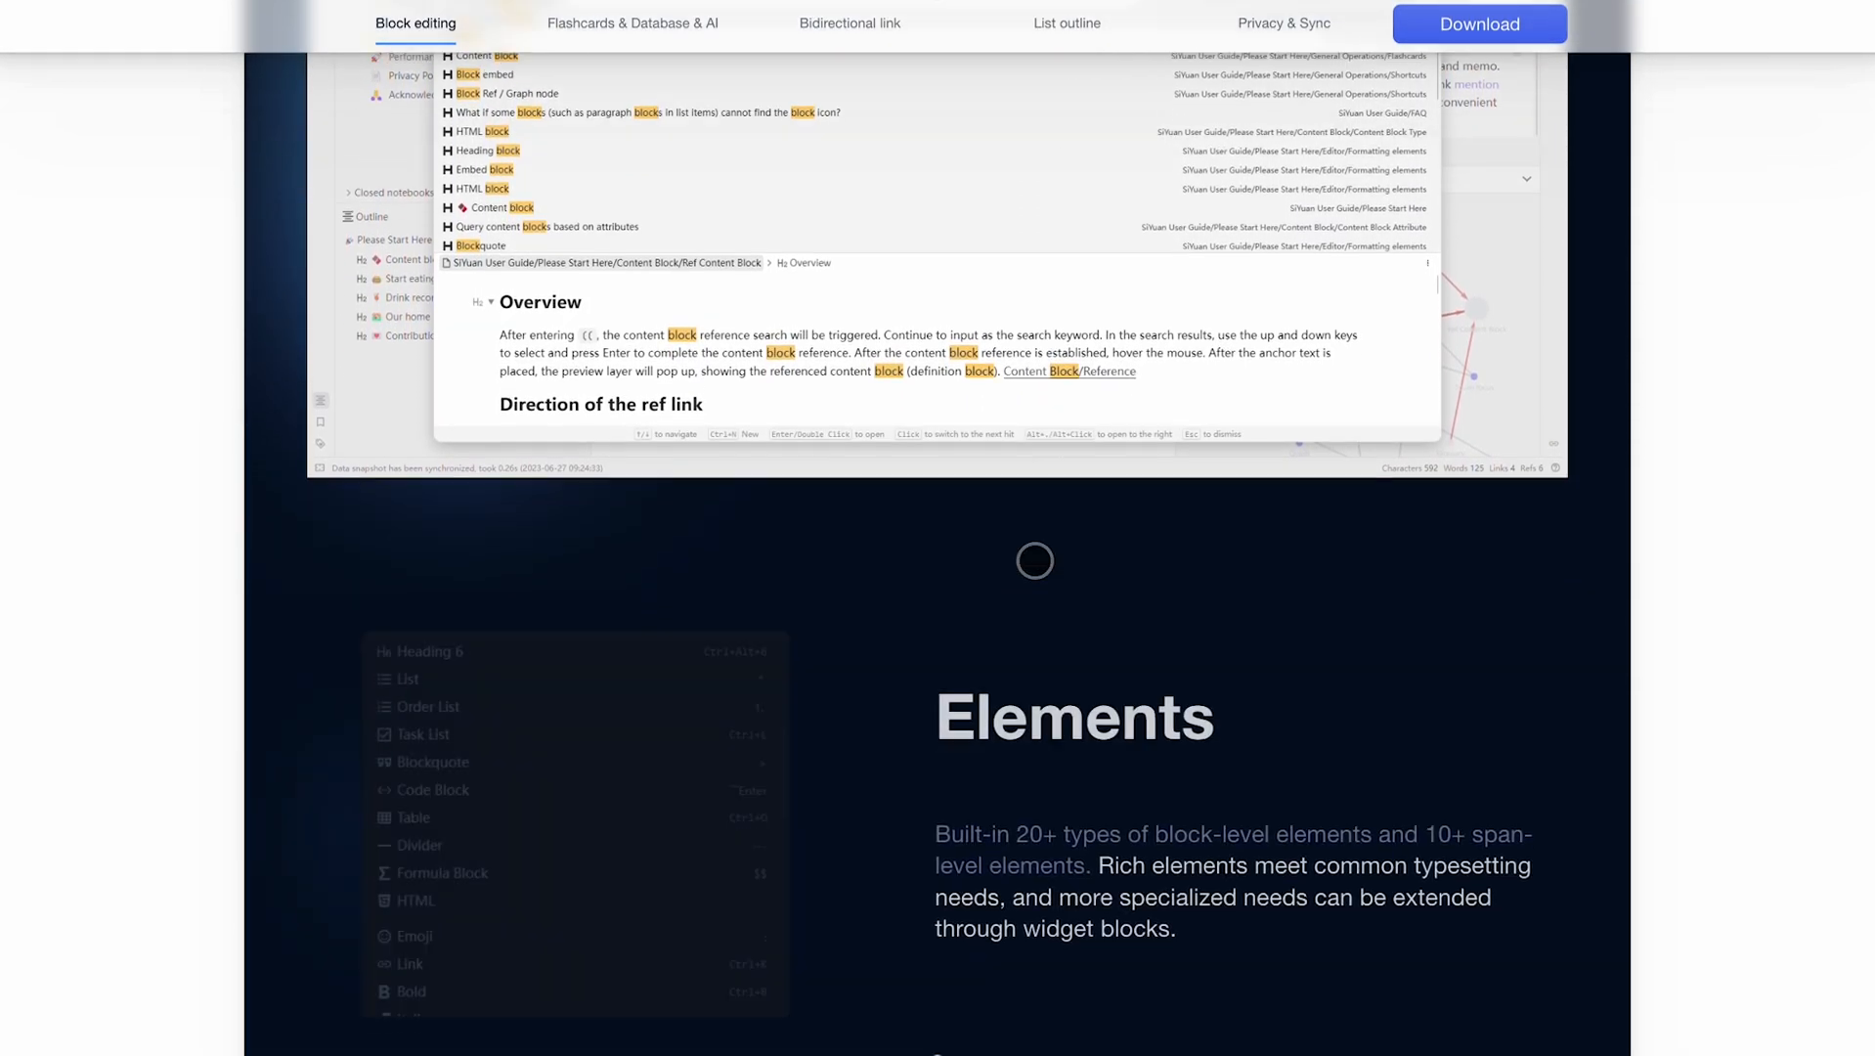
pyautogui.scroll(-3)
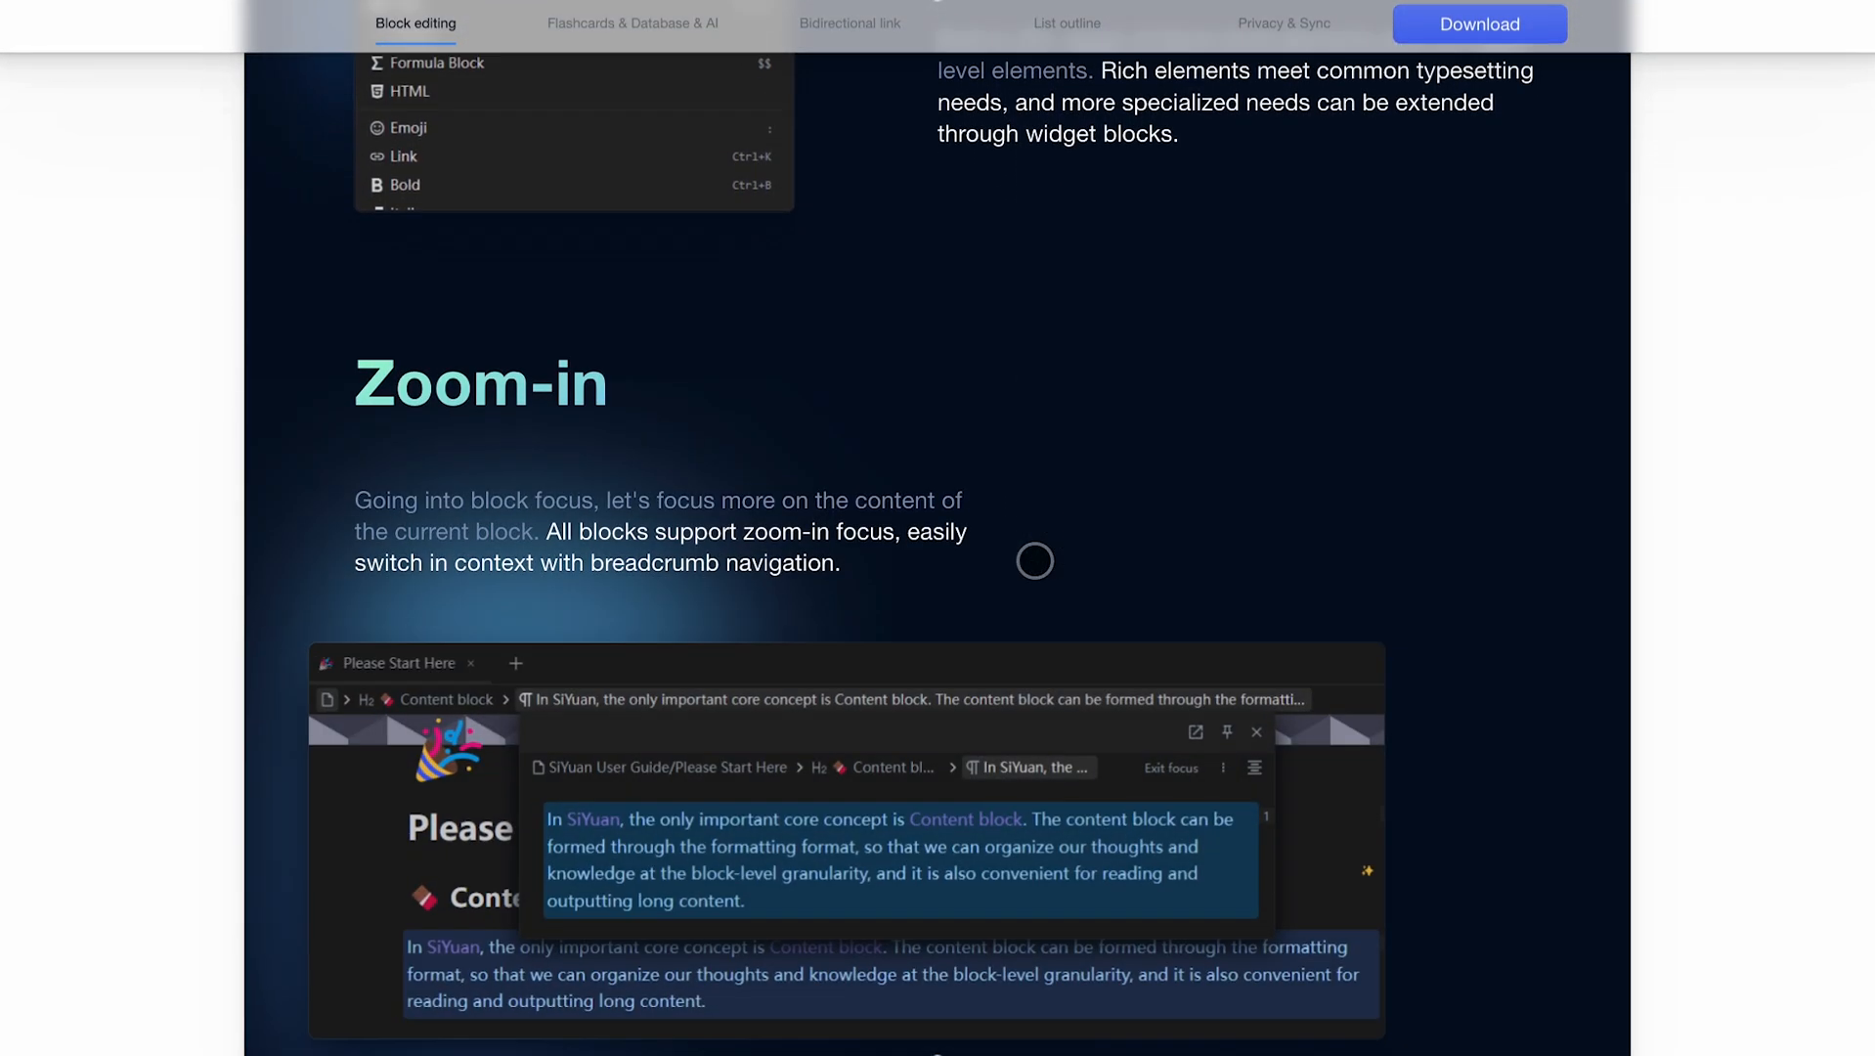
pyautogui.scroll(-3)
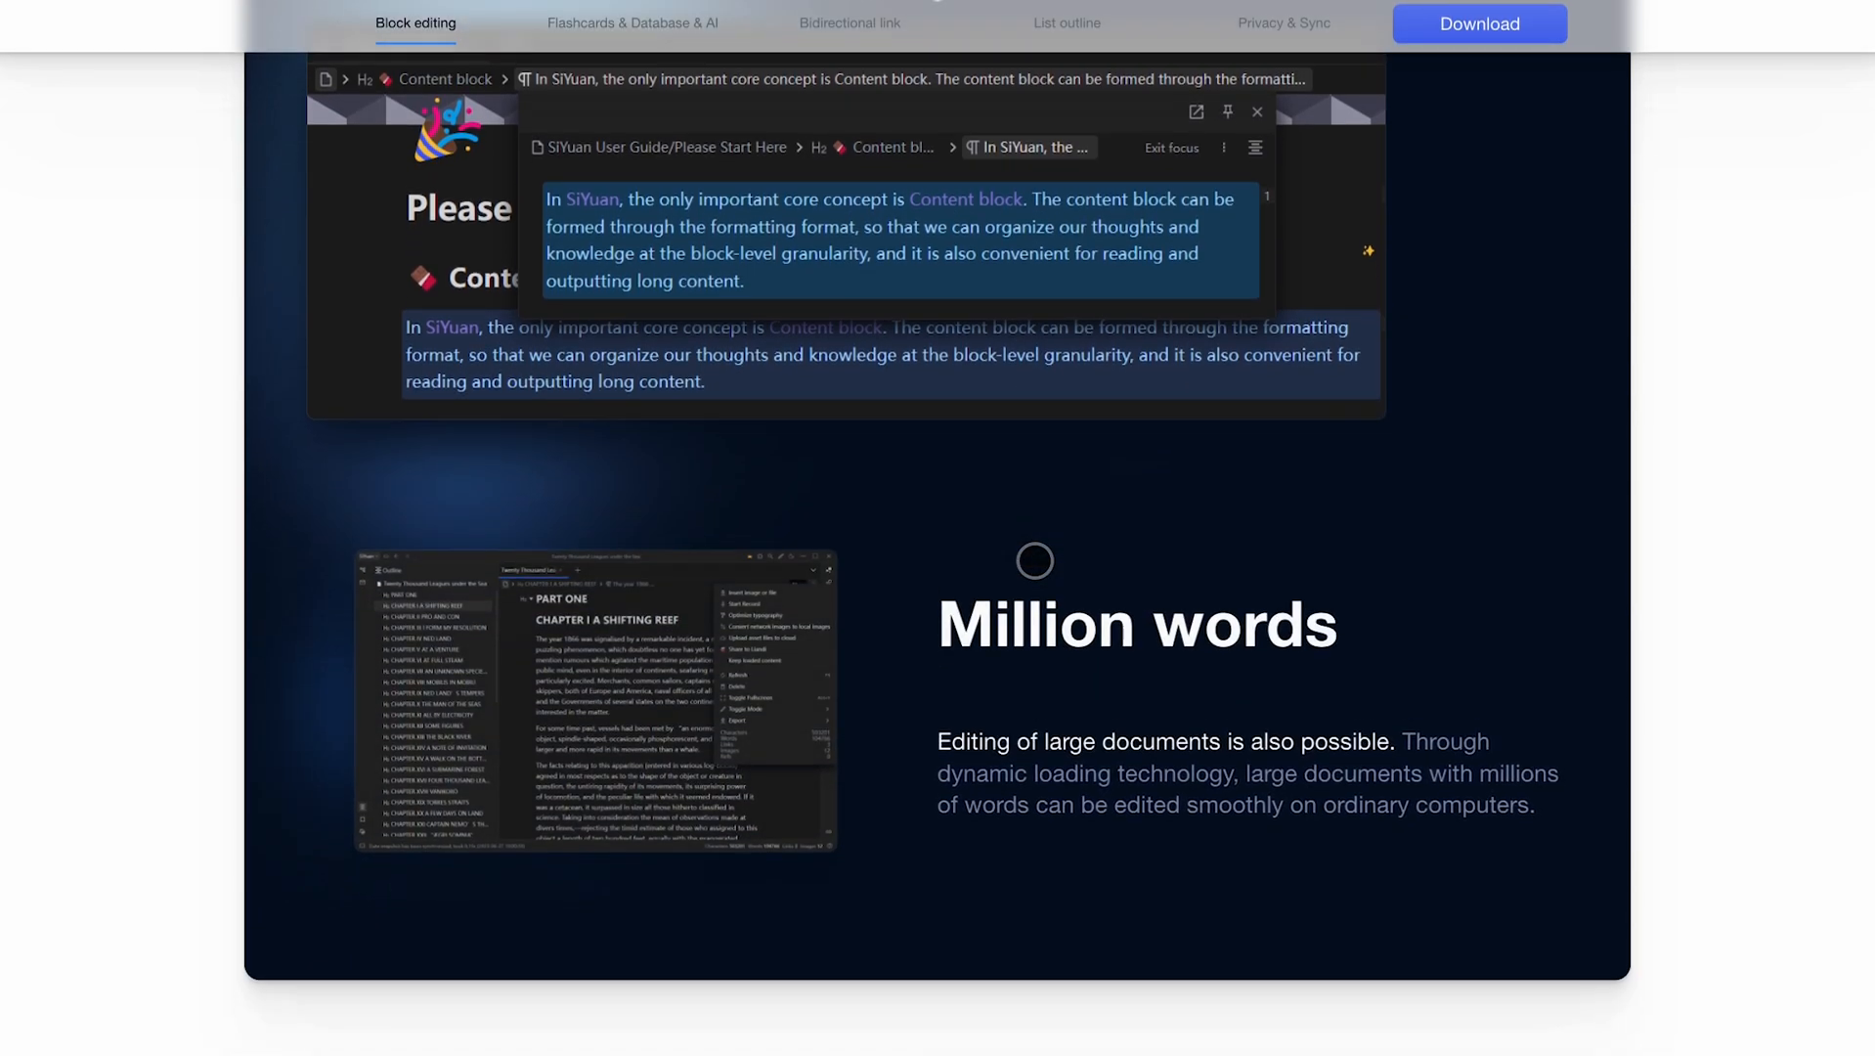
pyautogui.scroll(-3)
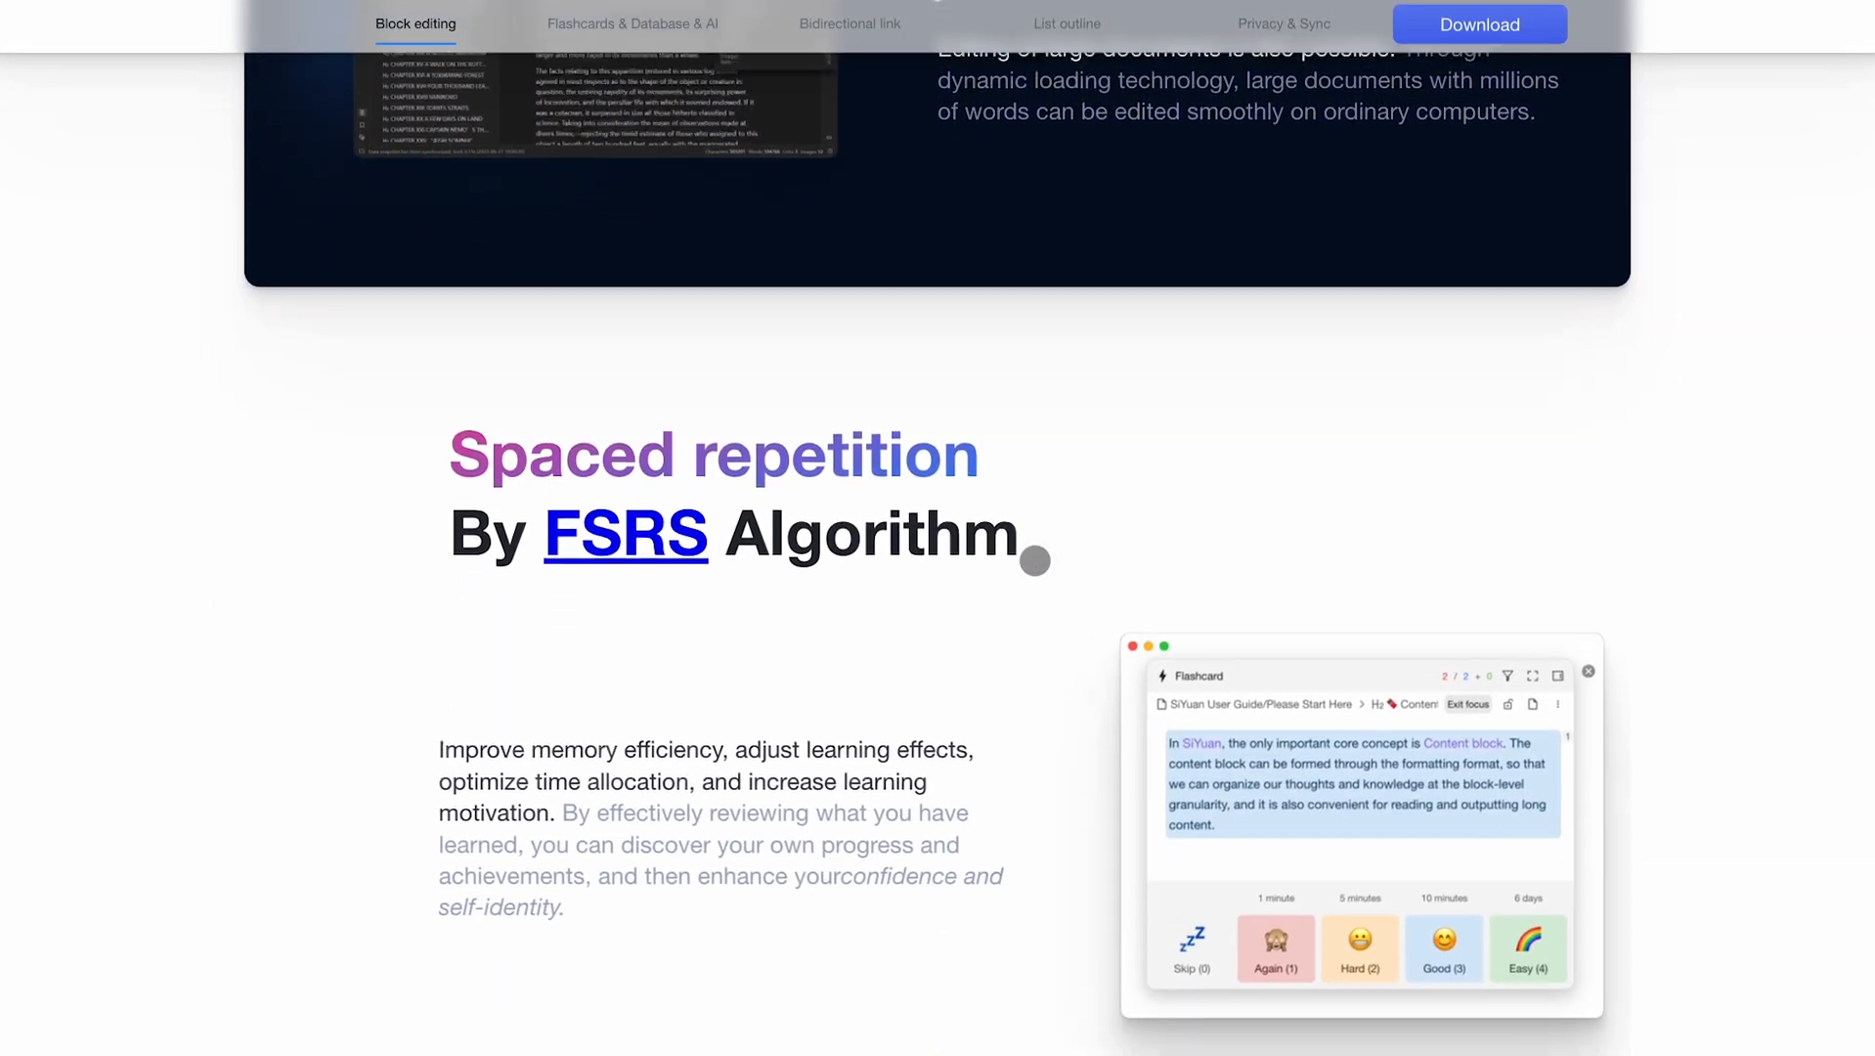
pyautogui.scroll(-3)
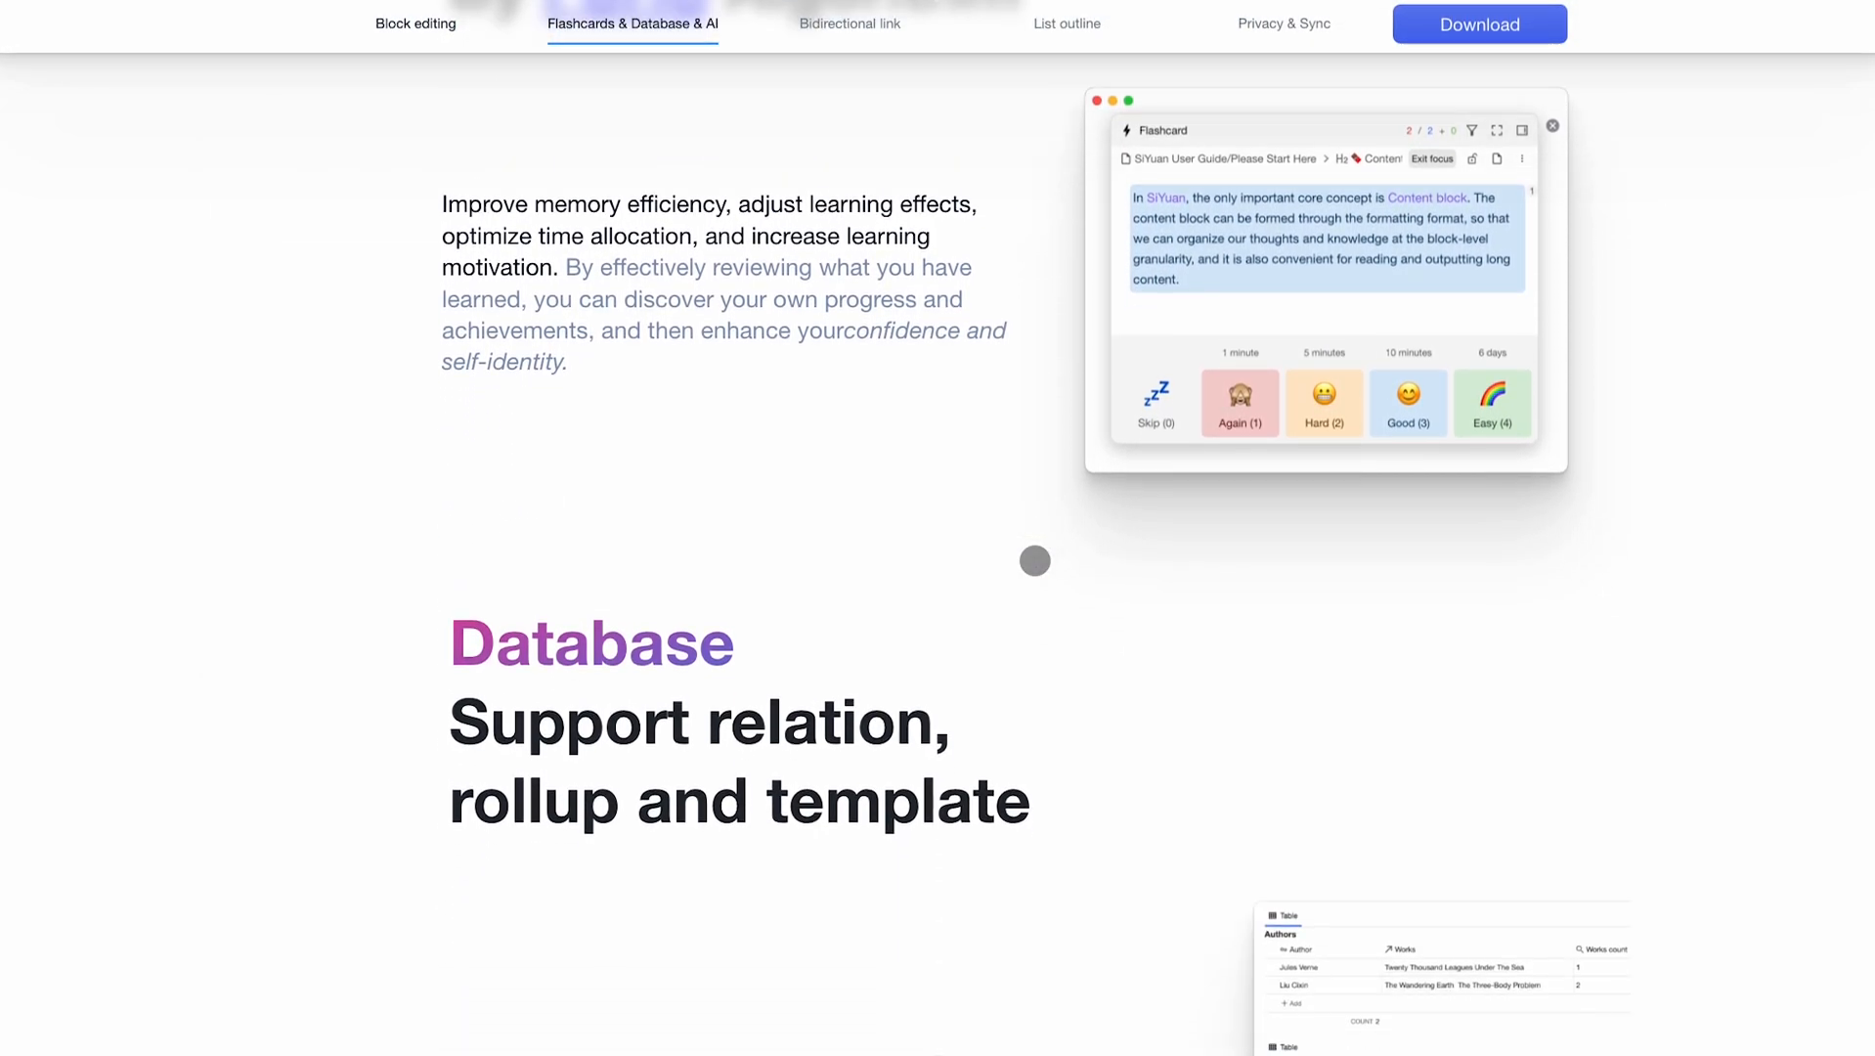
pyautogui.scroll(-3)
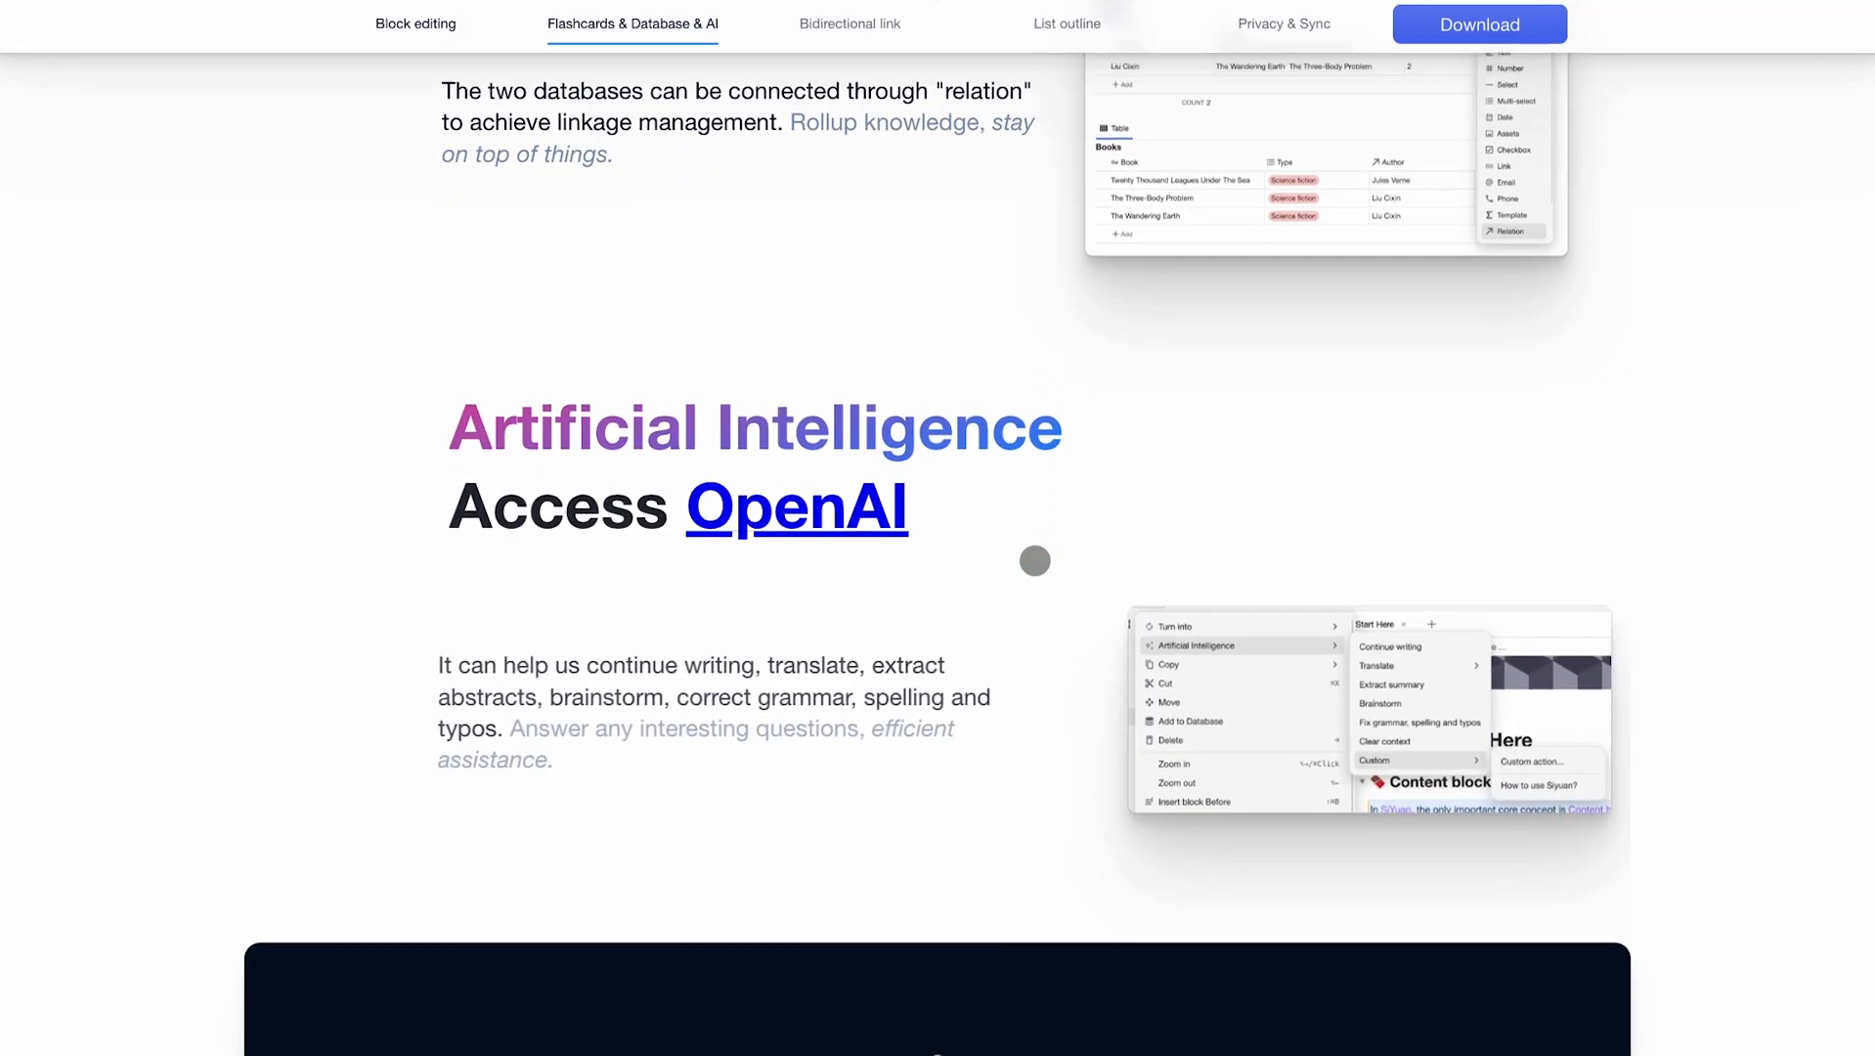
pyautogui.scroll(-3)
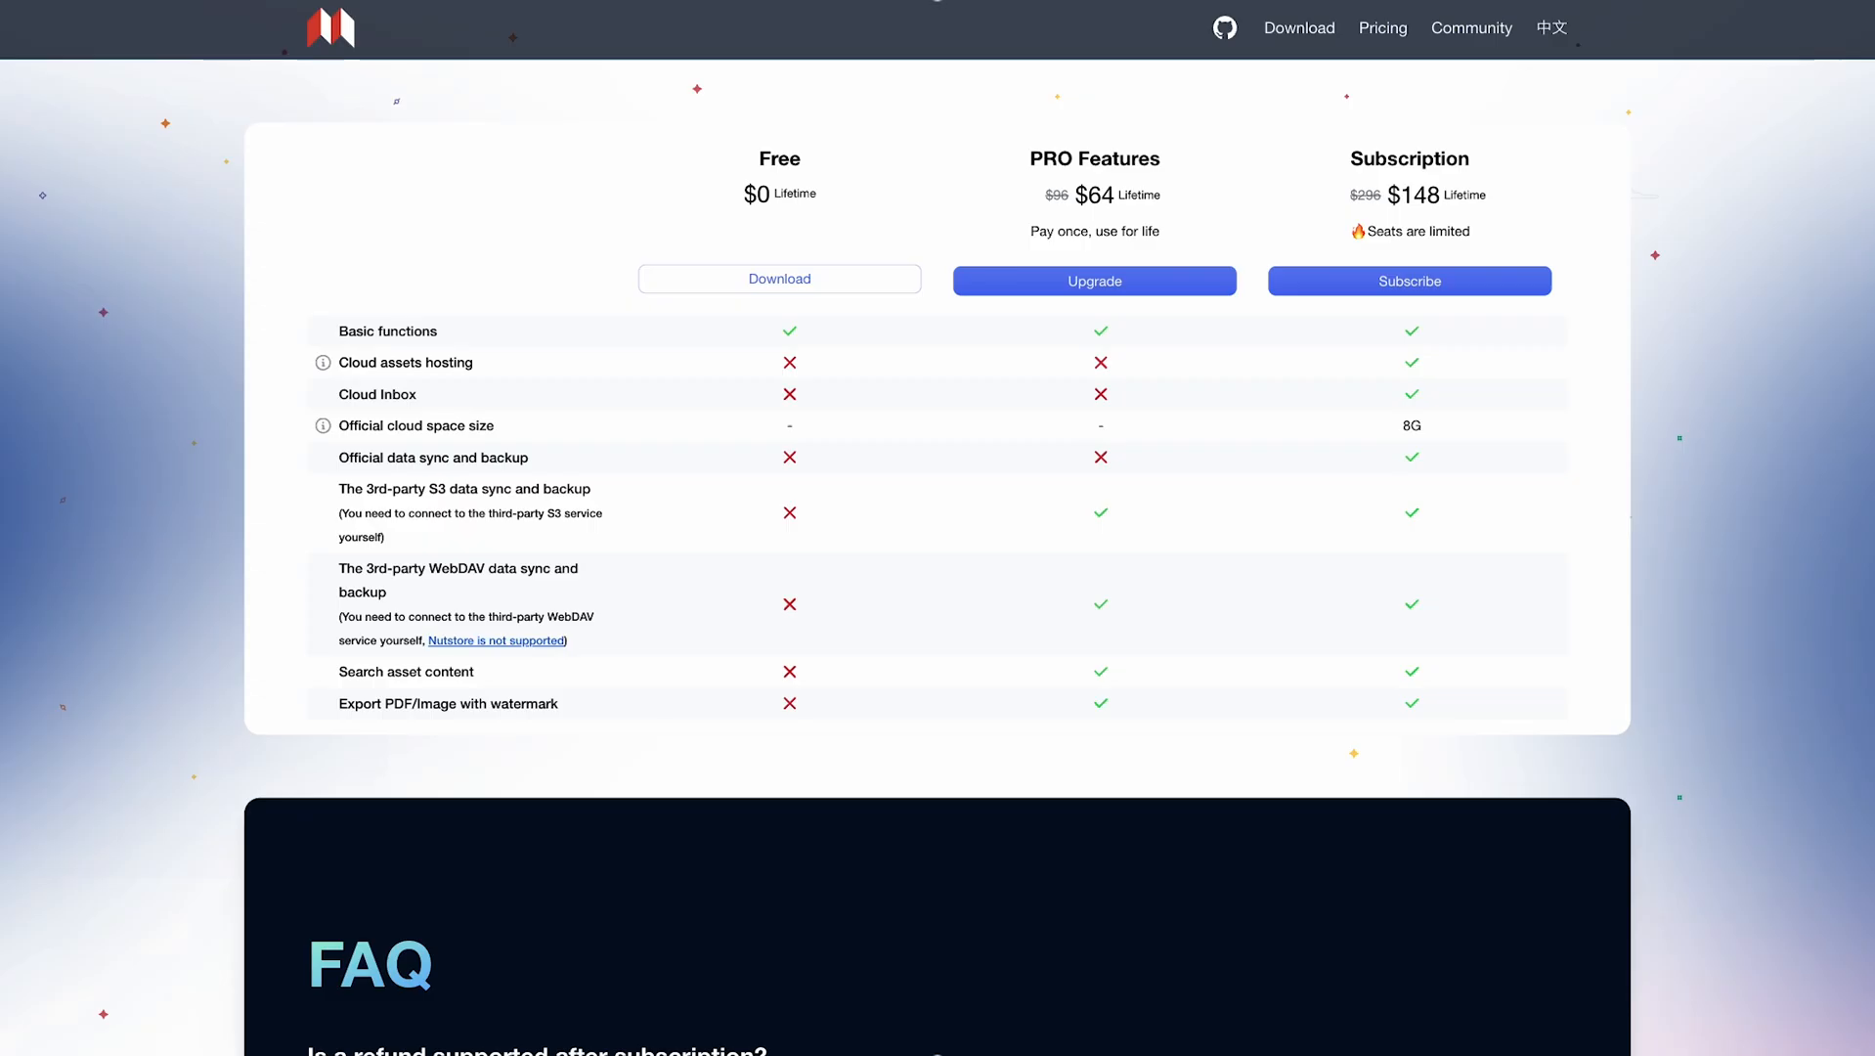
pyautogui.moveTo(1492, 523)
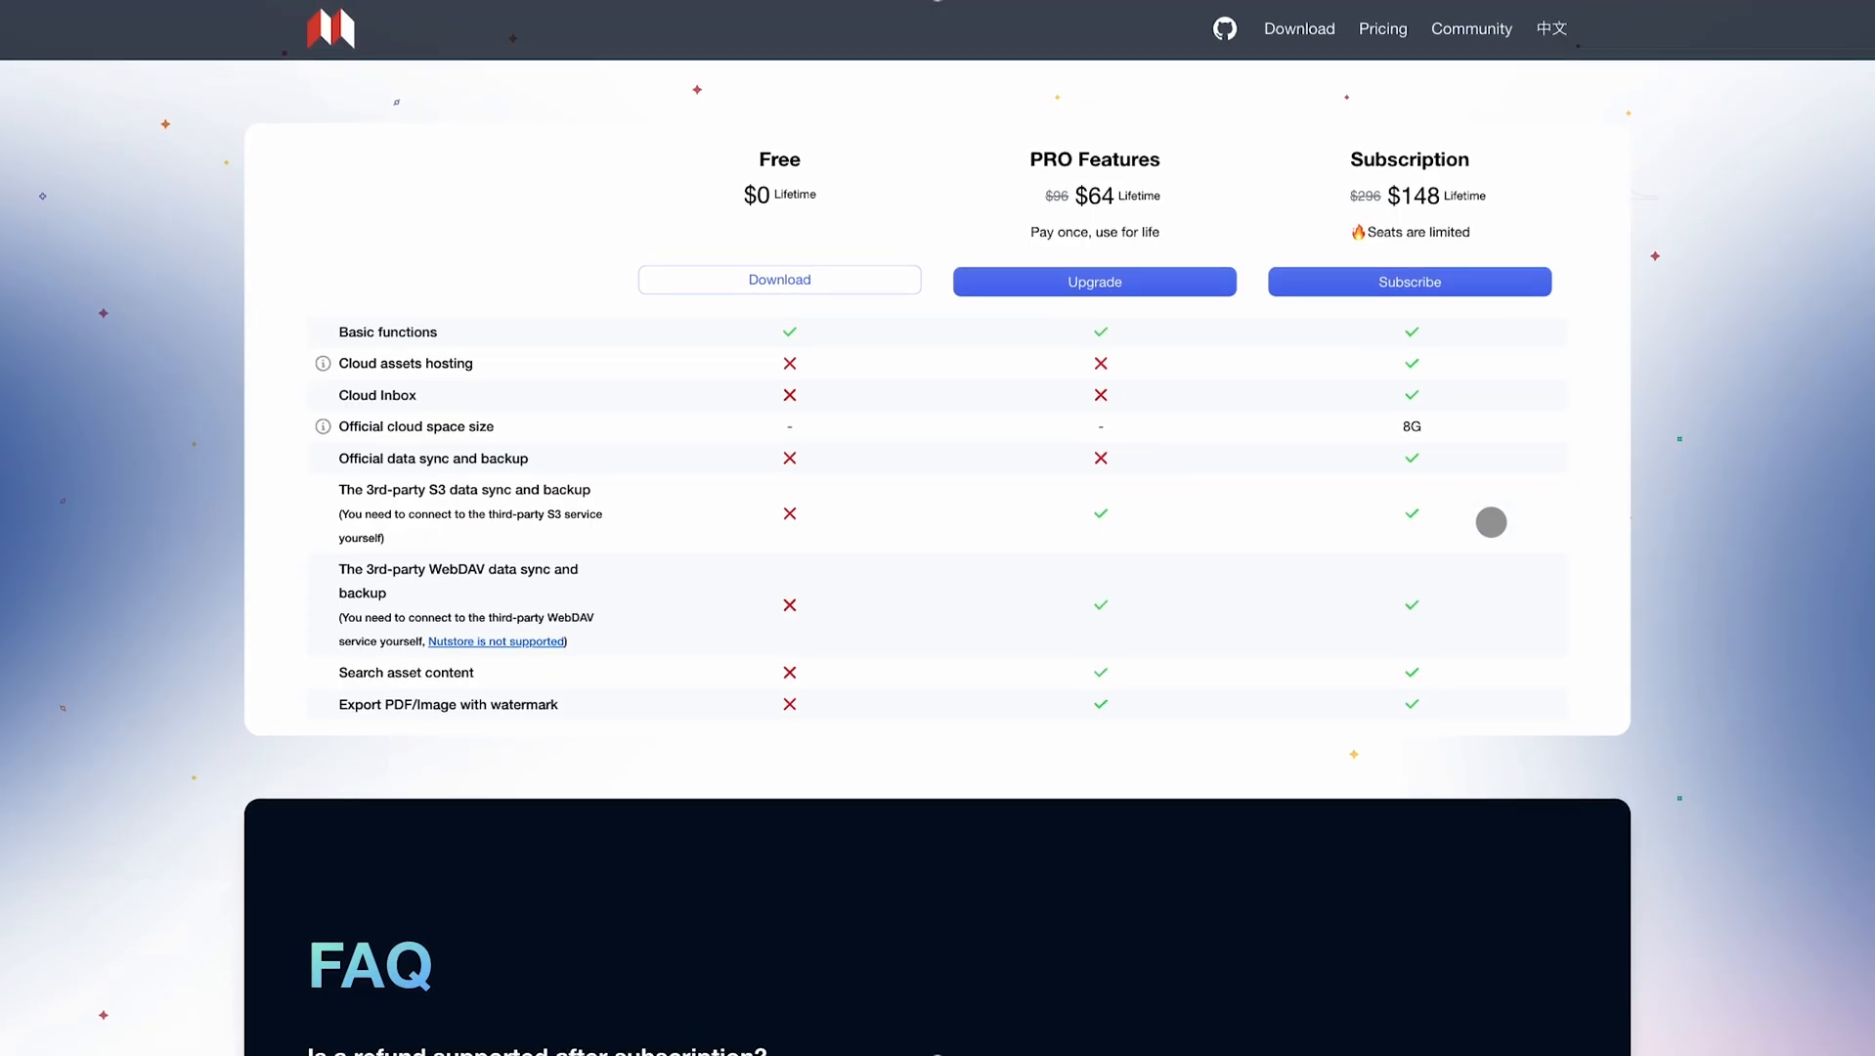
pyautogui.moveTo(1755, 474)
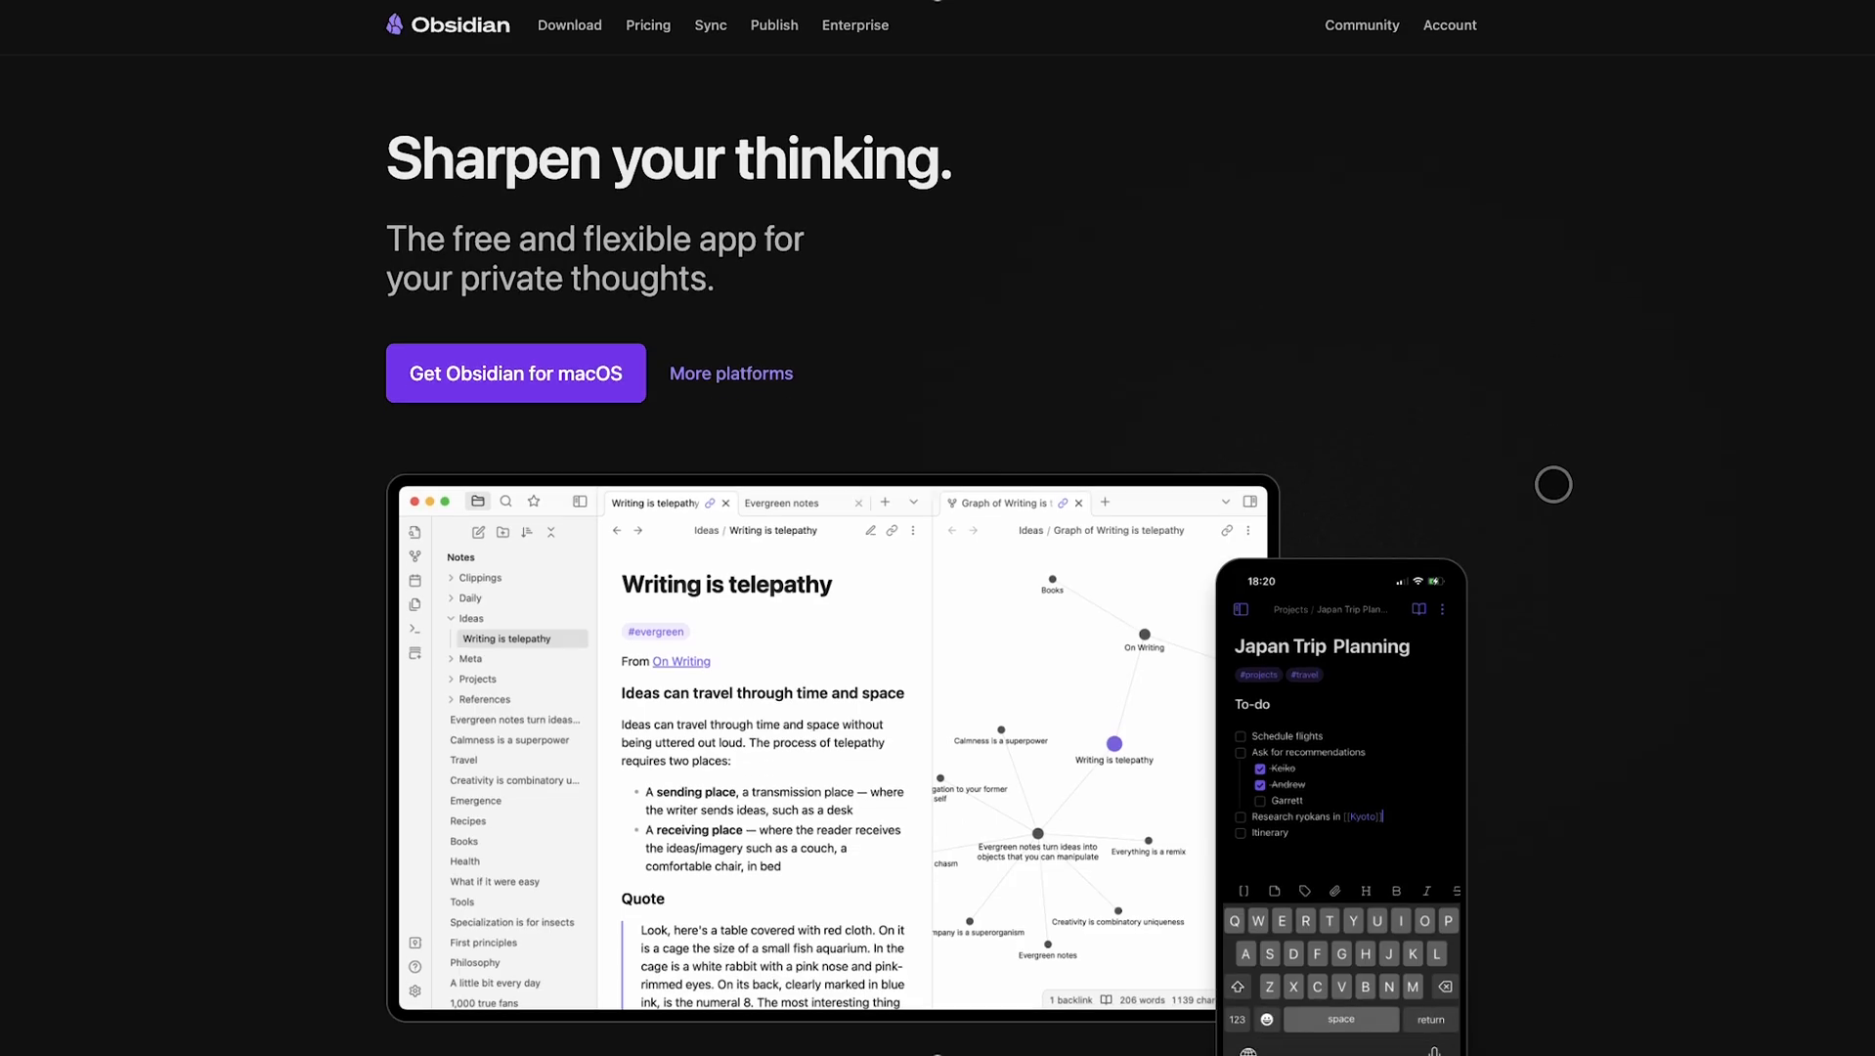
# - Scroll the Obsidian homepage through the Links, Graph and Canvas sections under Spark ideas
pyautogui.scroll(-3)
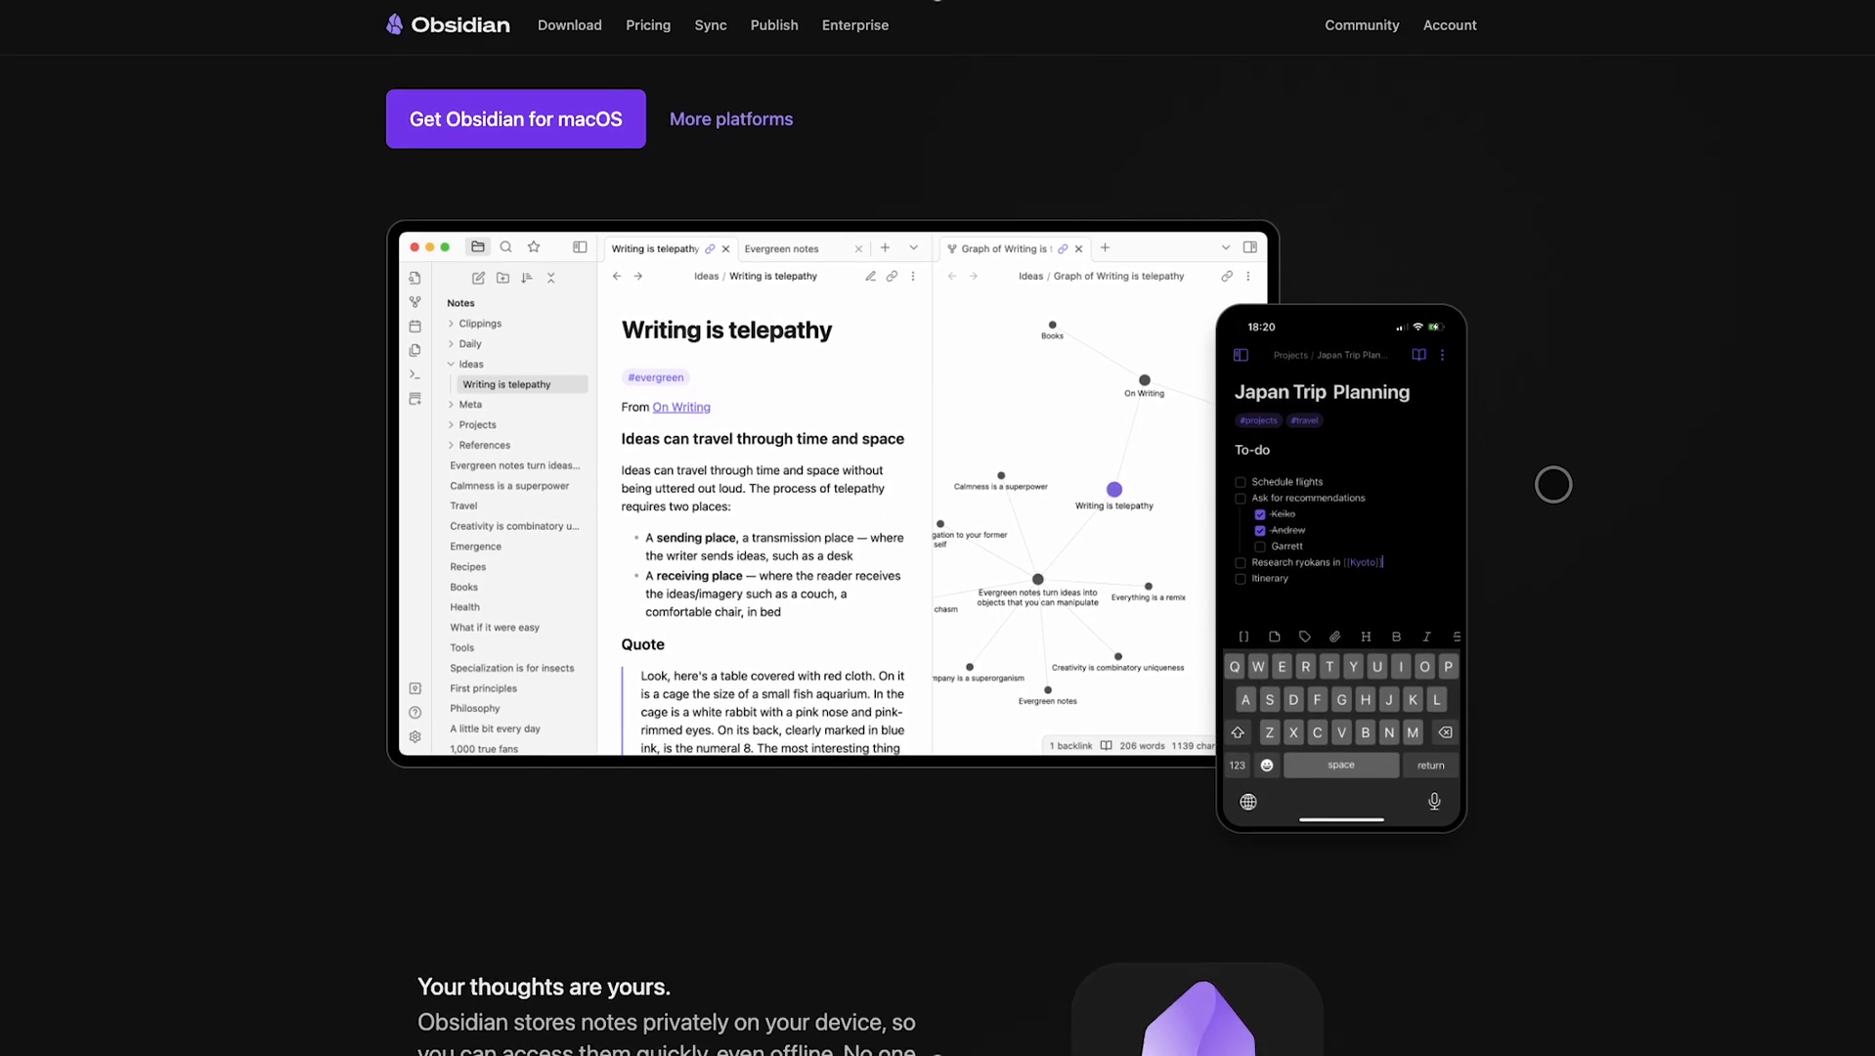
pyautogui.scroll(-3)
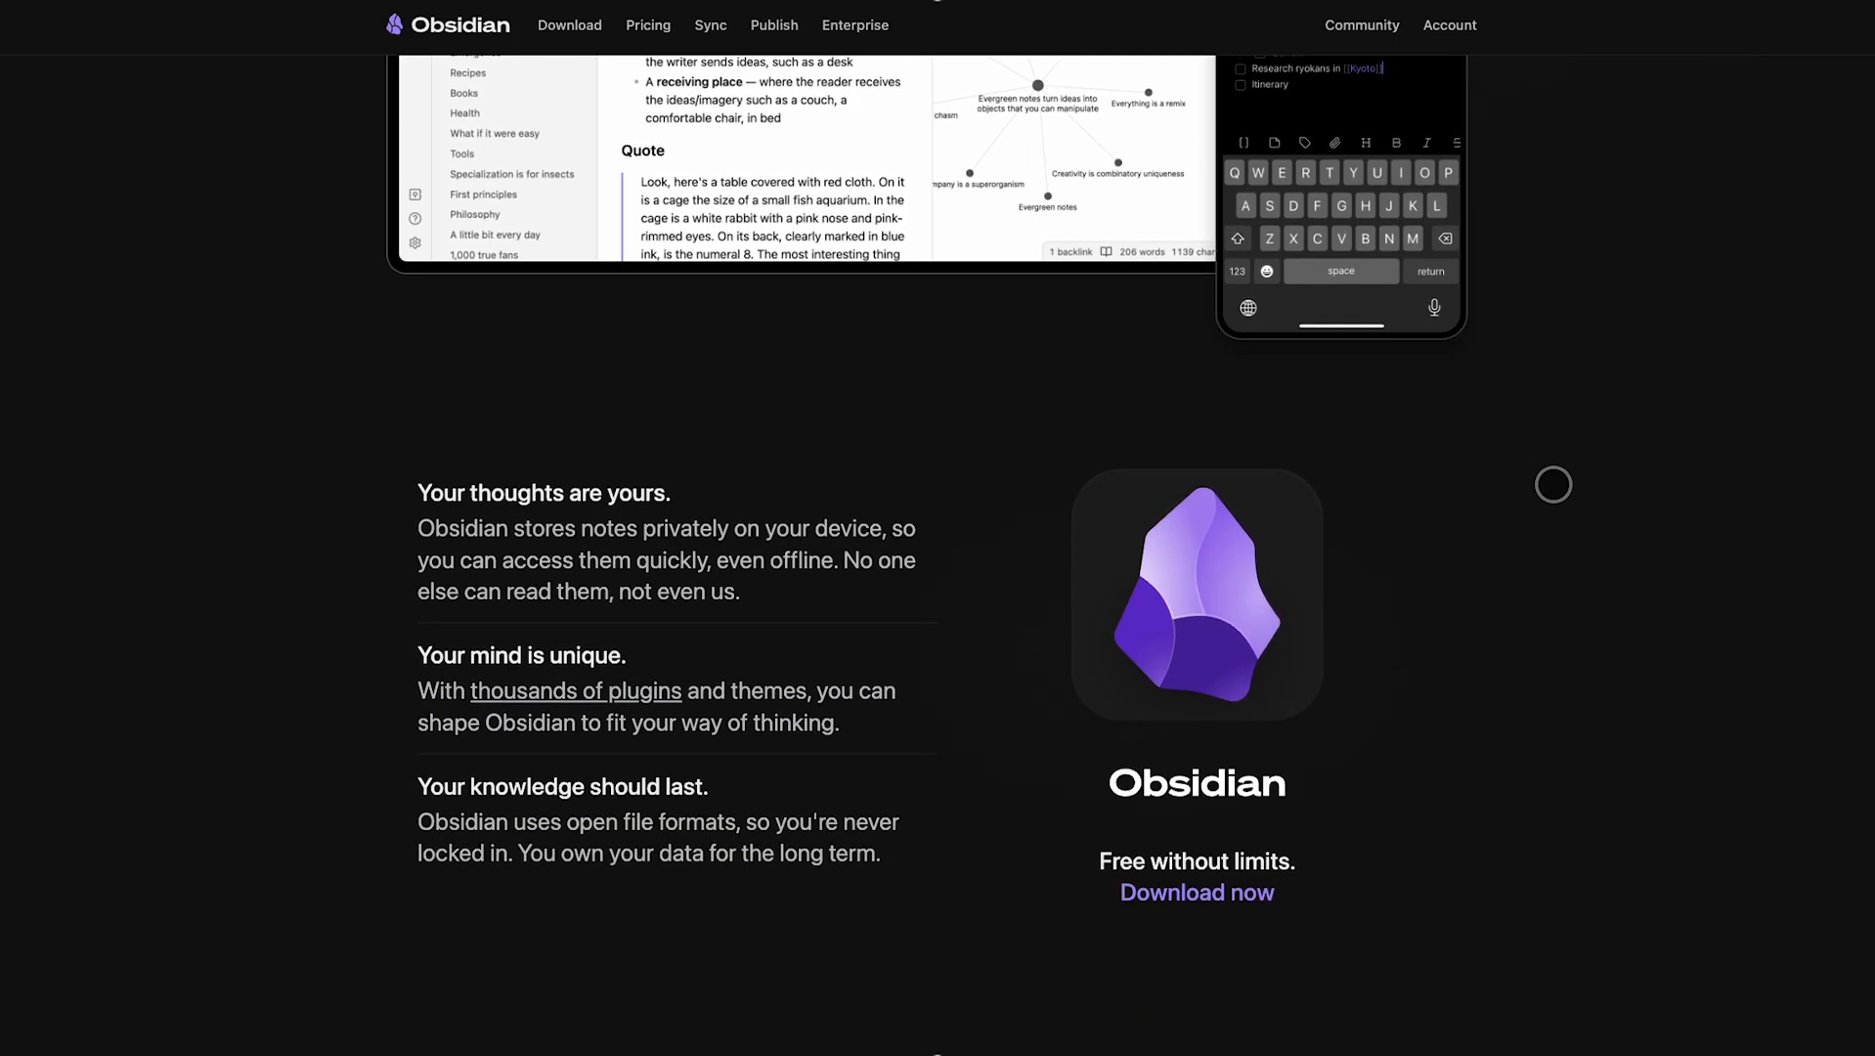
pyautogui.scroll(-3)
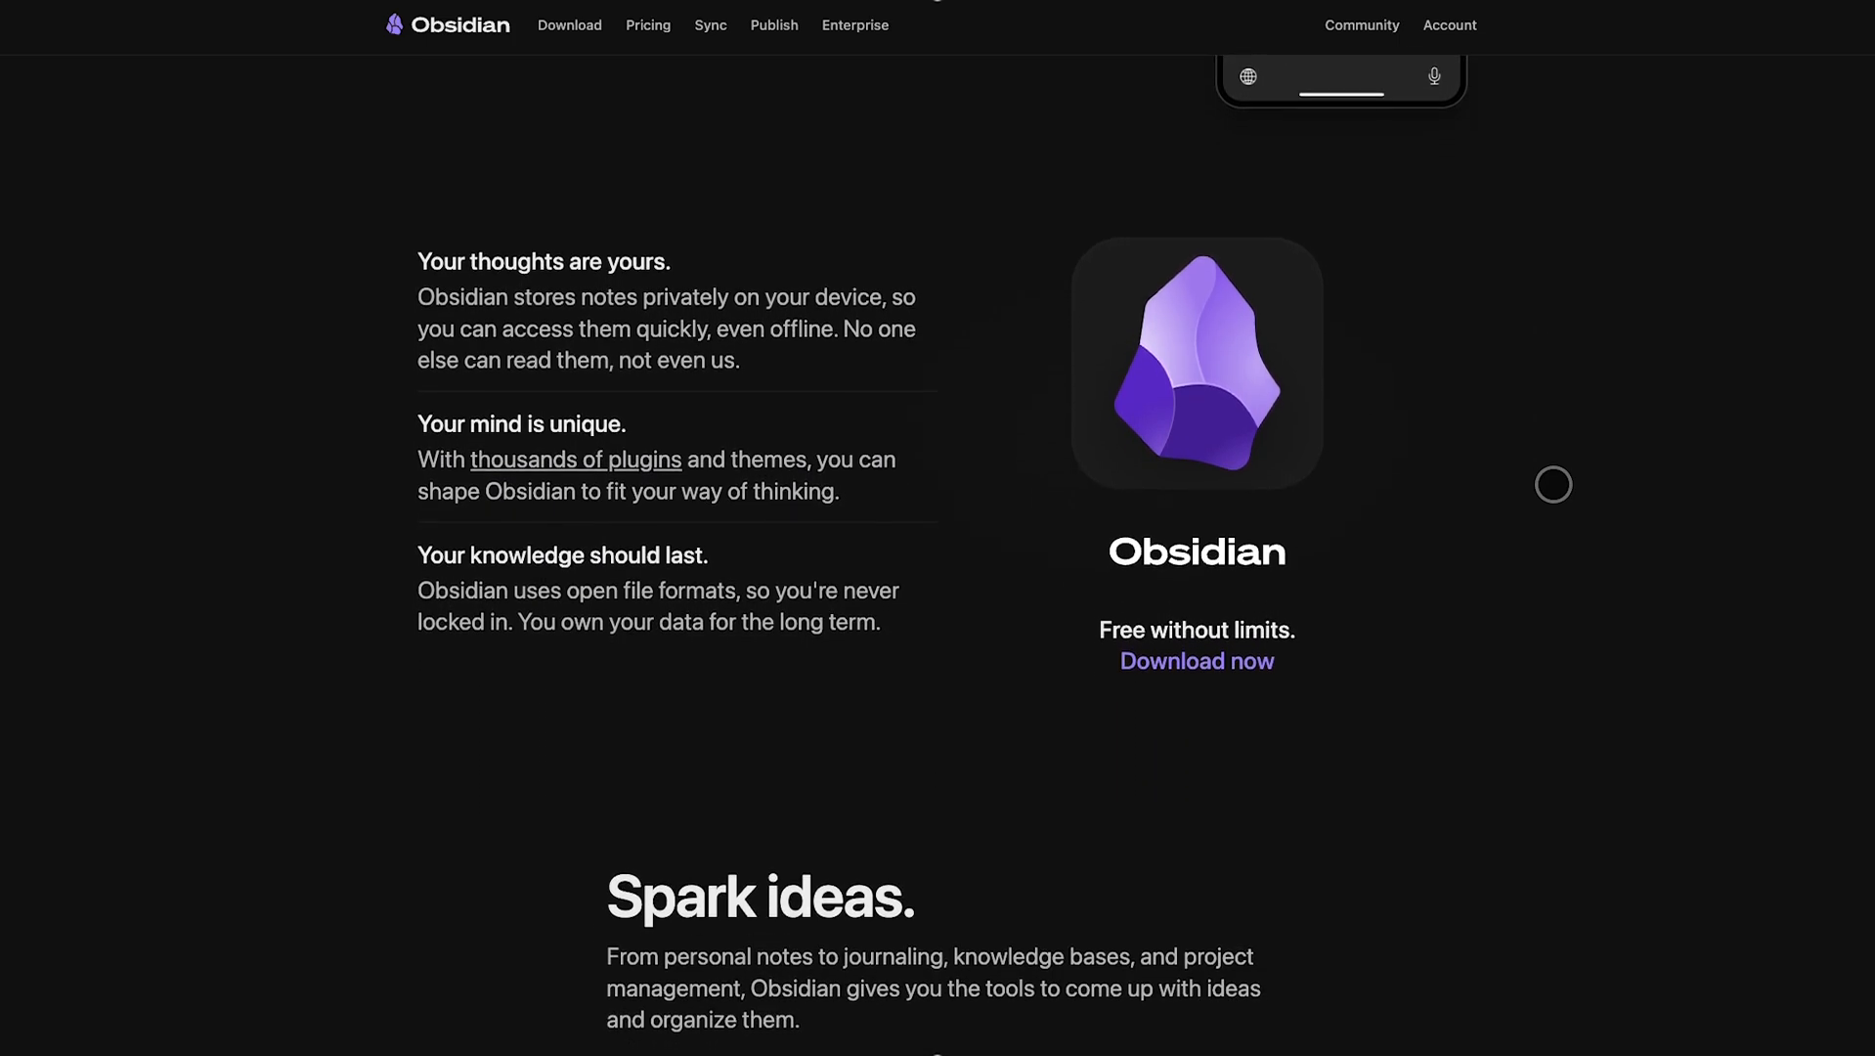
pyautogui.scroll(-3)
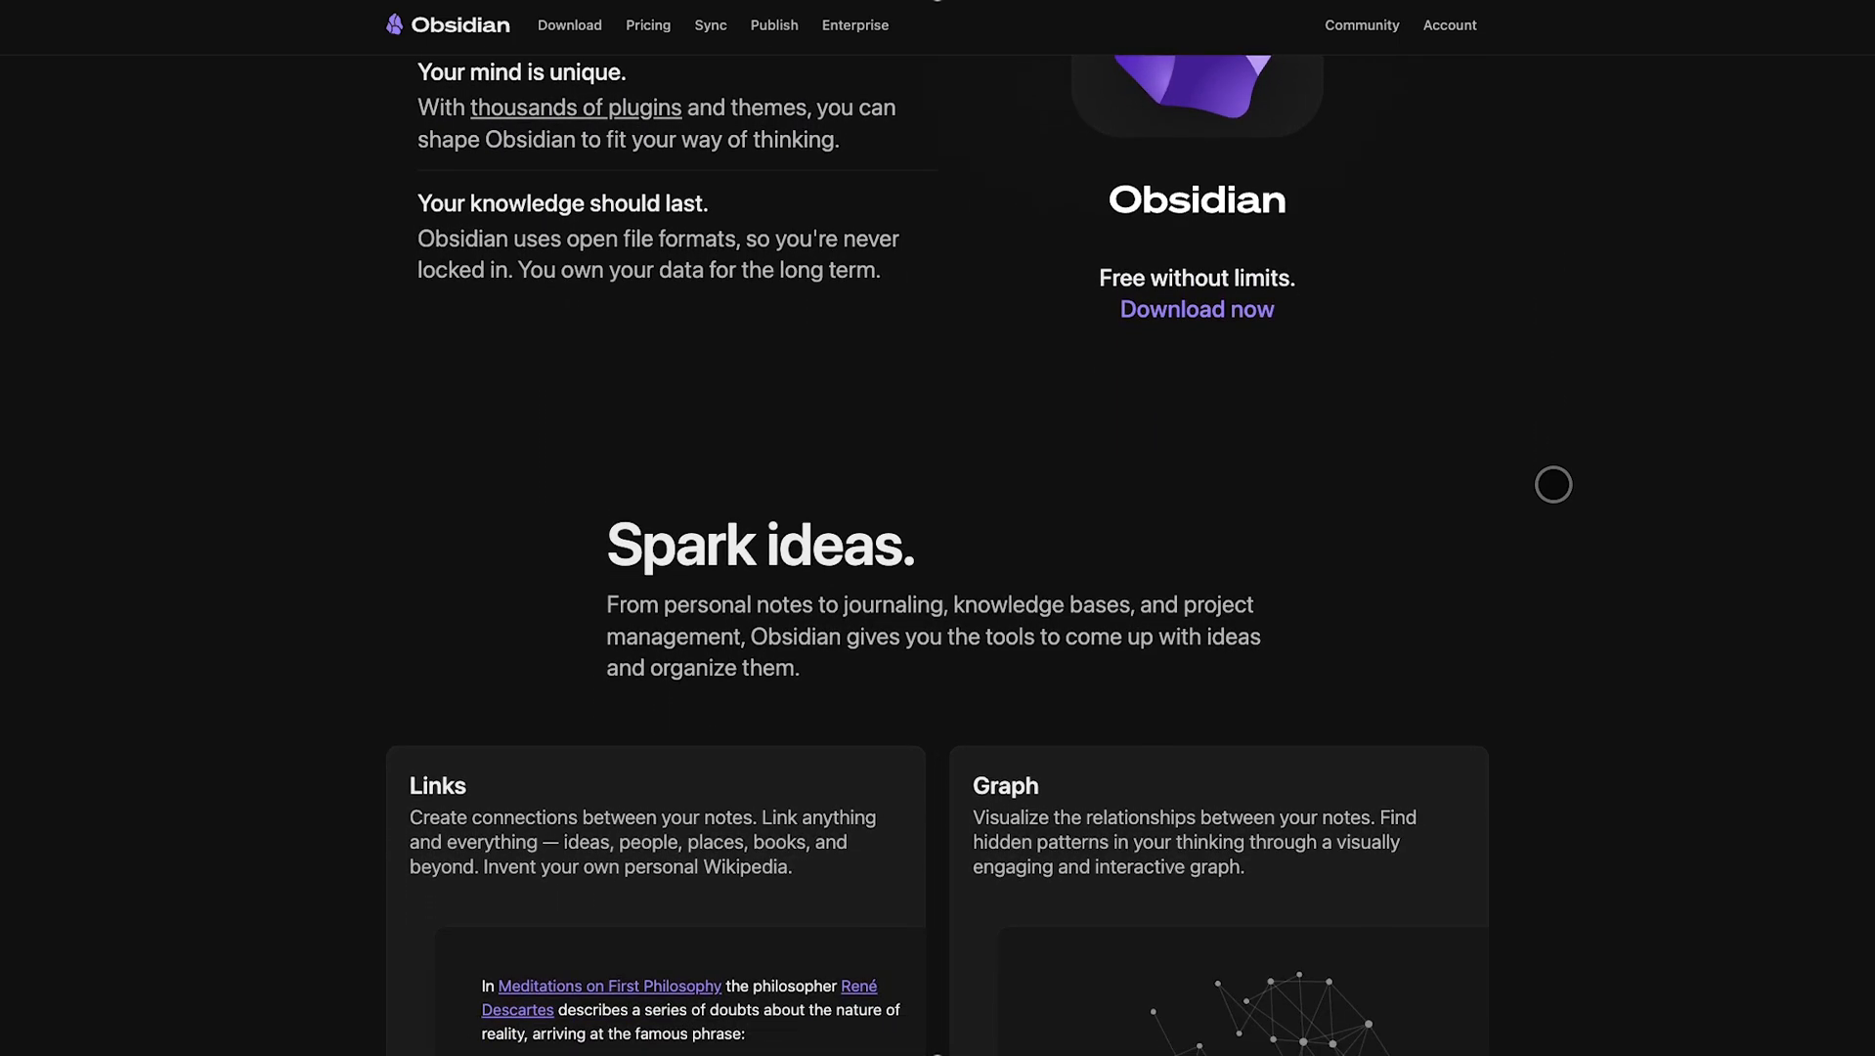
pyautogui.scroll(-3)
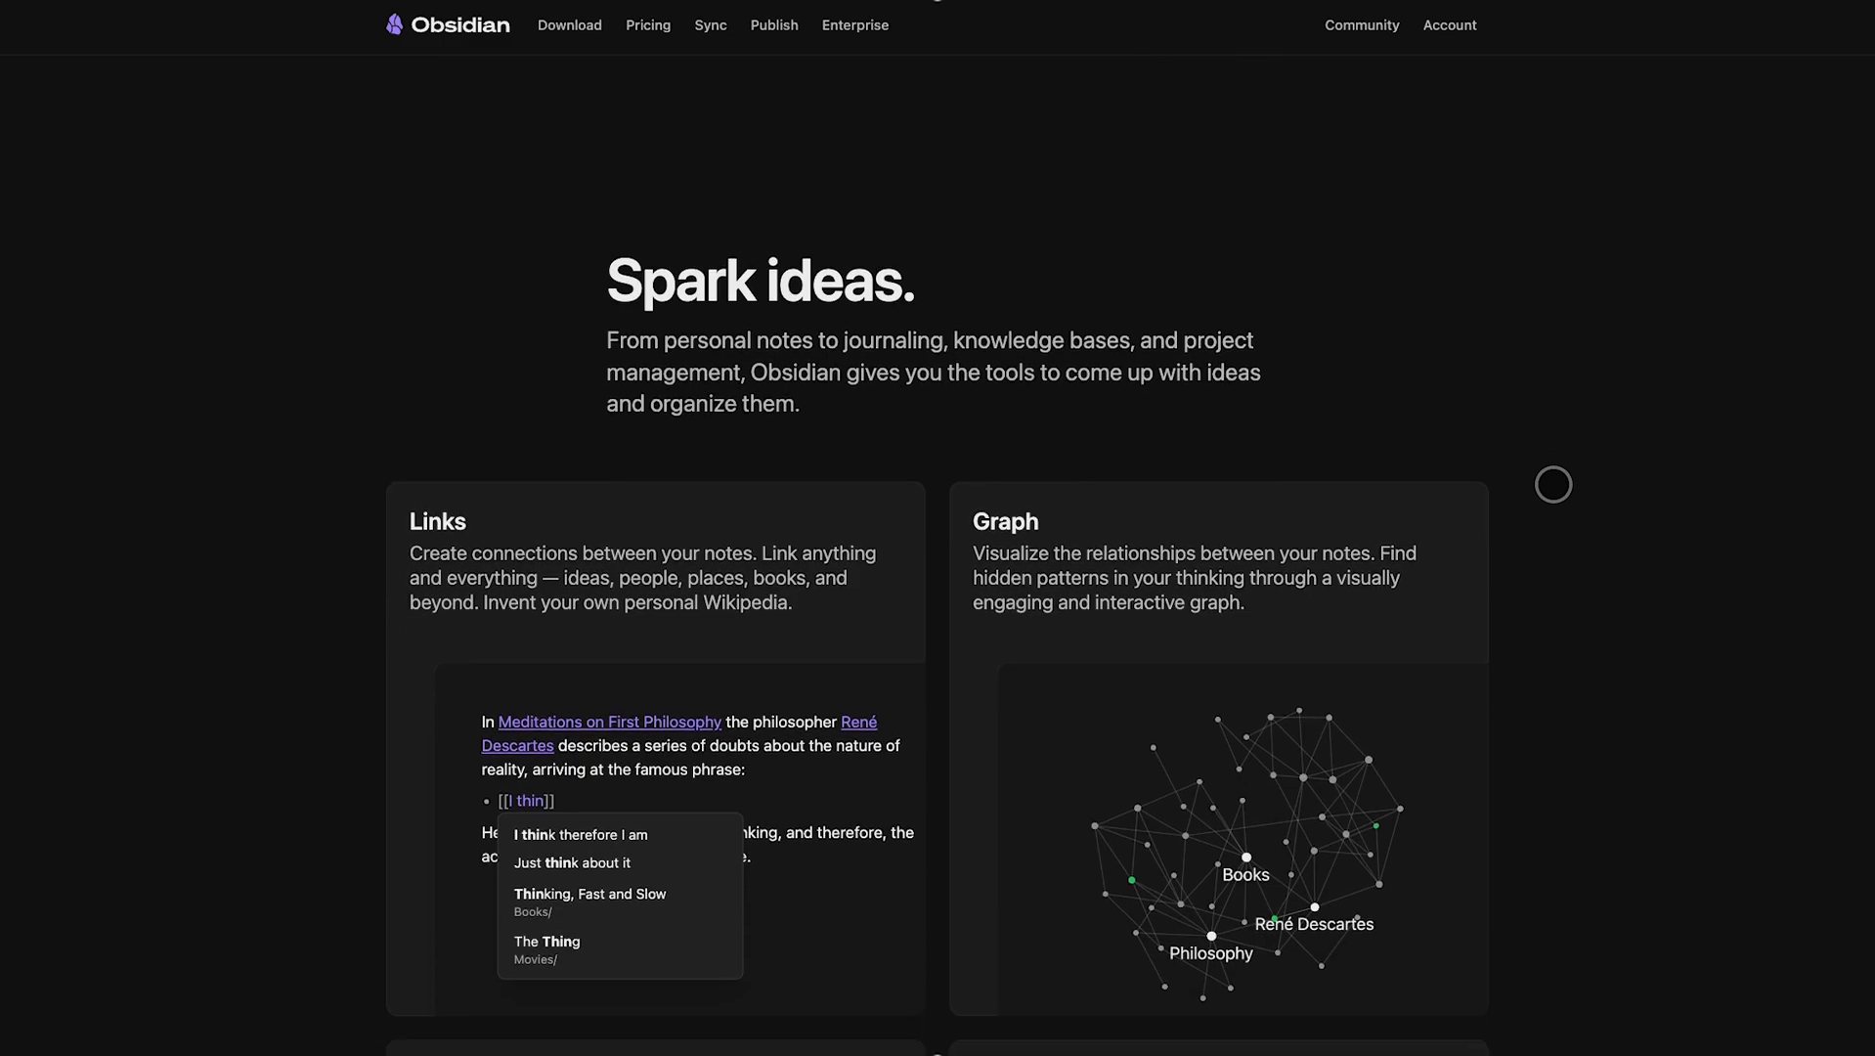
pyautogui.scroll(-3)
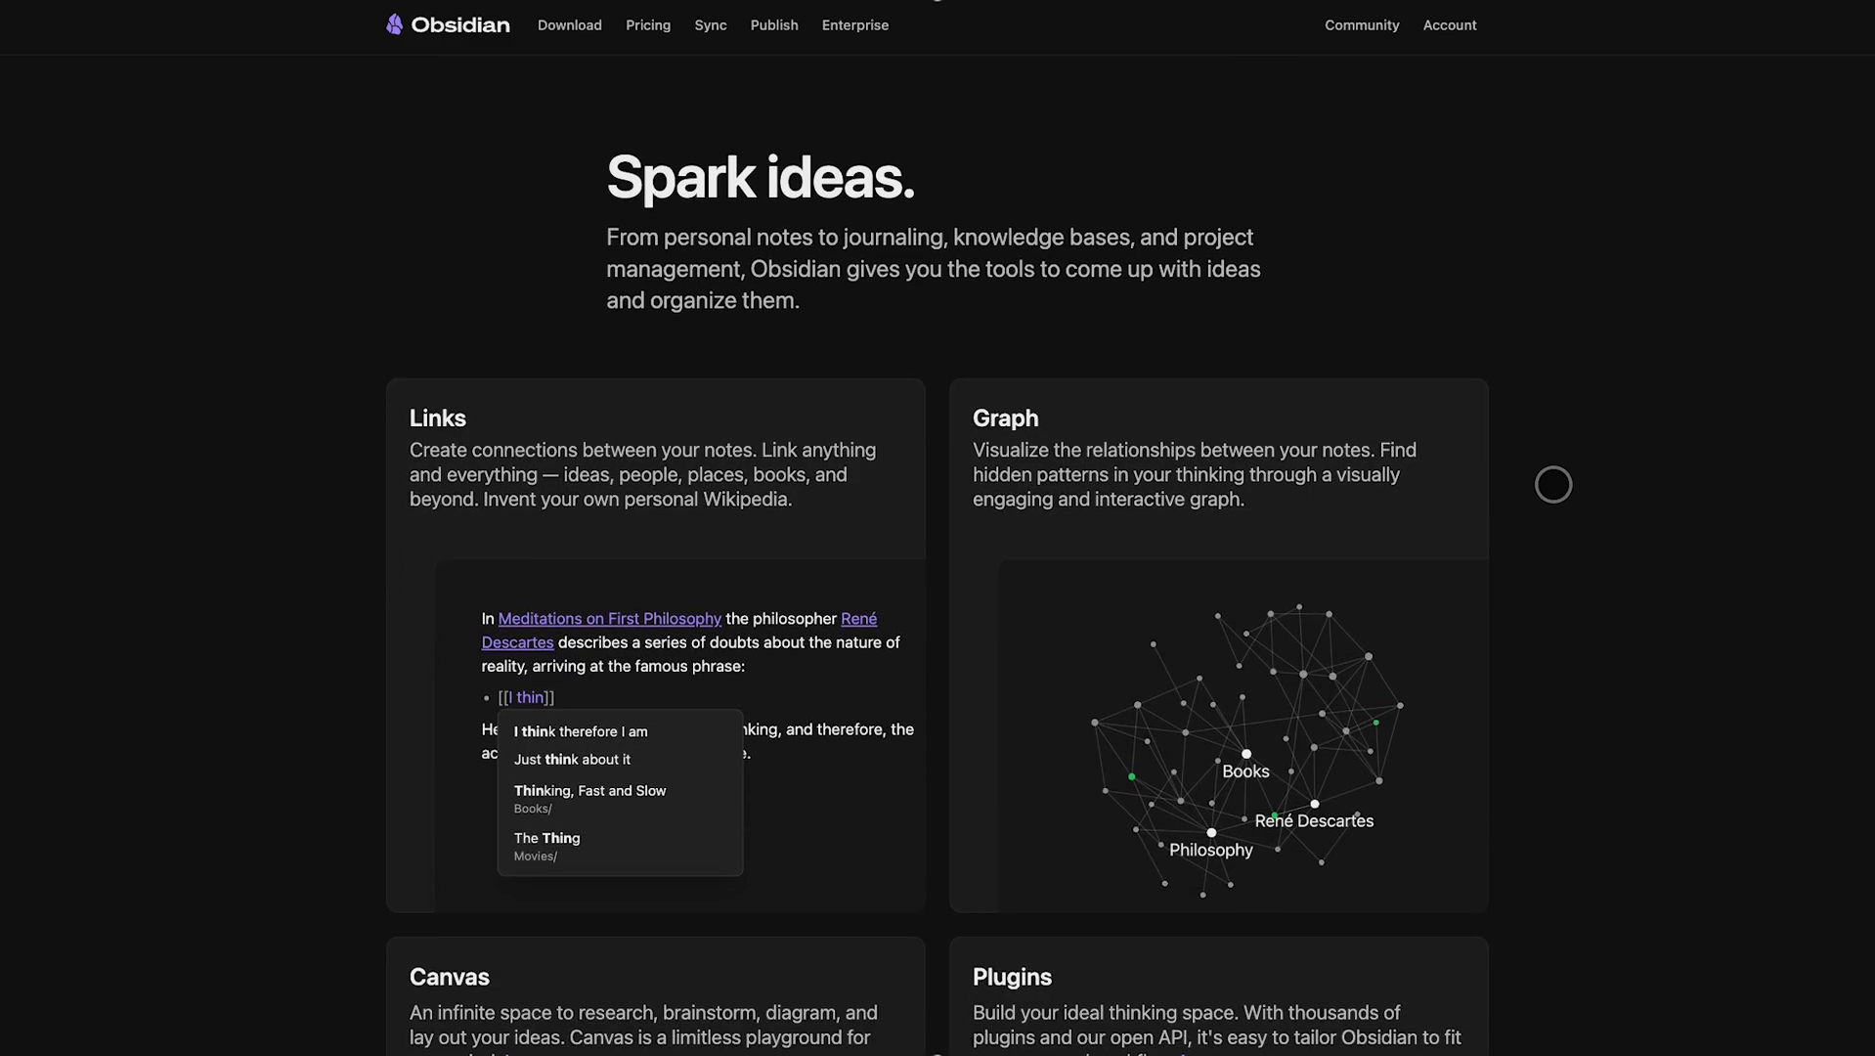
# - Continue past Plugins, Sync securely and Publish instantly, then go to the Pricing page
pyautogui.scroll(-3)
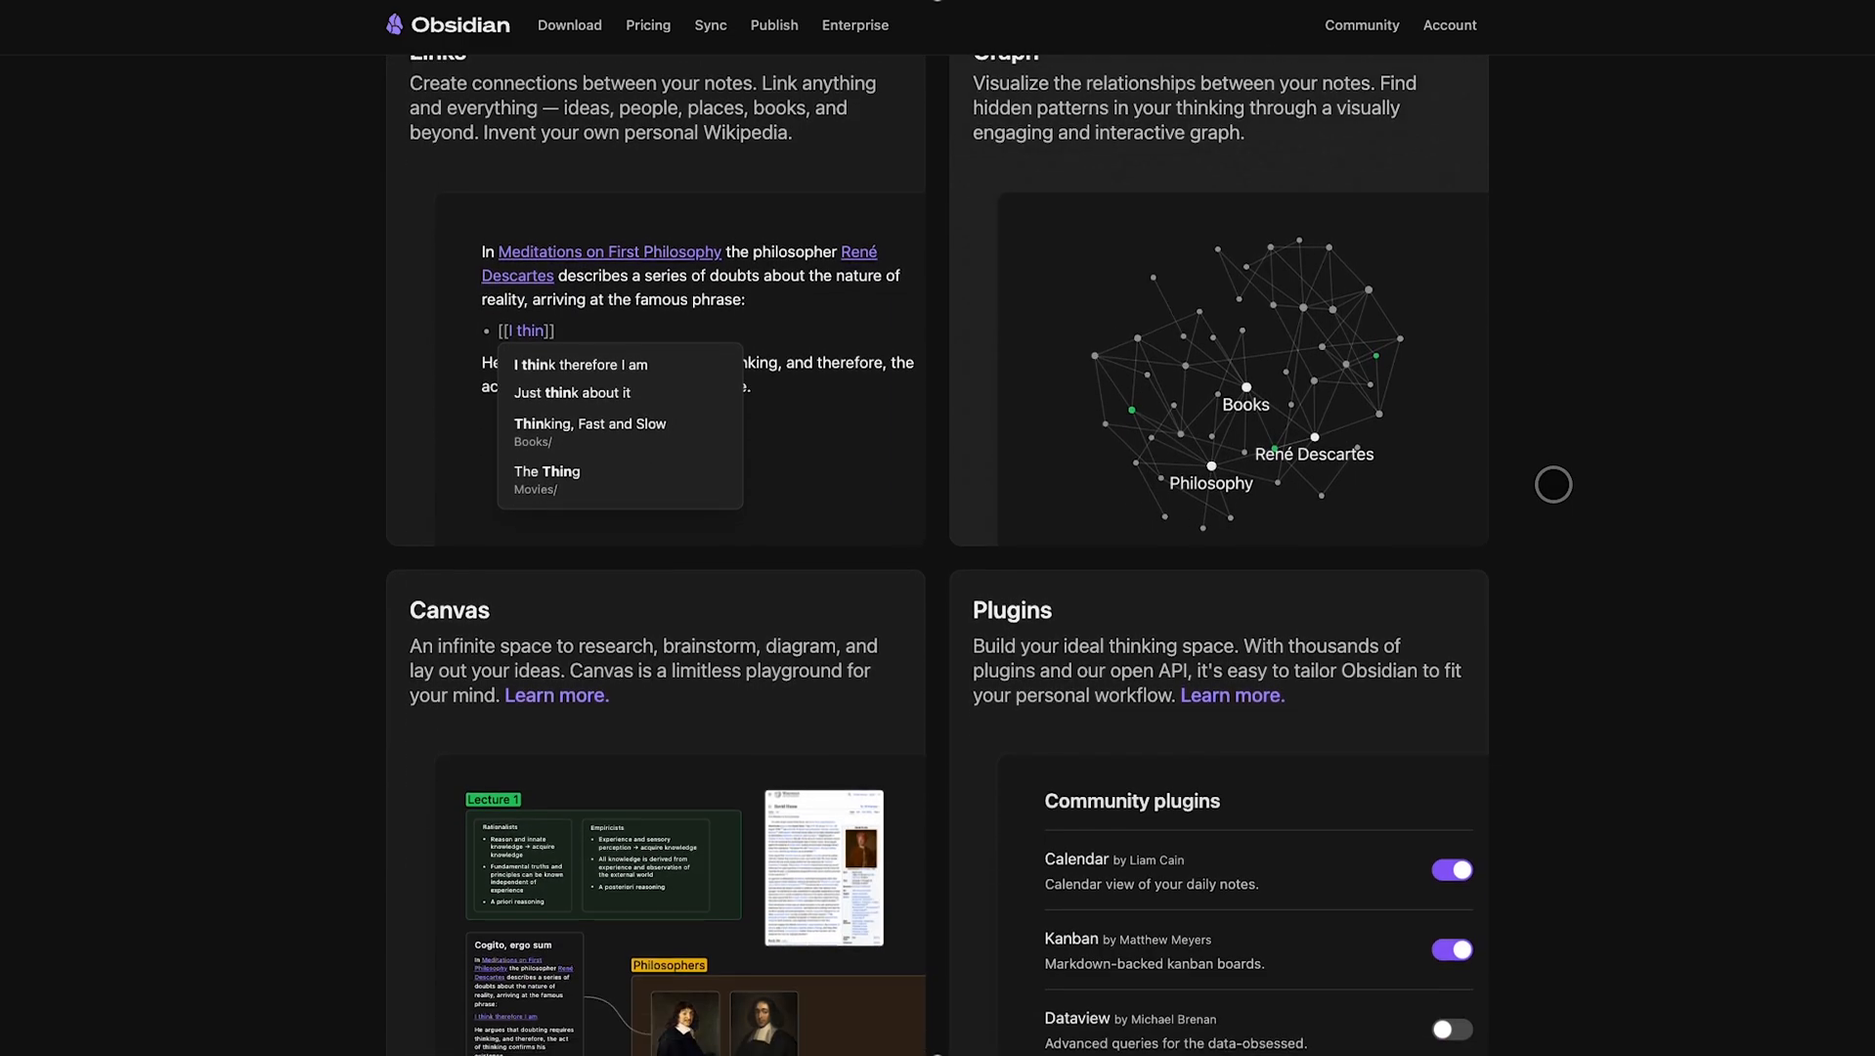
pyautogui.scroll(-3)
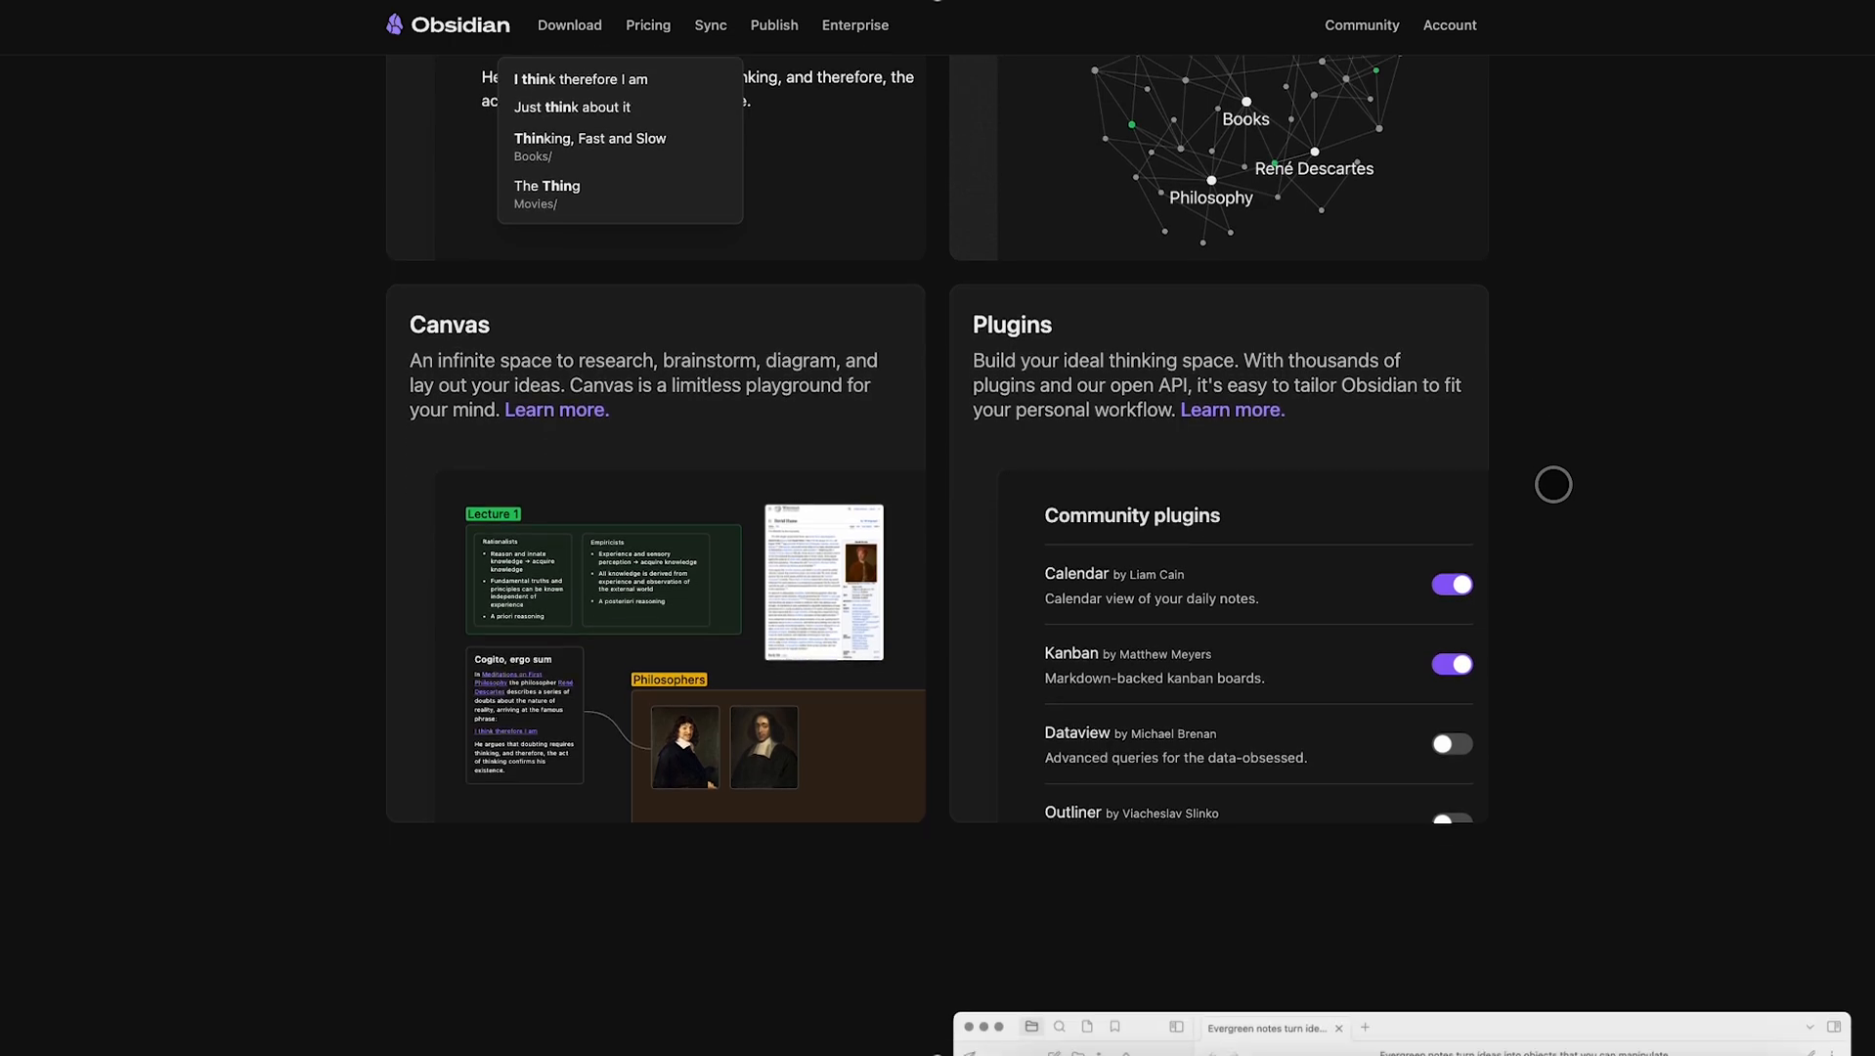
pyautogui.scroll(-3)
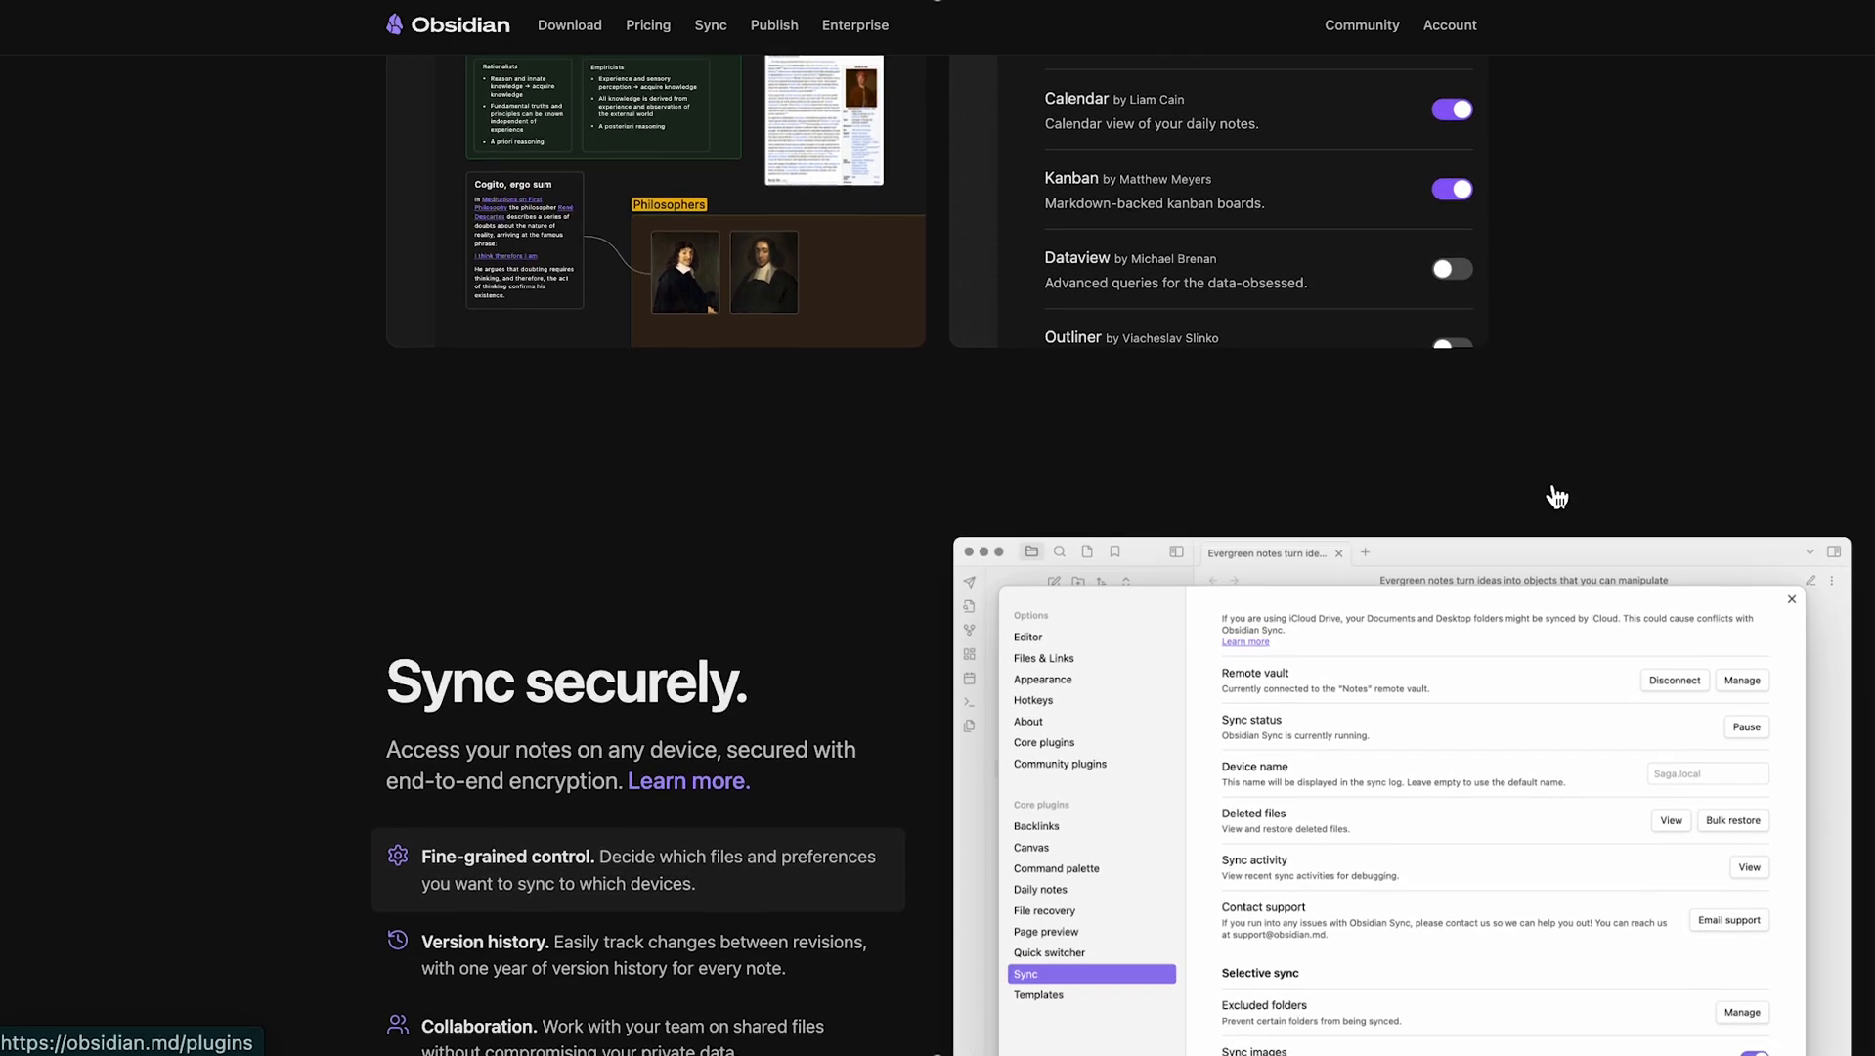
pyautogui.scroll(-3)
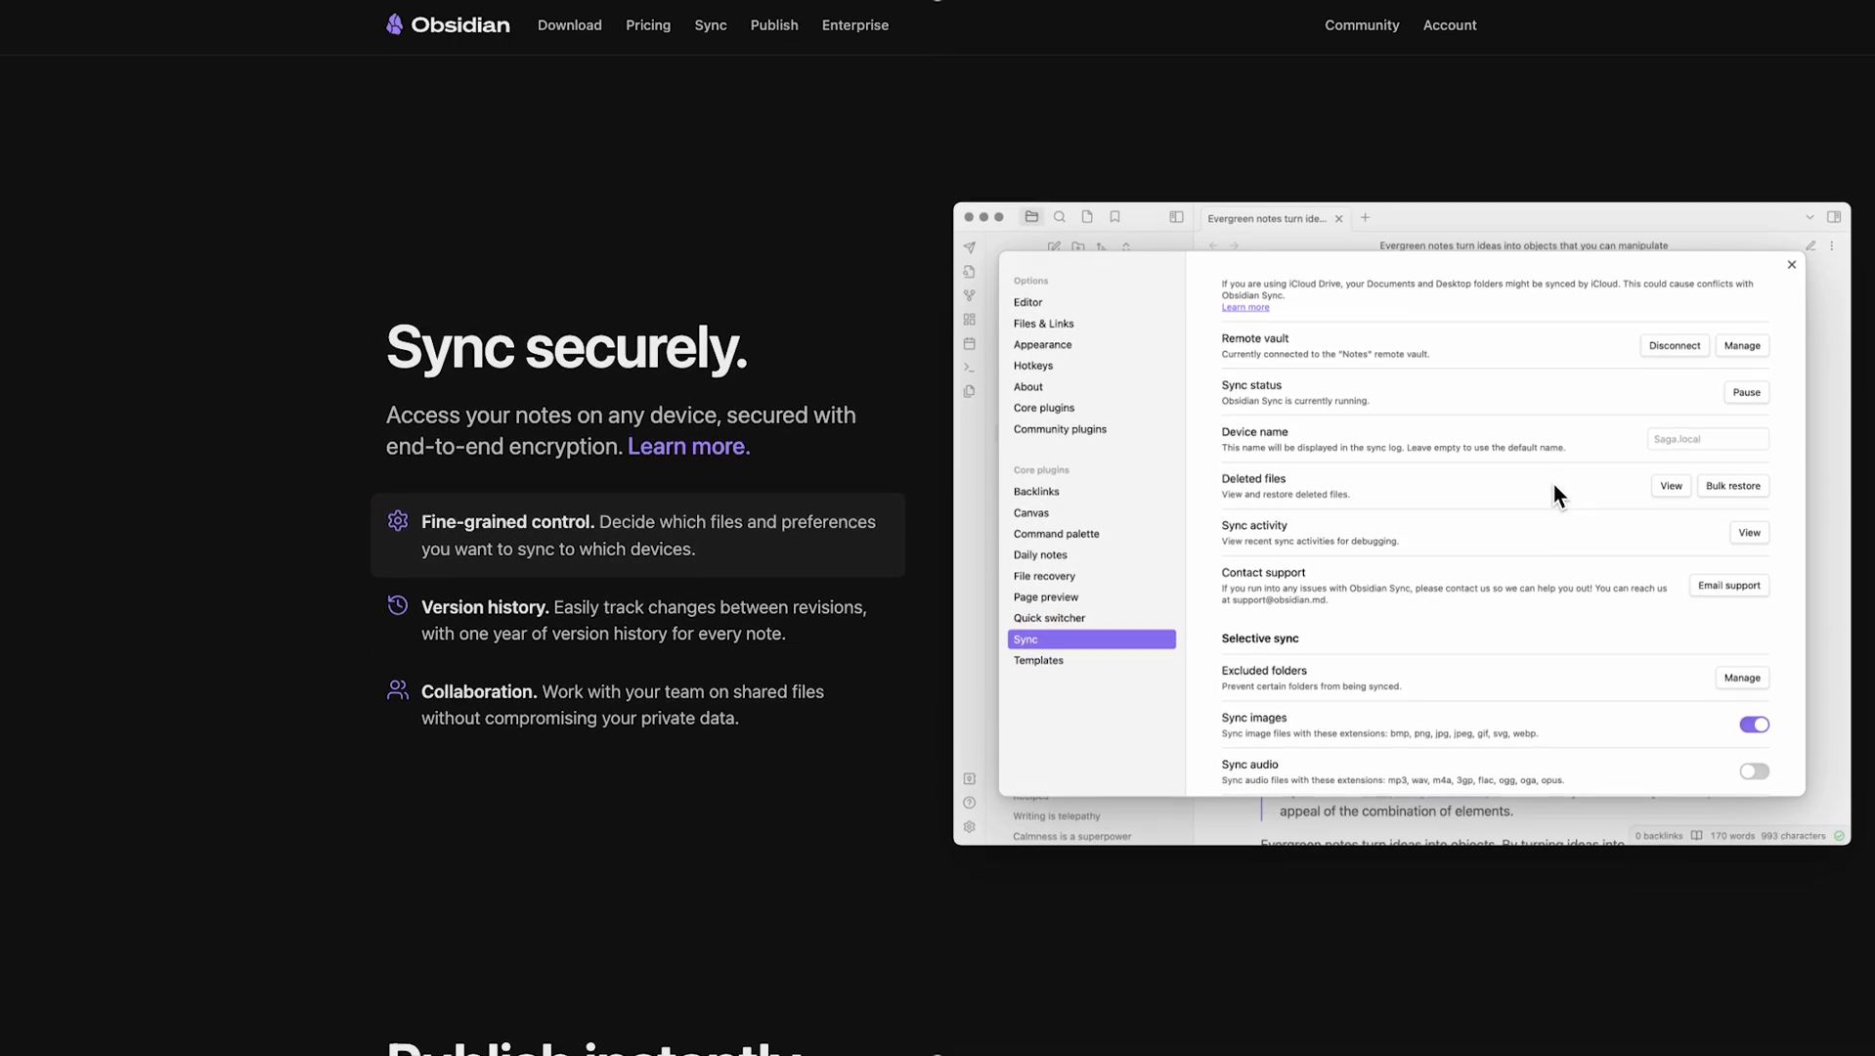
pyautogui.scroll(-3)
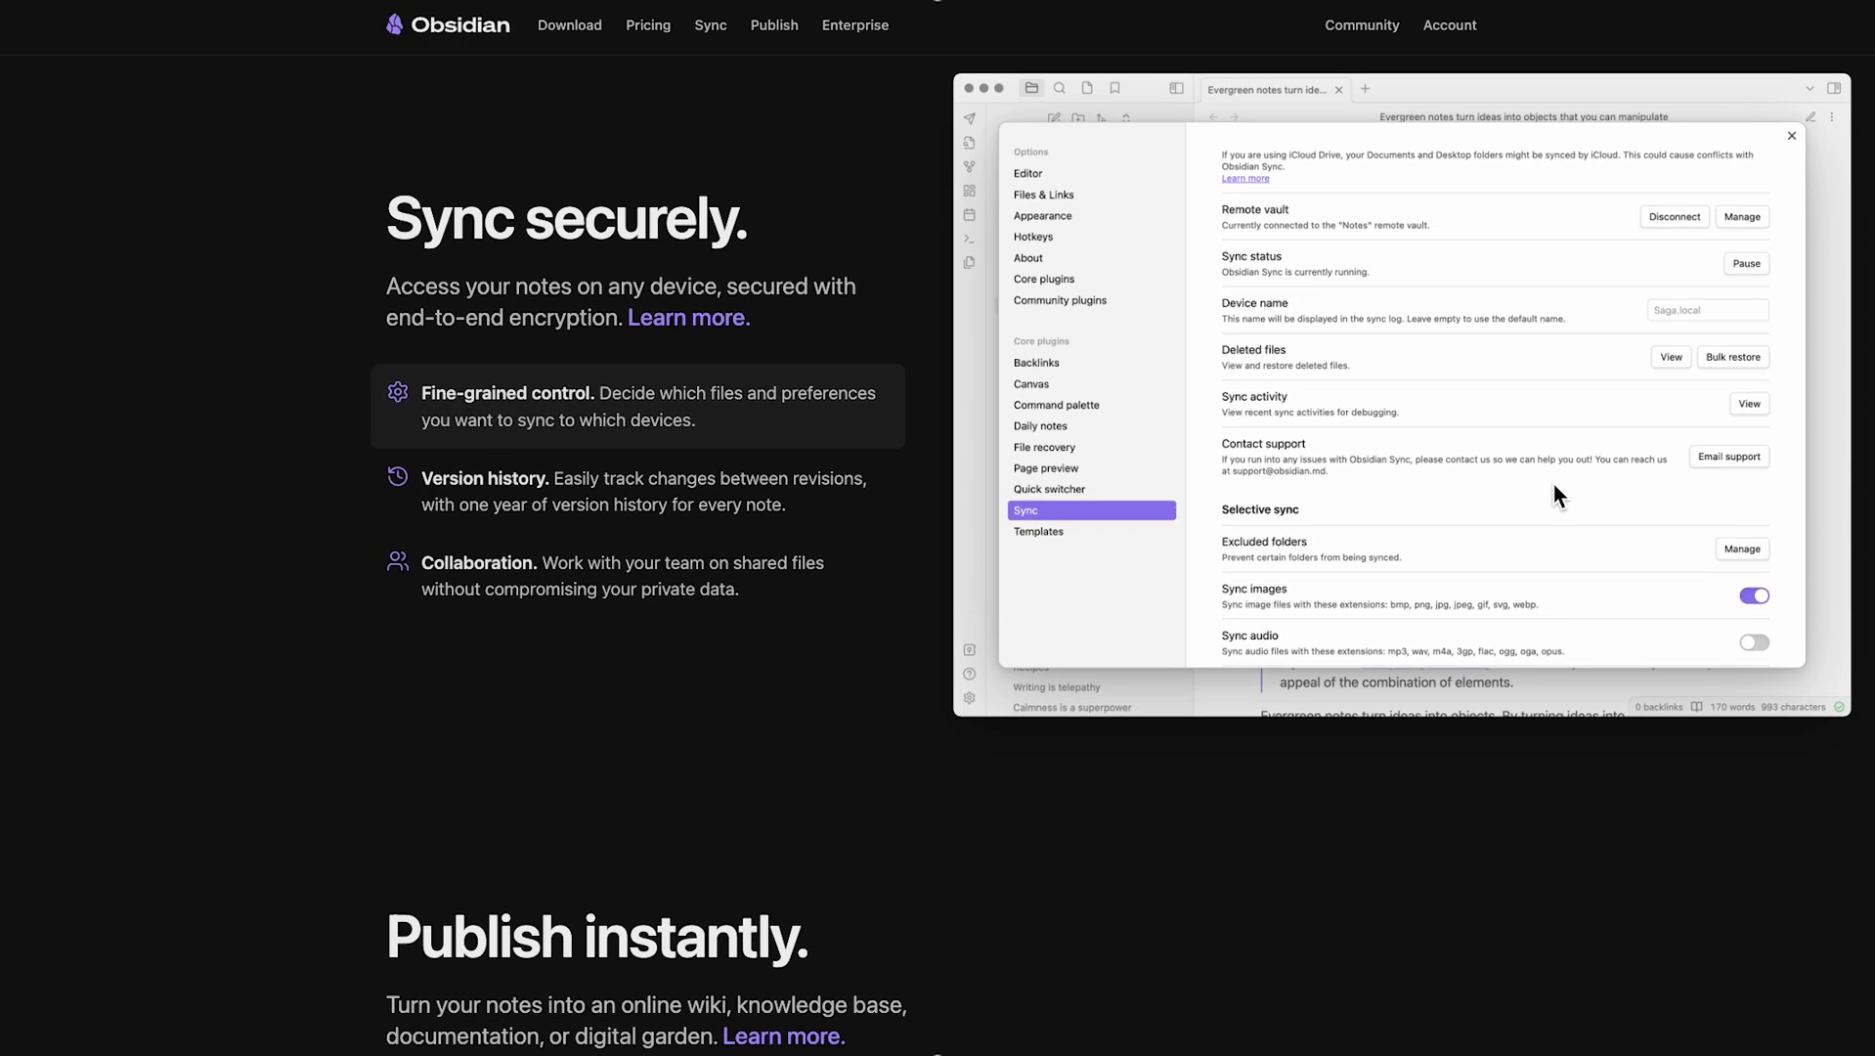
pyautogui.click(647, 24)
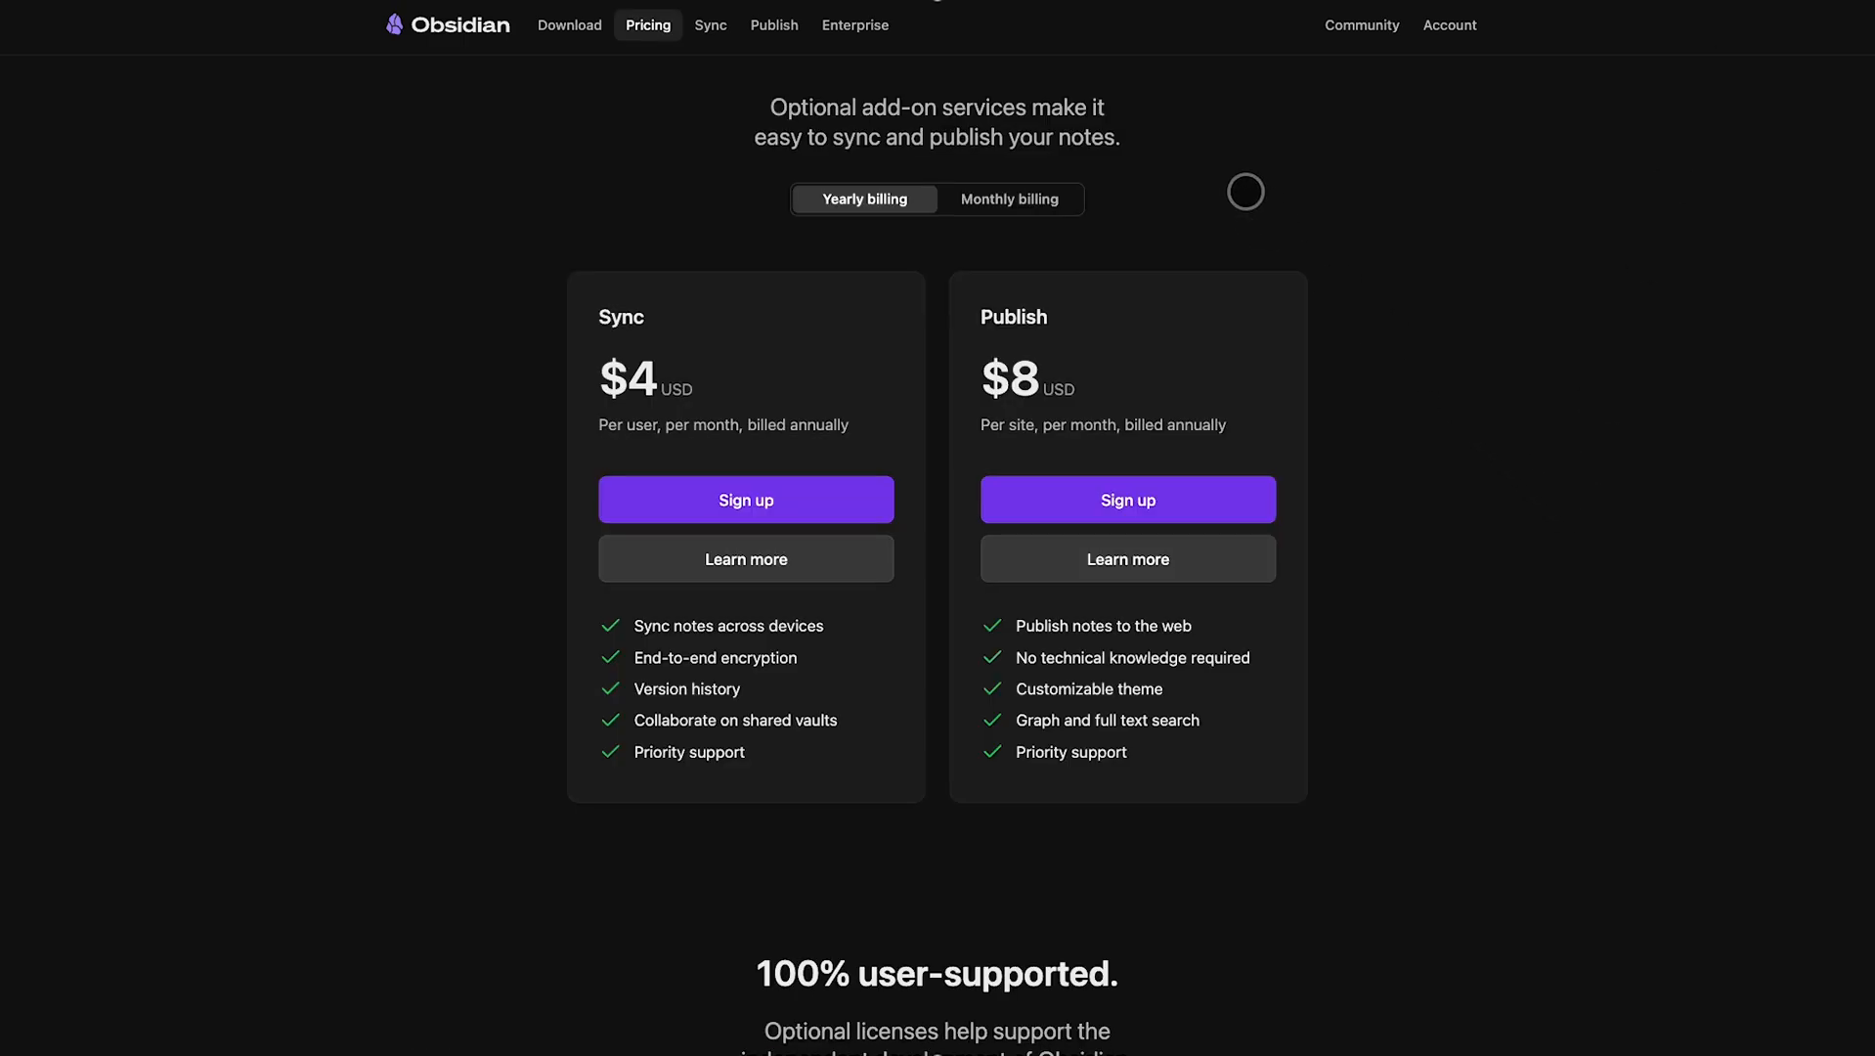
# - Scroll to the user-supported section showing Catalyst $25 one-time and Commercial $50 per year
pyautogui.scroll(-3)
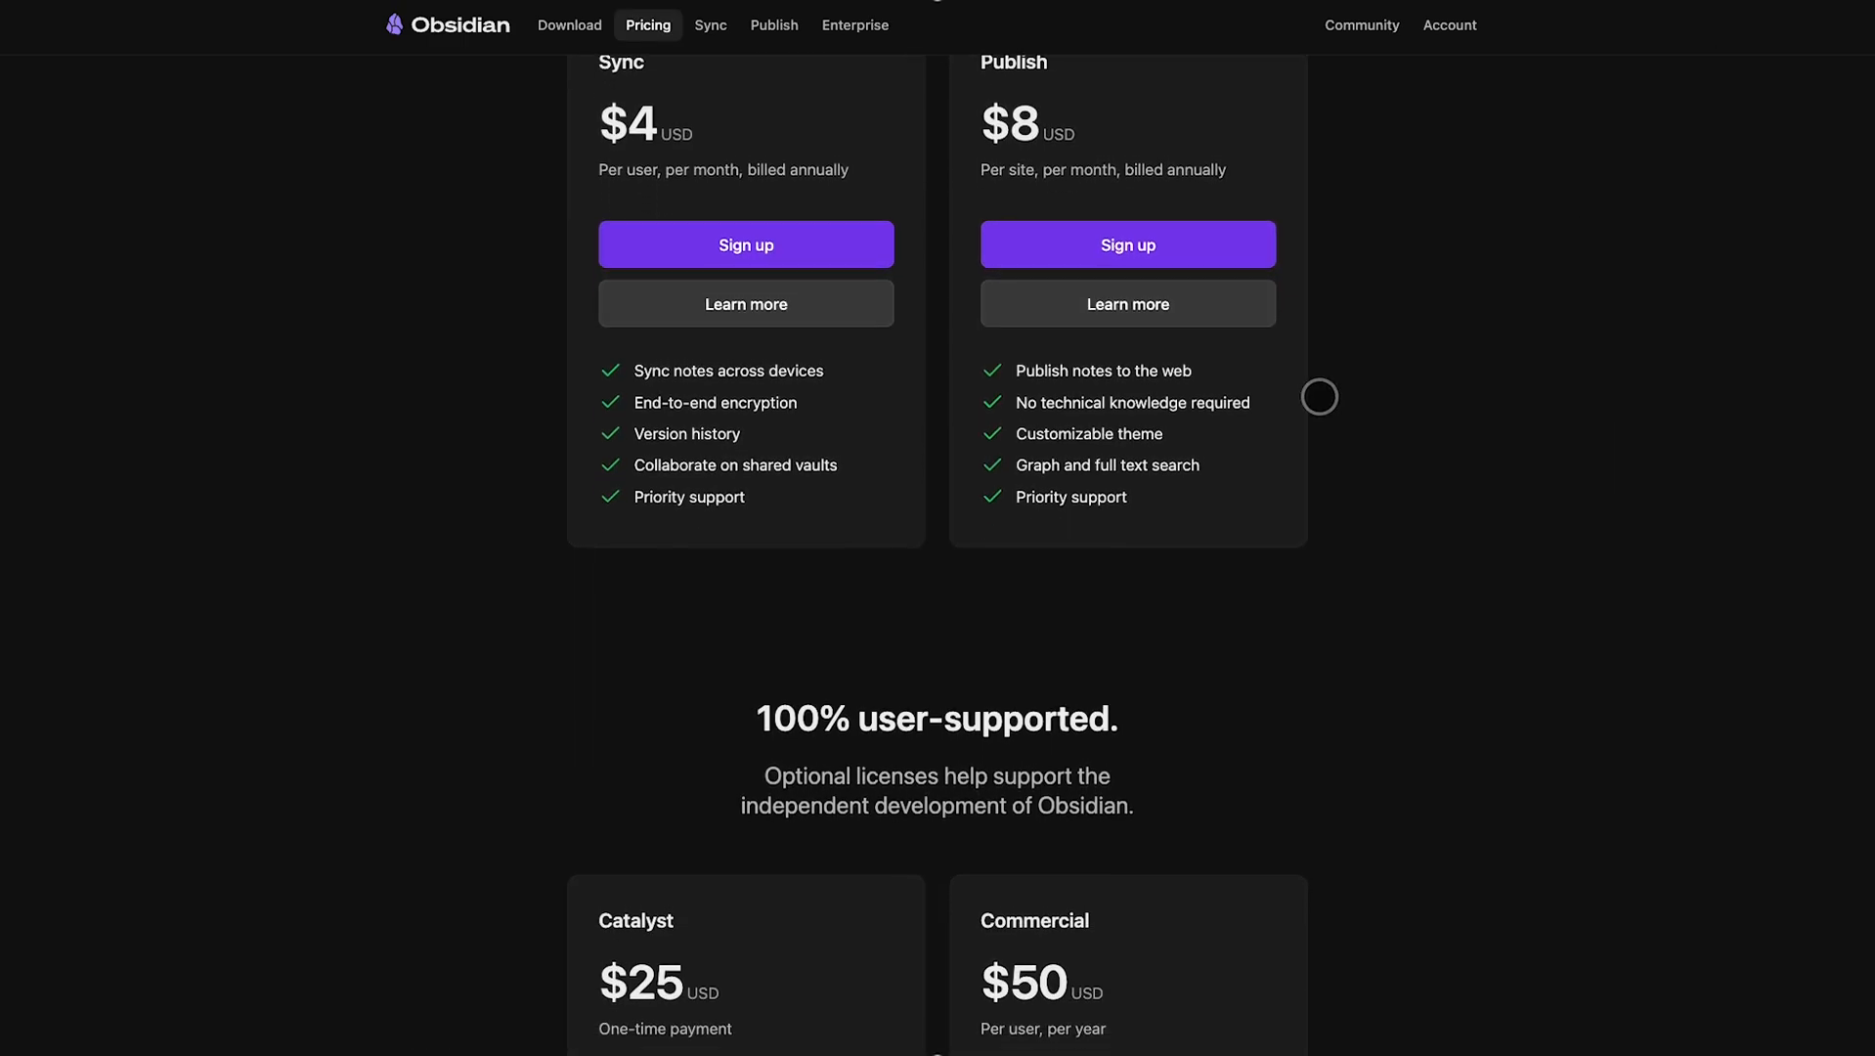
pyautogui.scroll(-3)
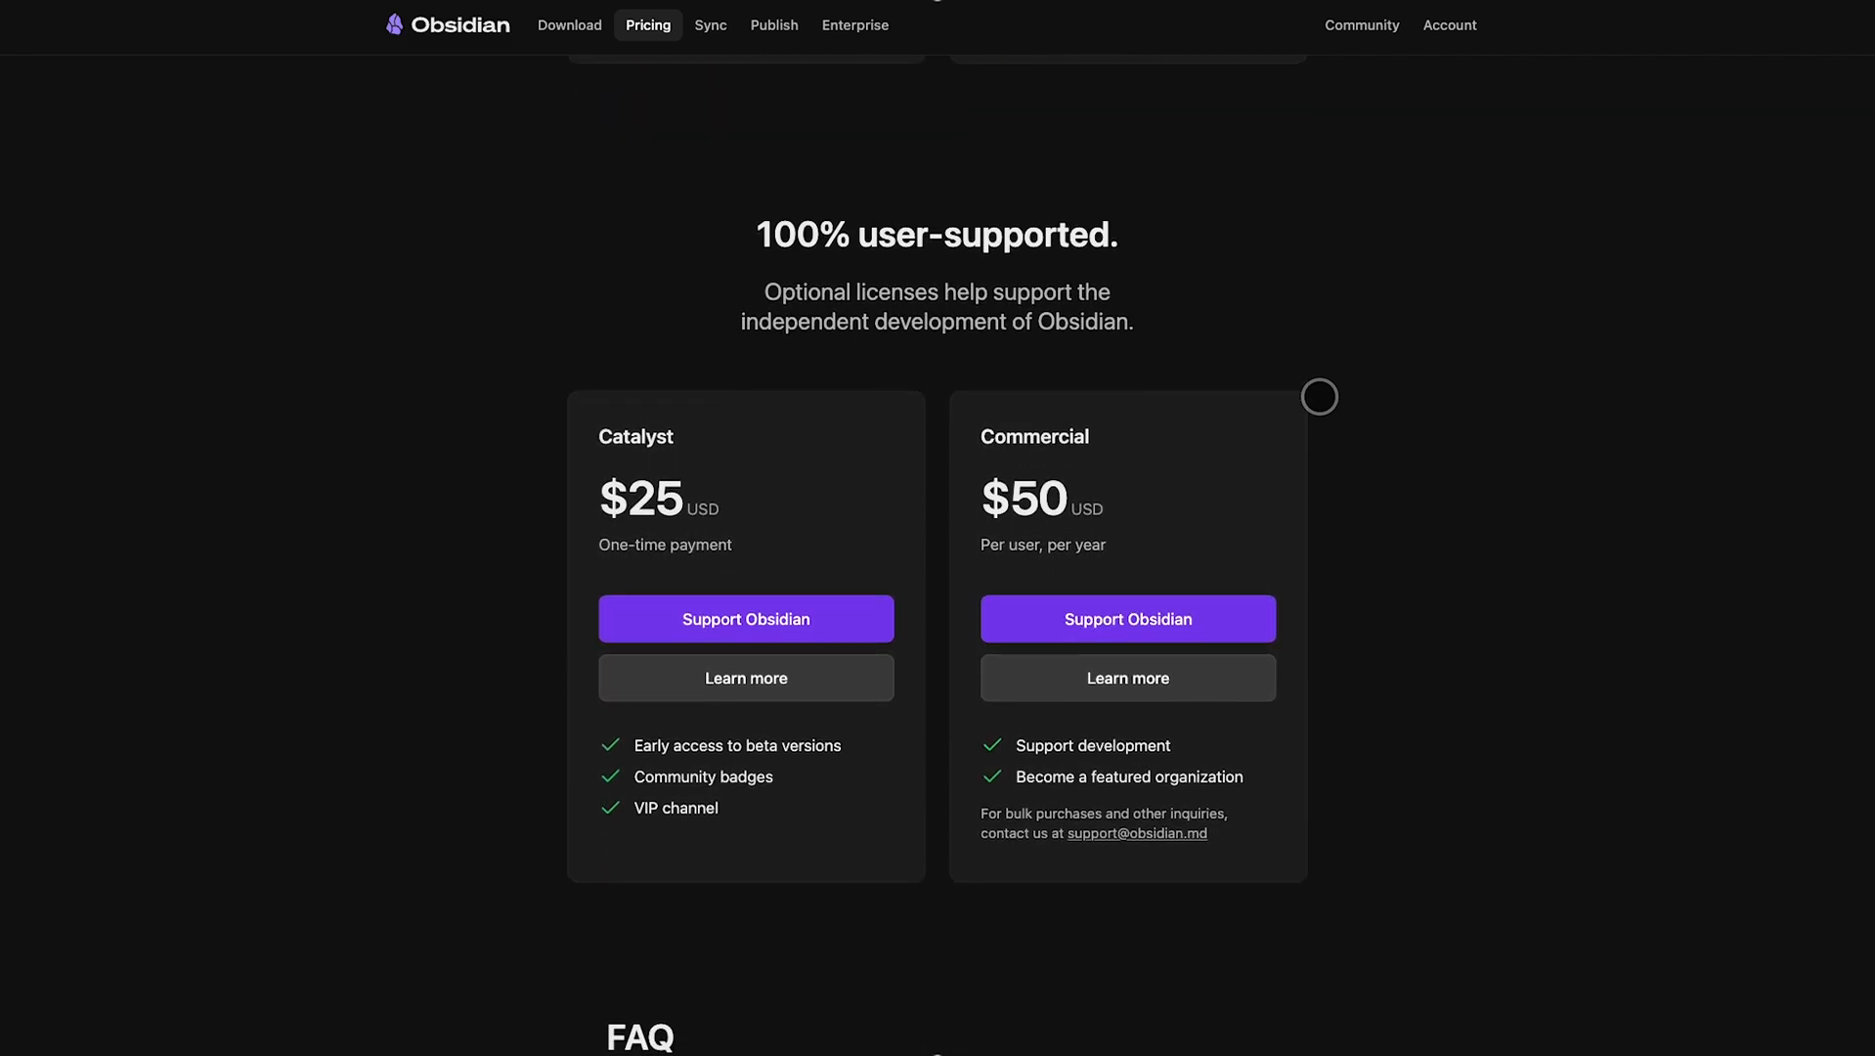
pyautogui.moveTo(1513, 166)
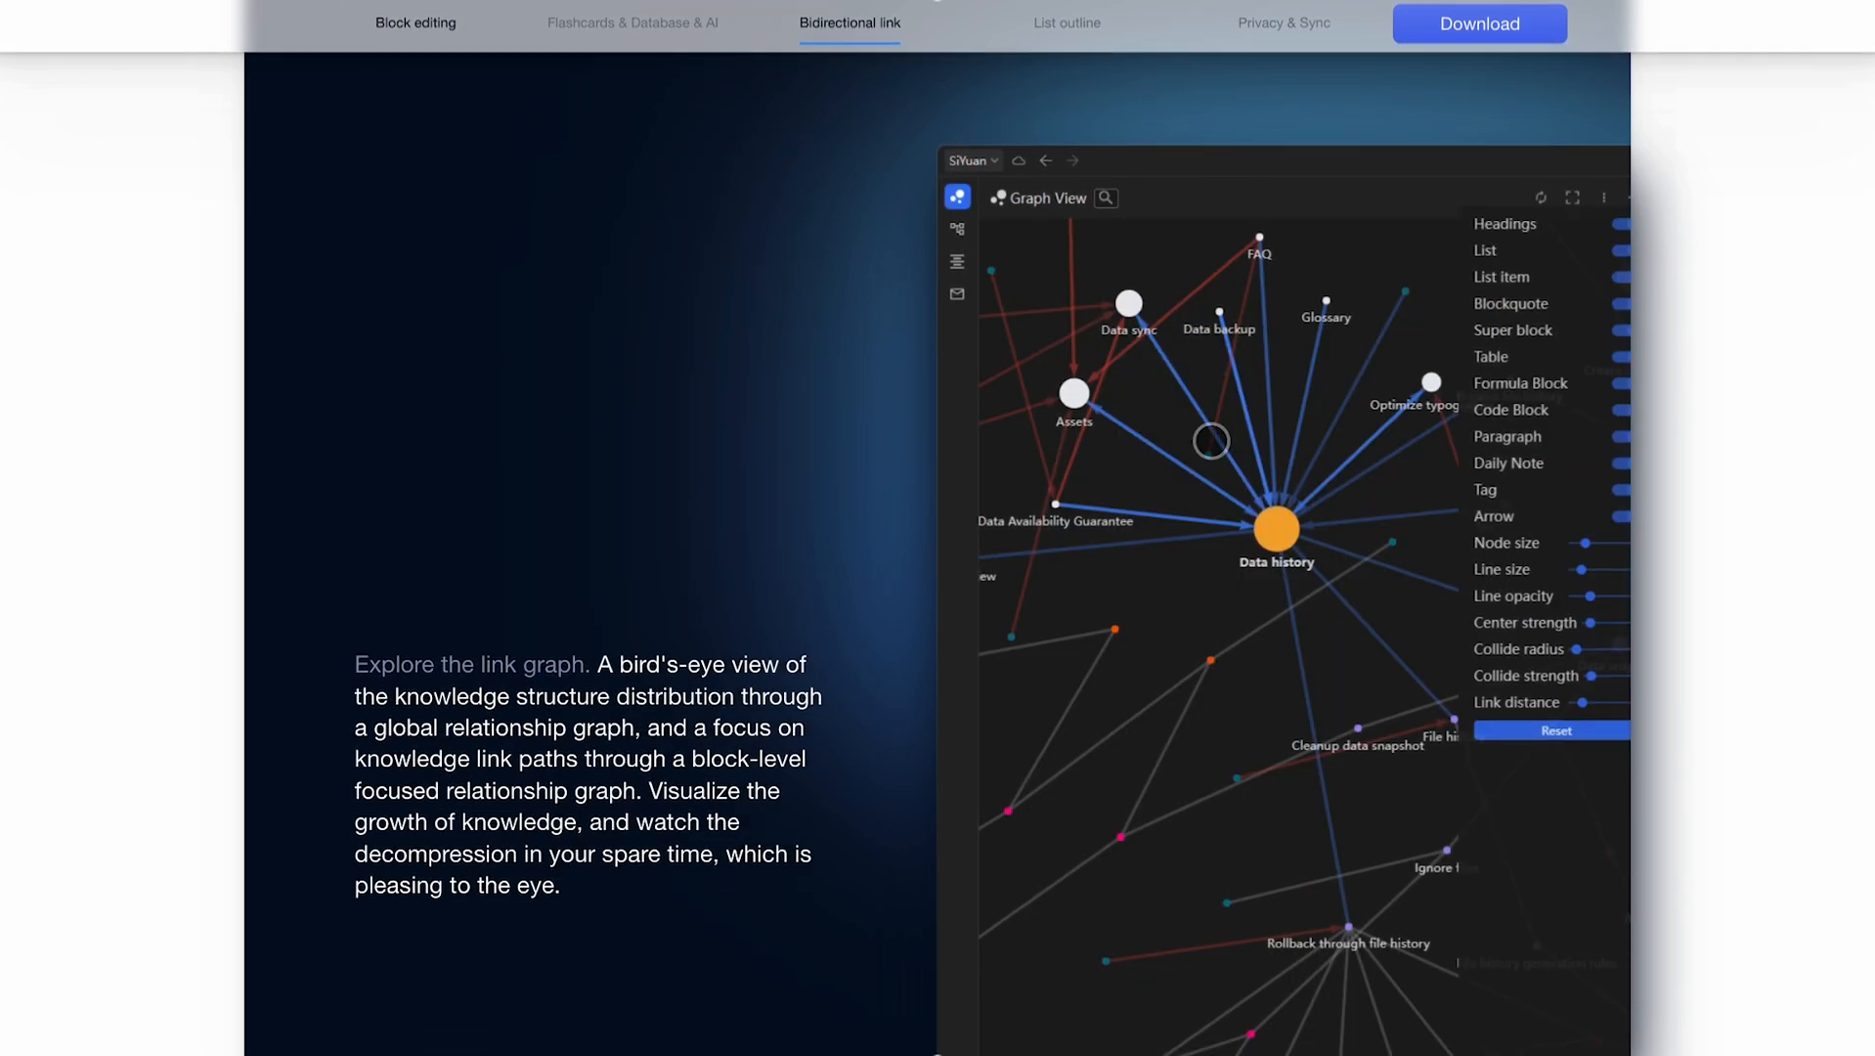
# - Scroll the SiYuan features from Bidirectional link graph past List outline and Folding to Privacy security
pyautogui.scroll(-3)
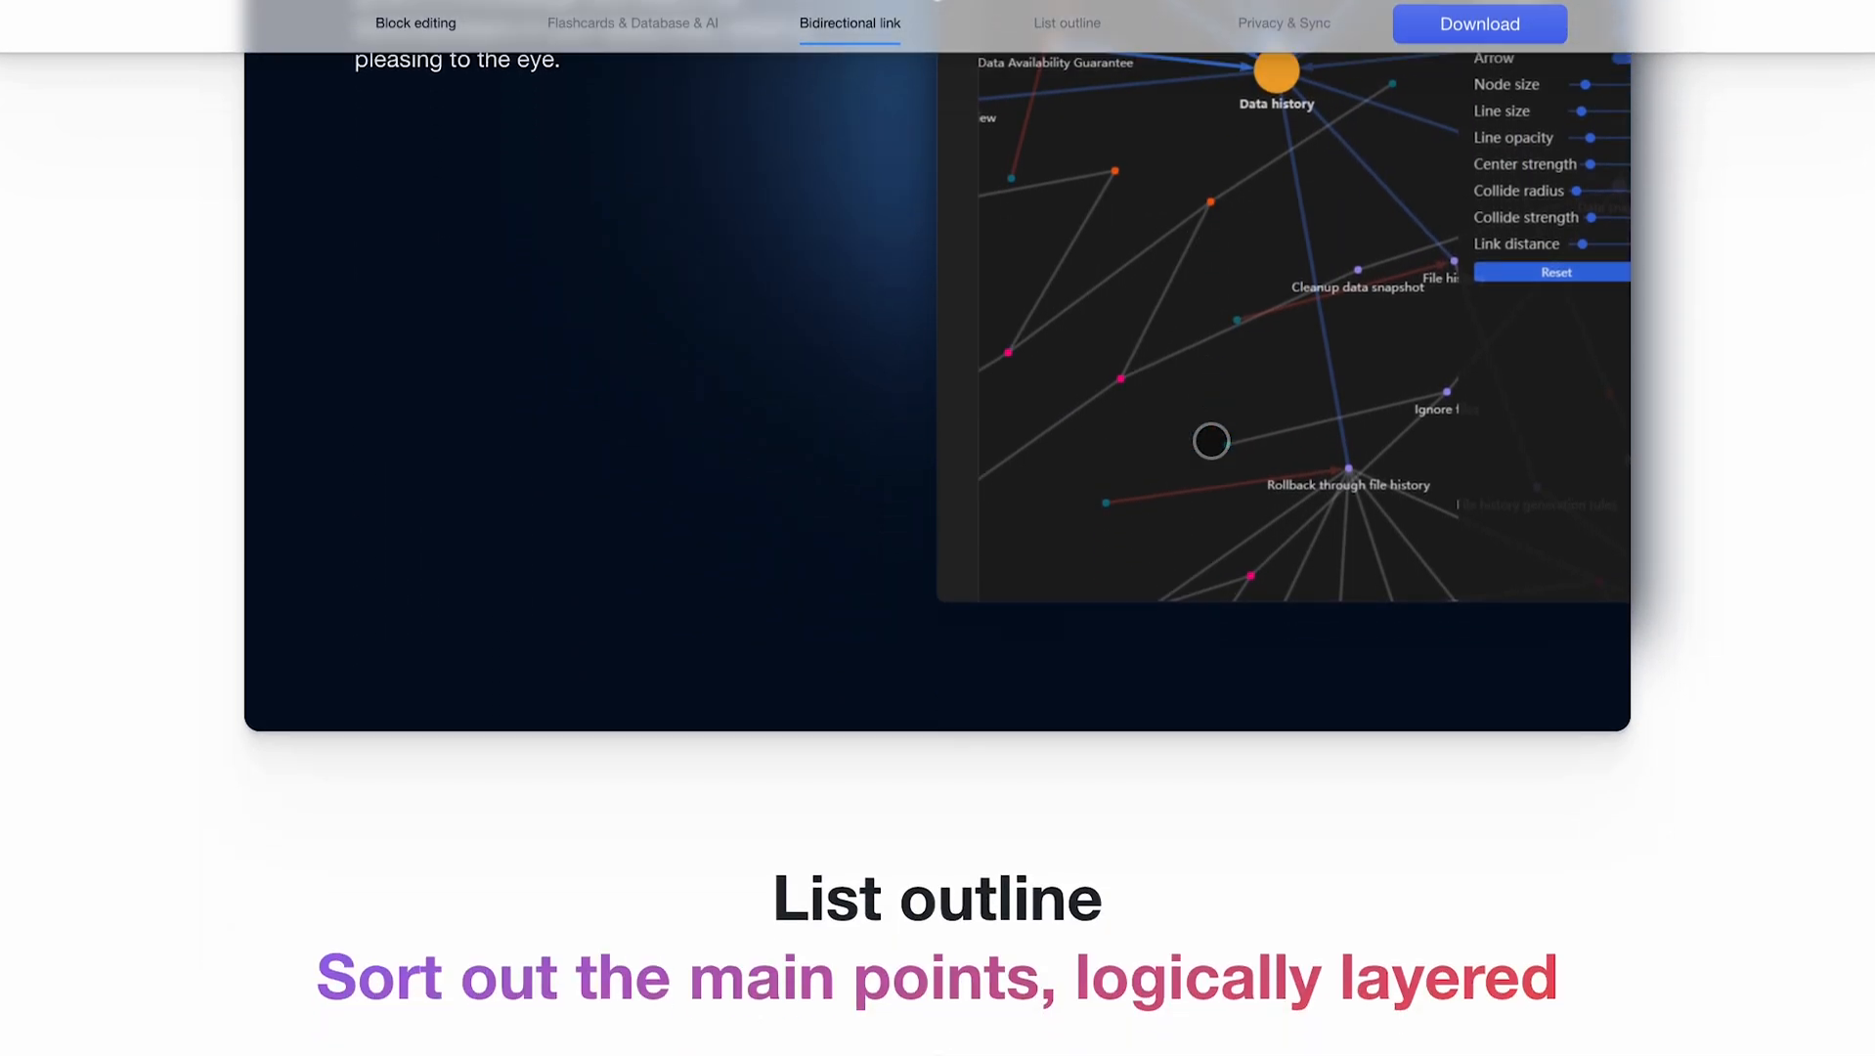
pyautogui.scroll(-3)
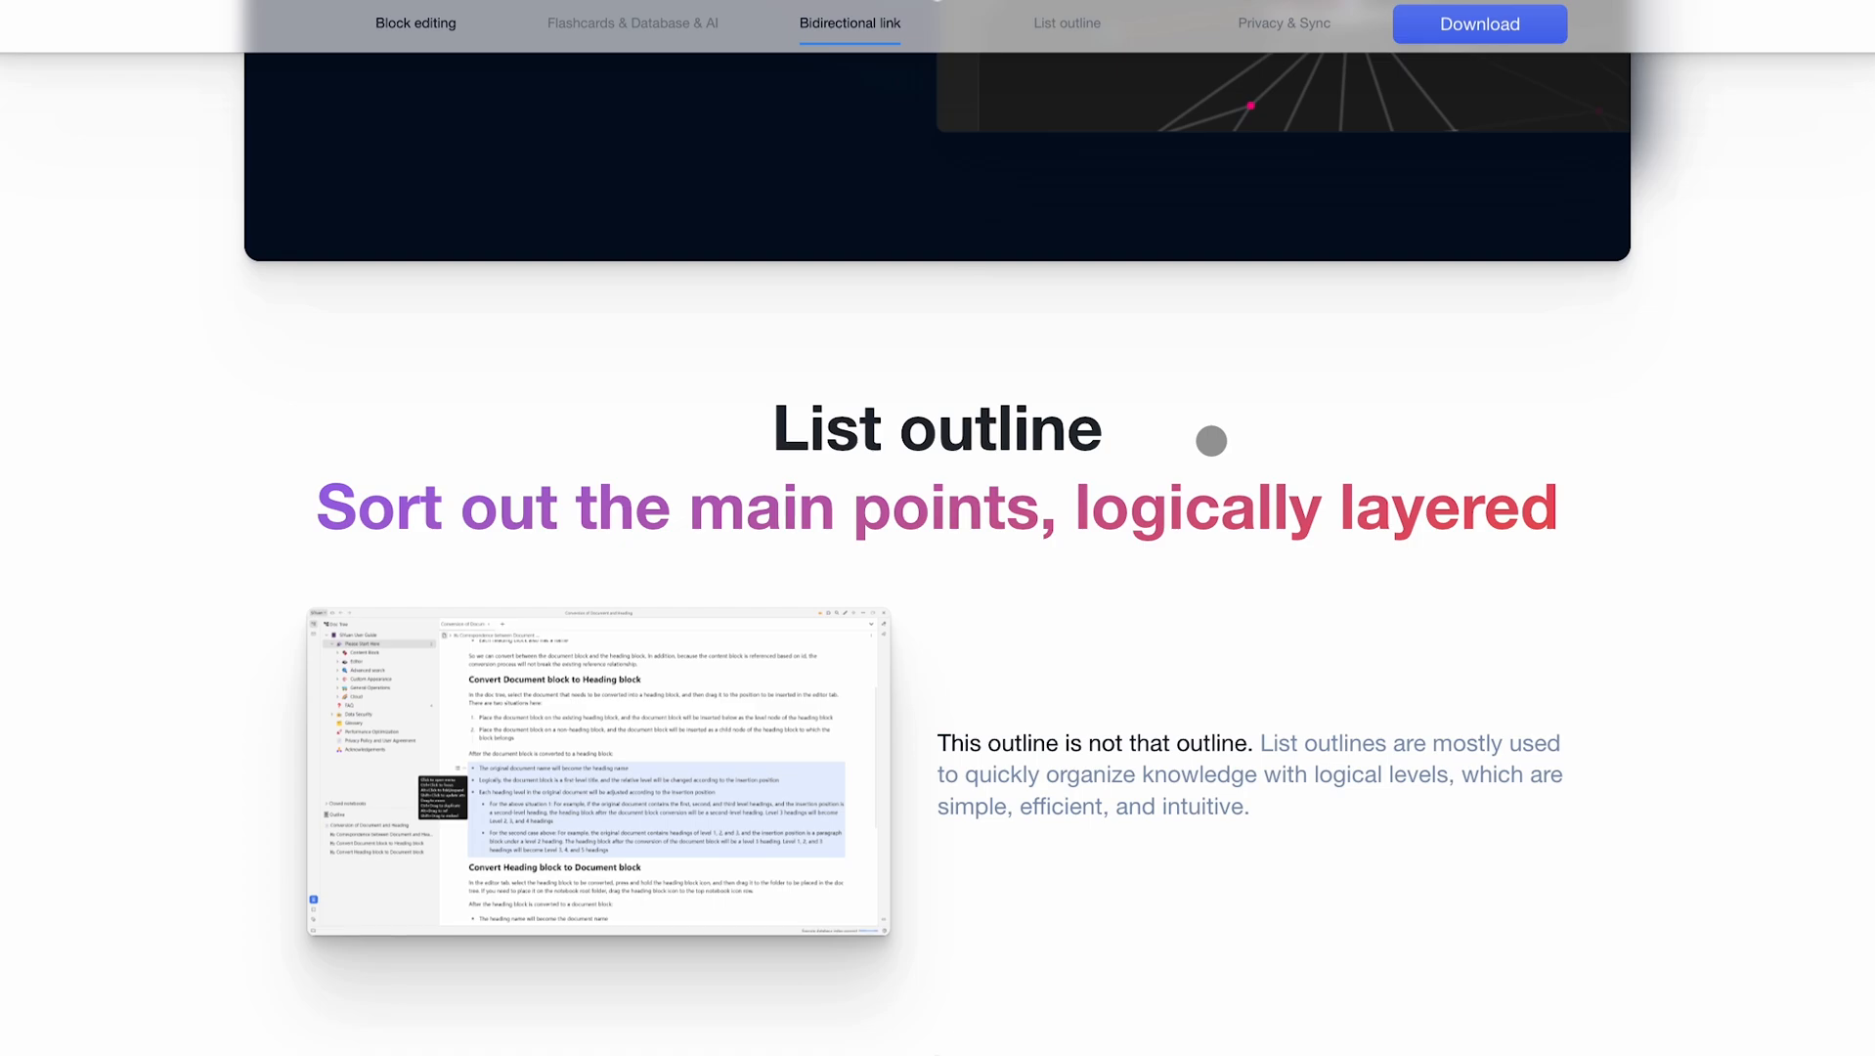
pyautogui.scroll(-3)
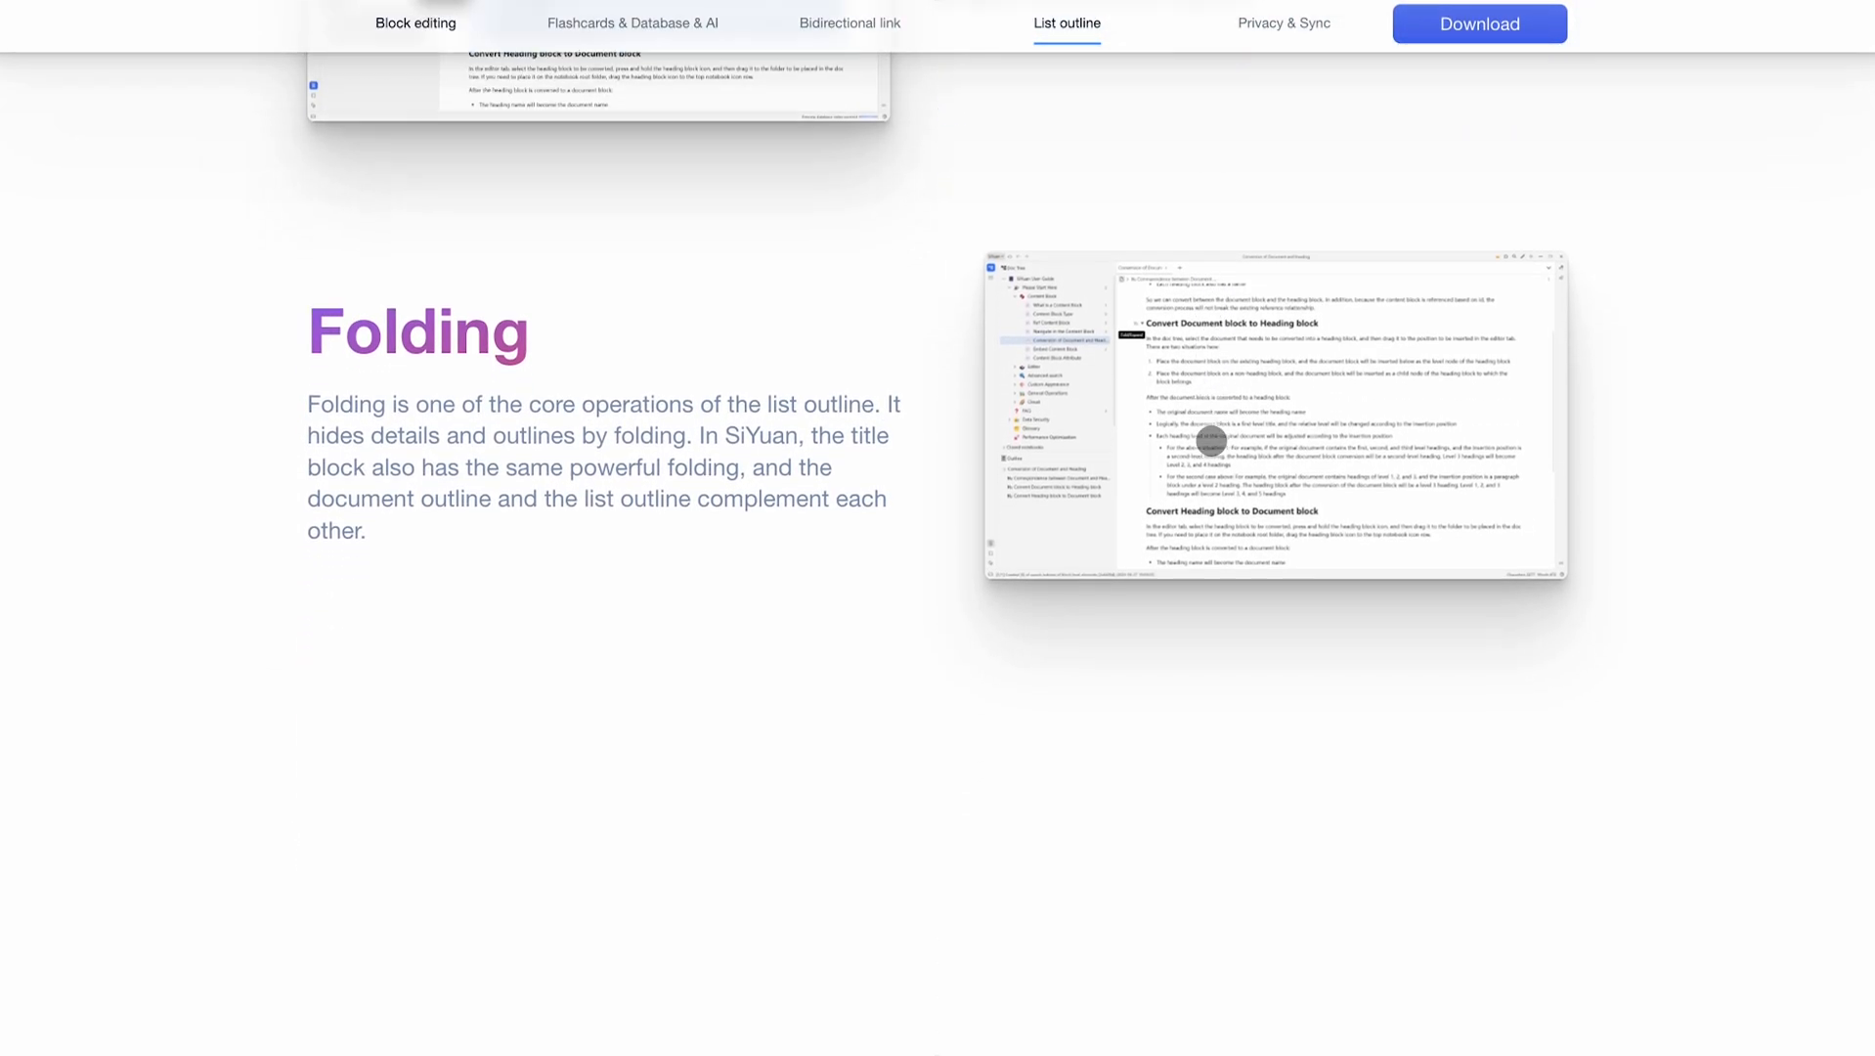
pyautogui.scroll(-3)
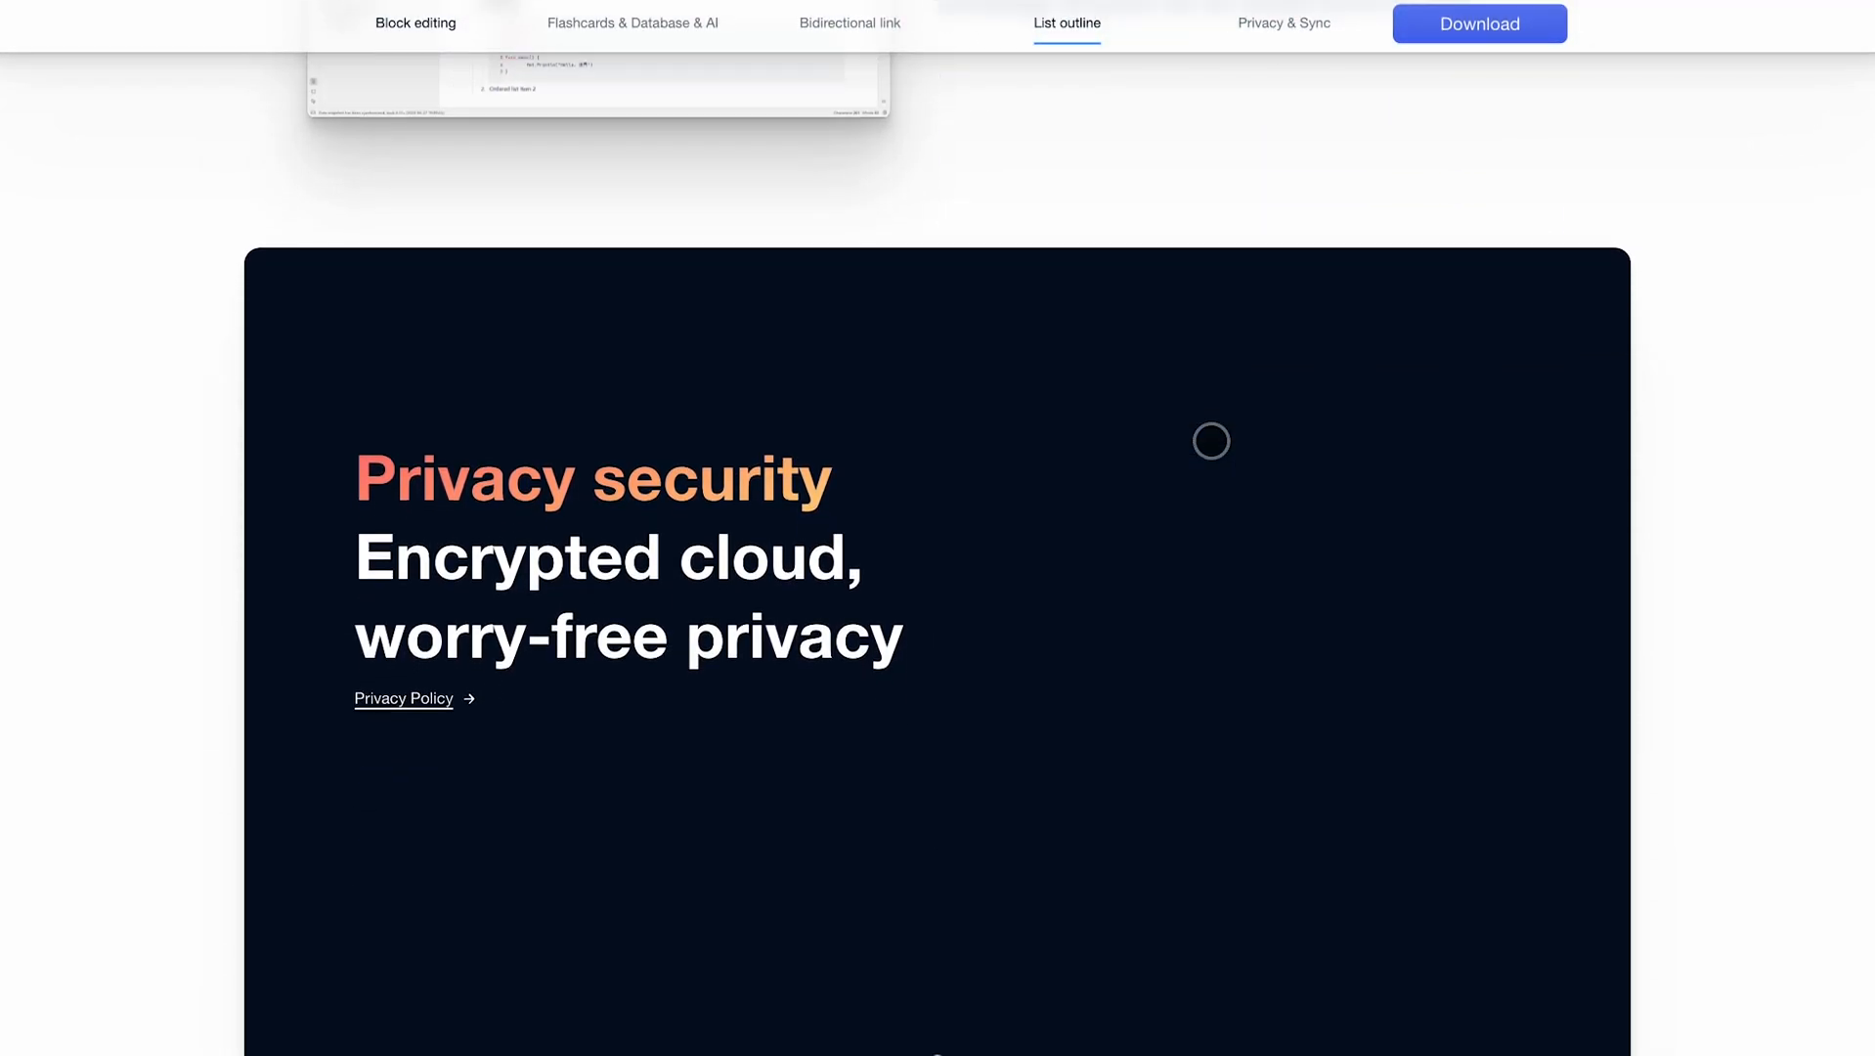
pyautogui.scroll(-3)
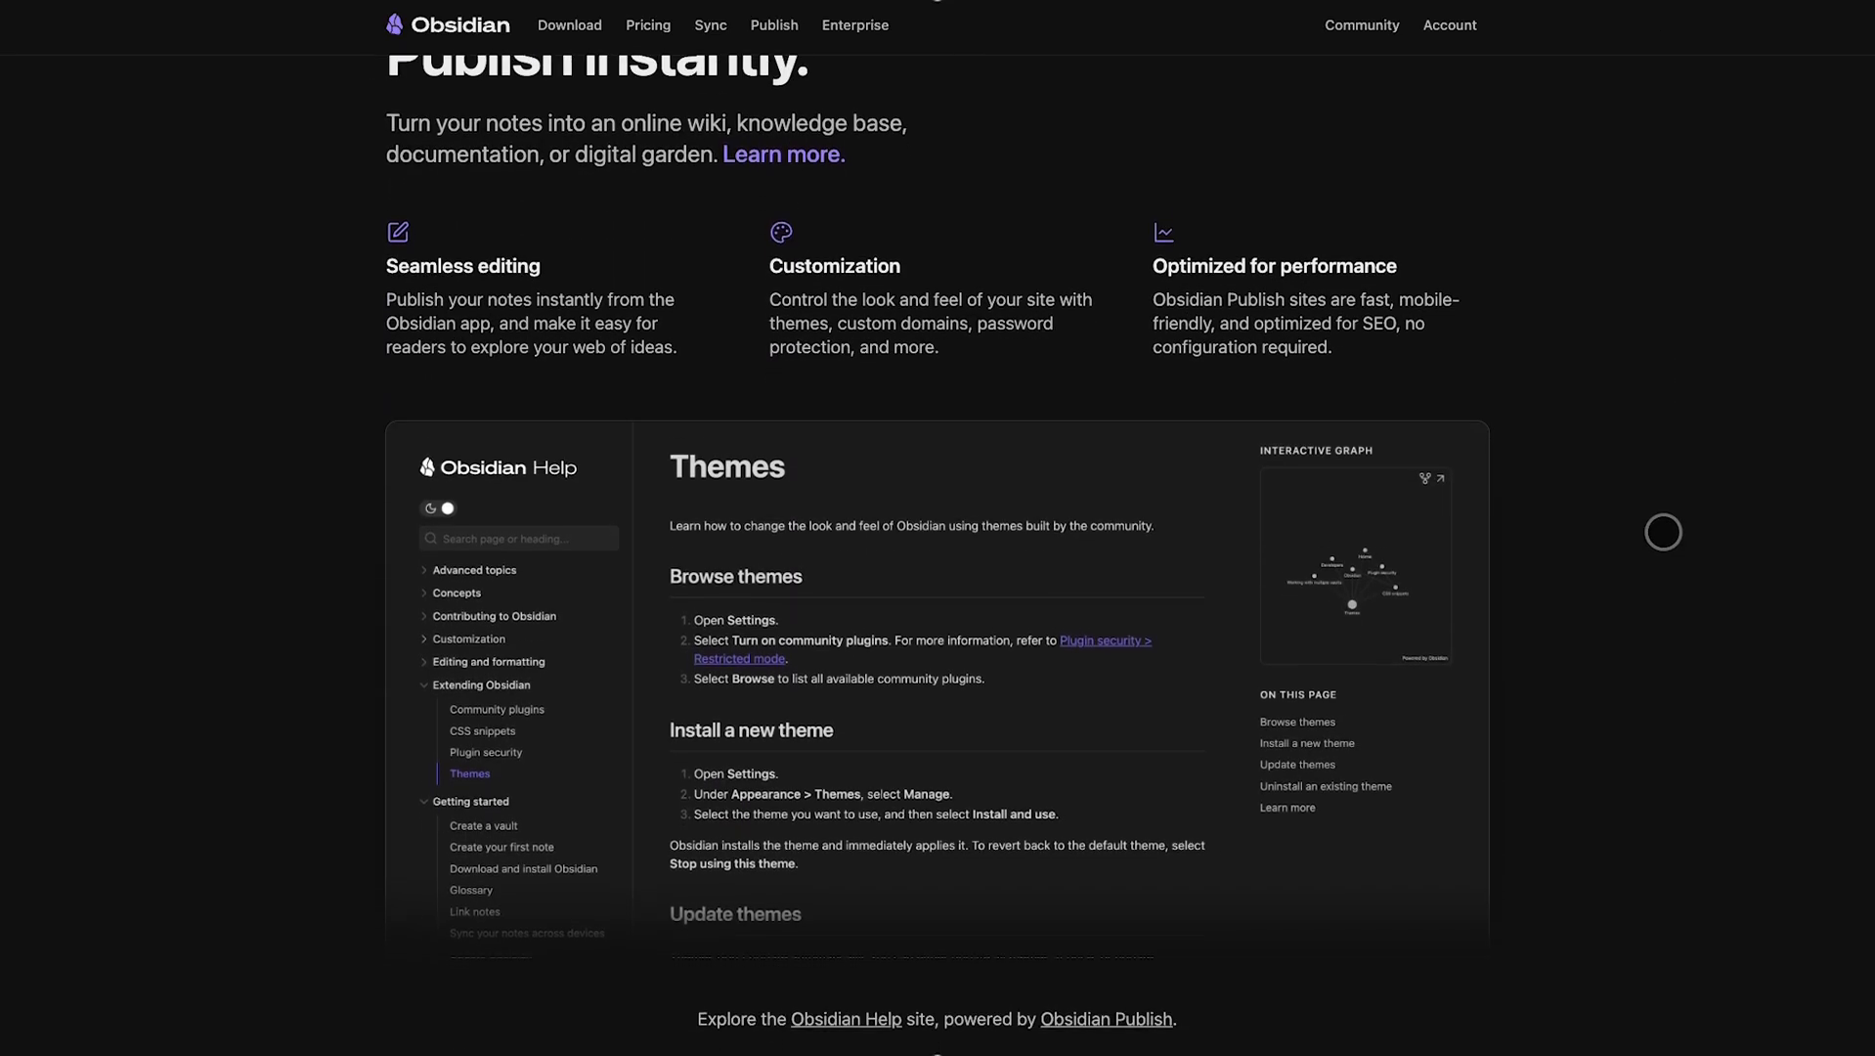
# - Scroll past Publish features and the Themes help example to 'It's your time to shine' with Discord and forum links
pyautogui.scroll(-3)
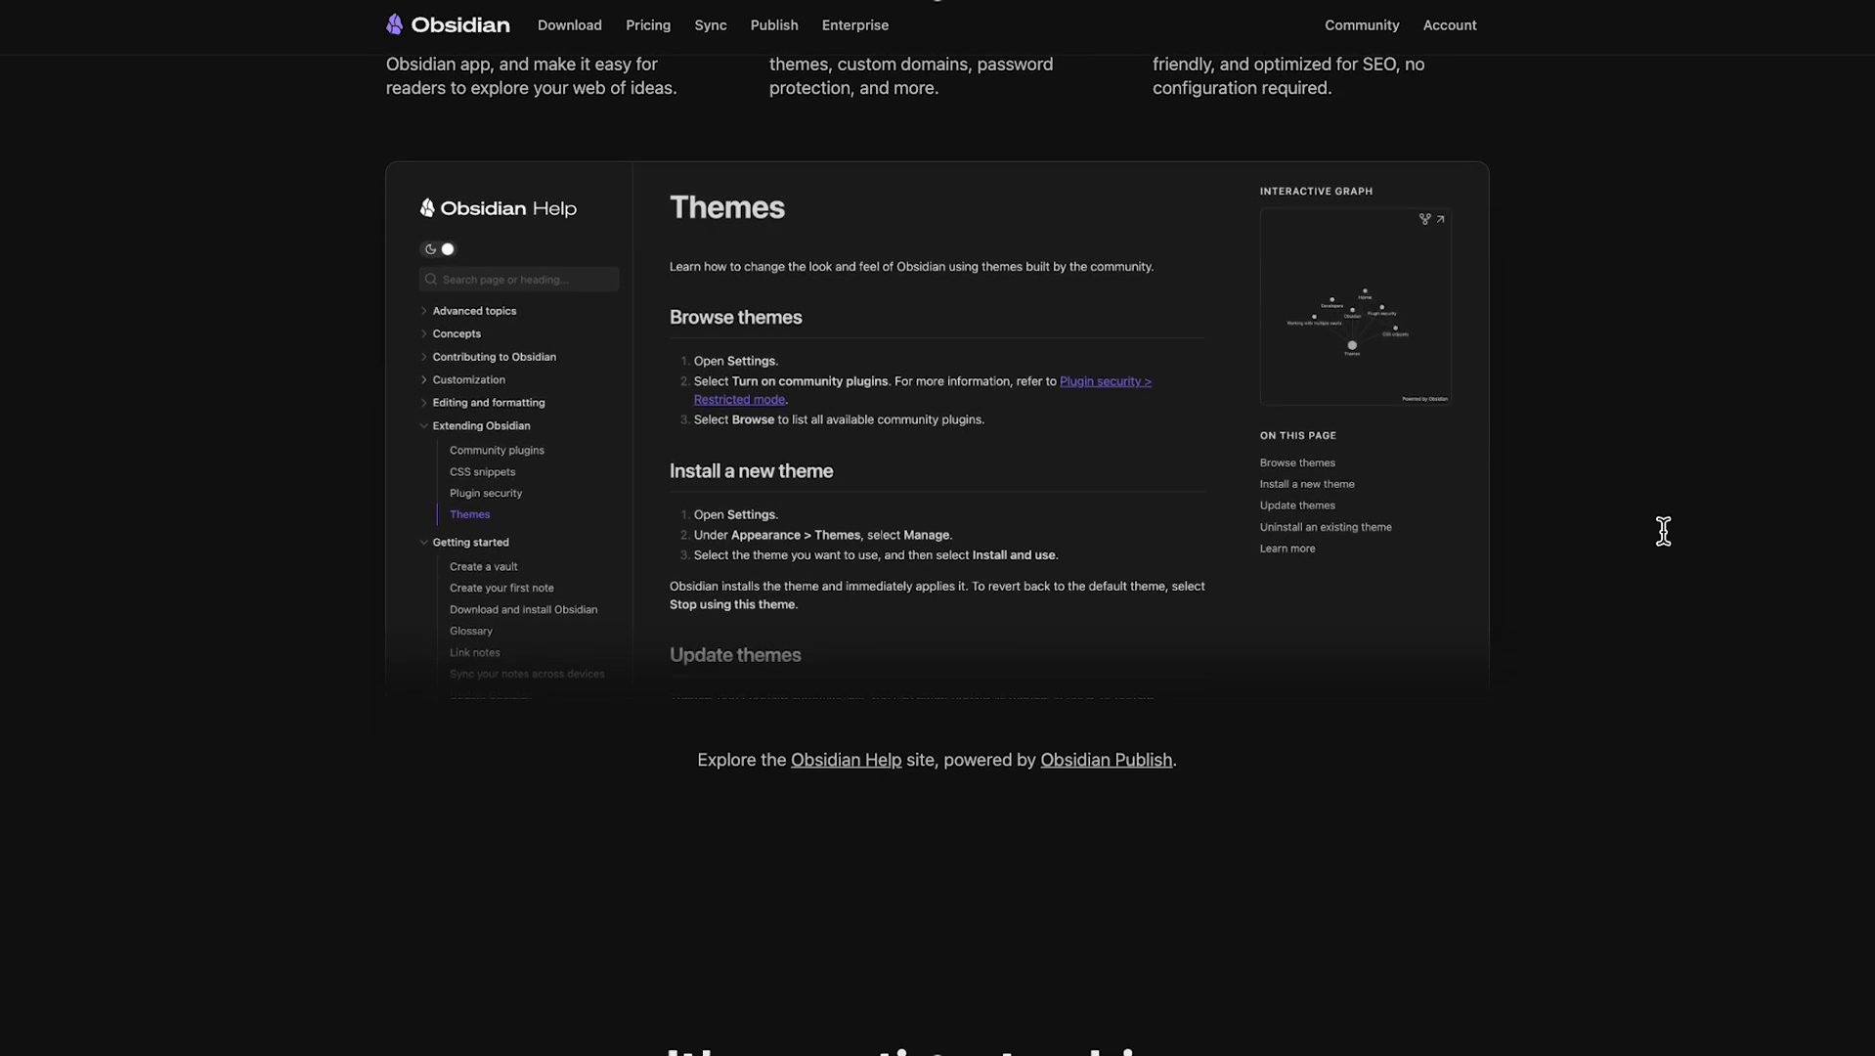
pyautogui.scroll(-3)
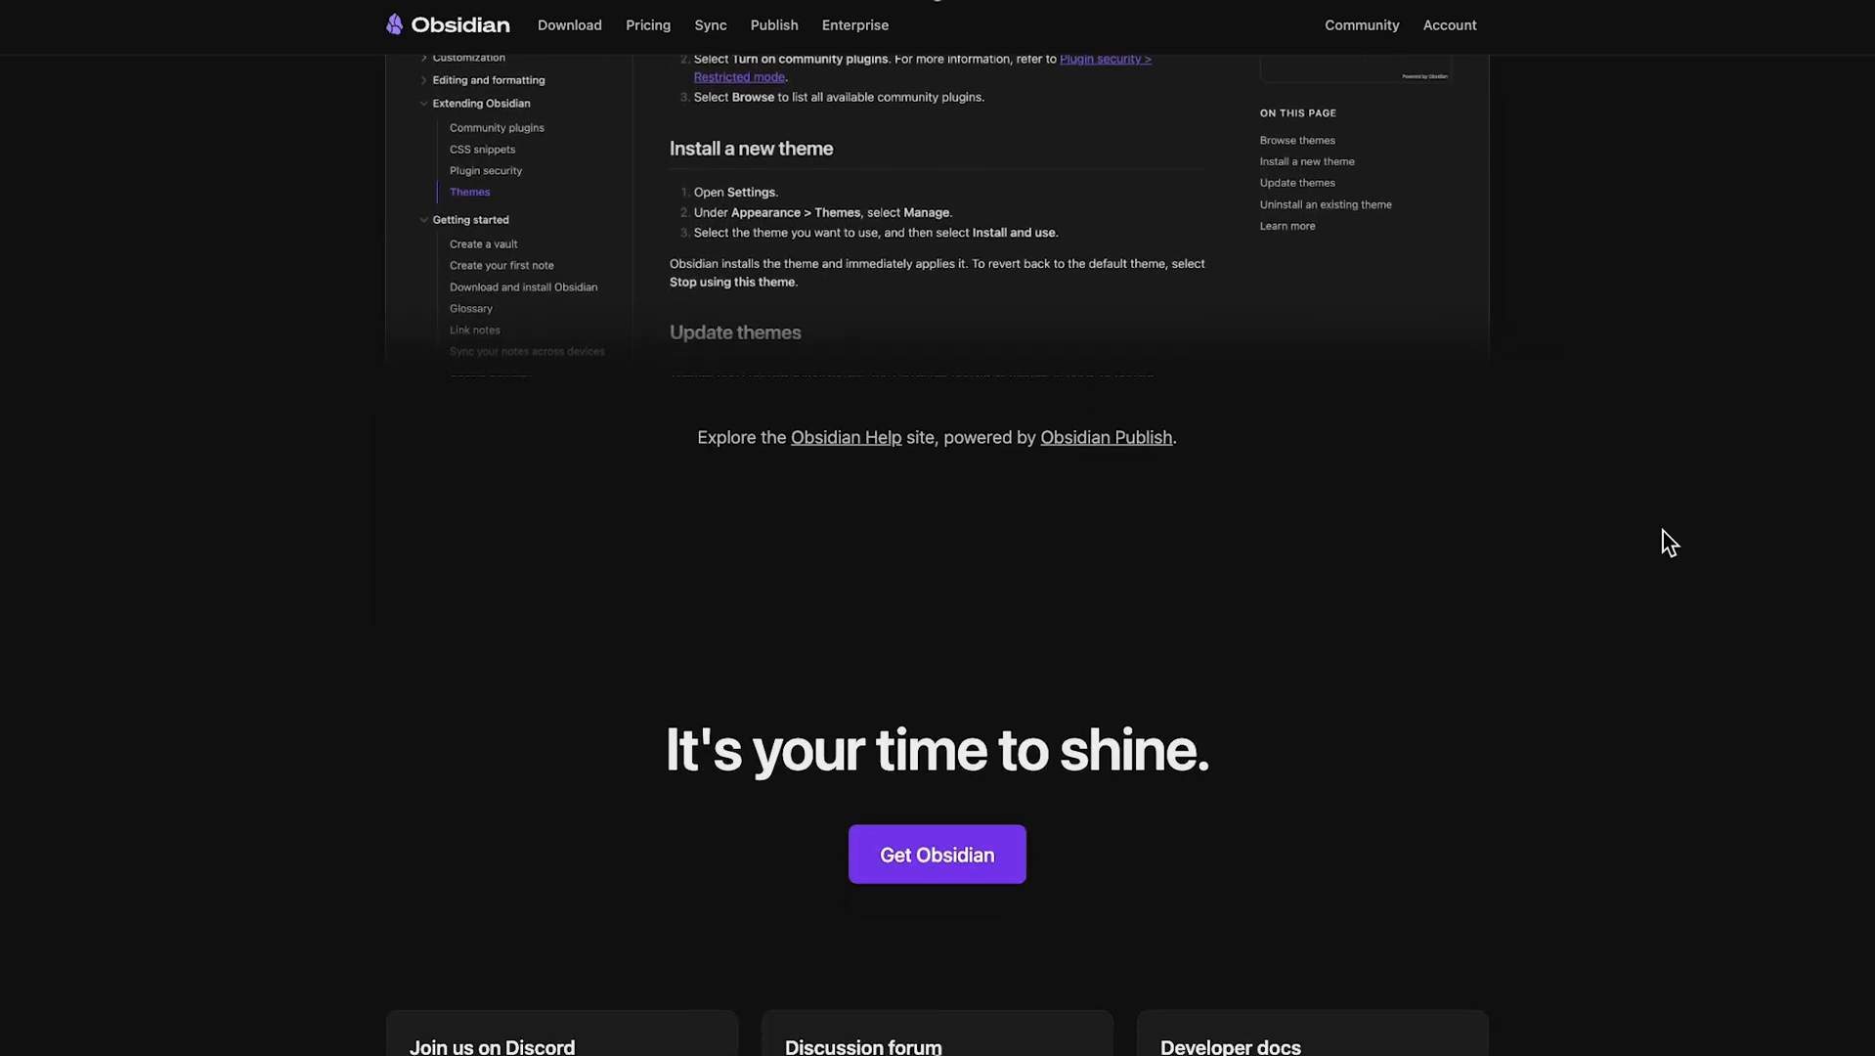
pyautogui.scroll(-3)
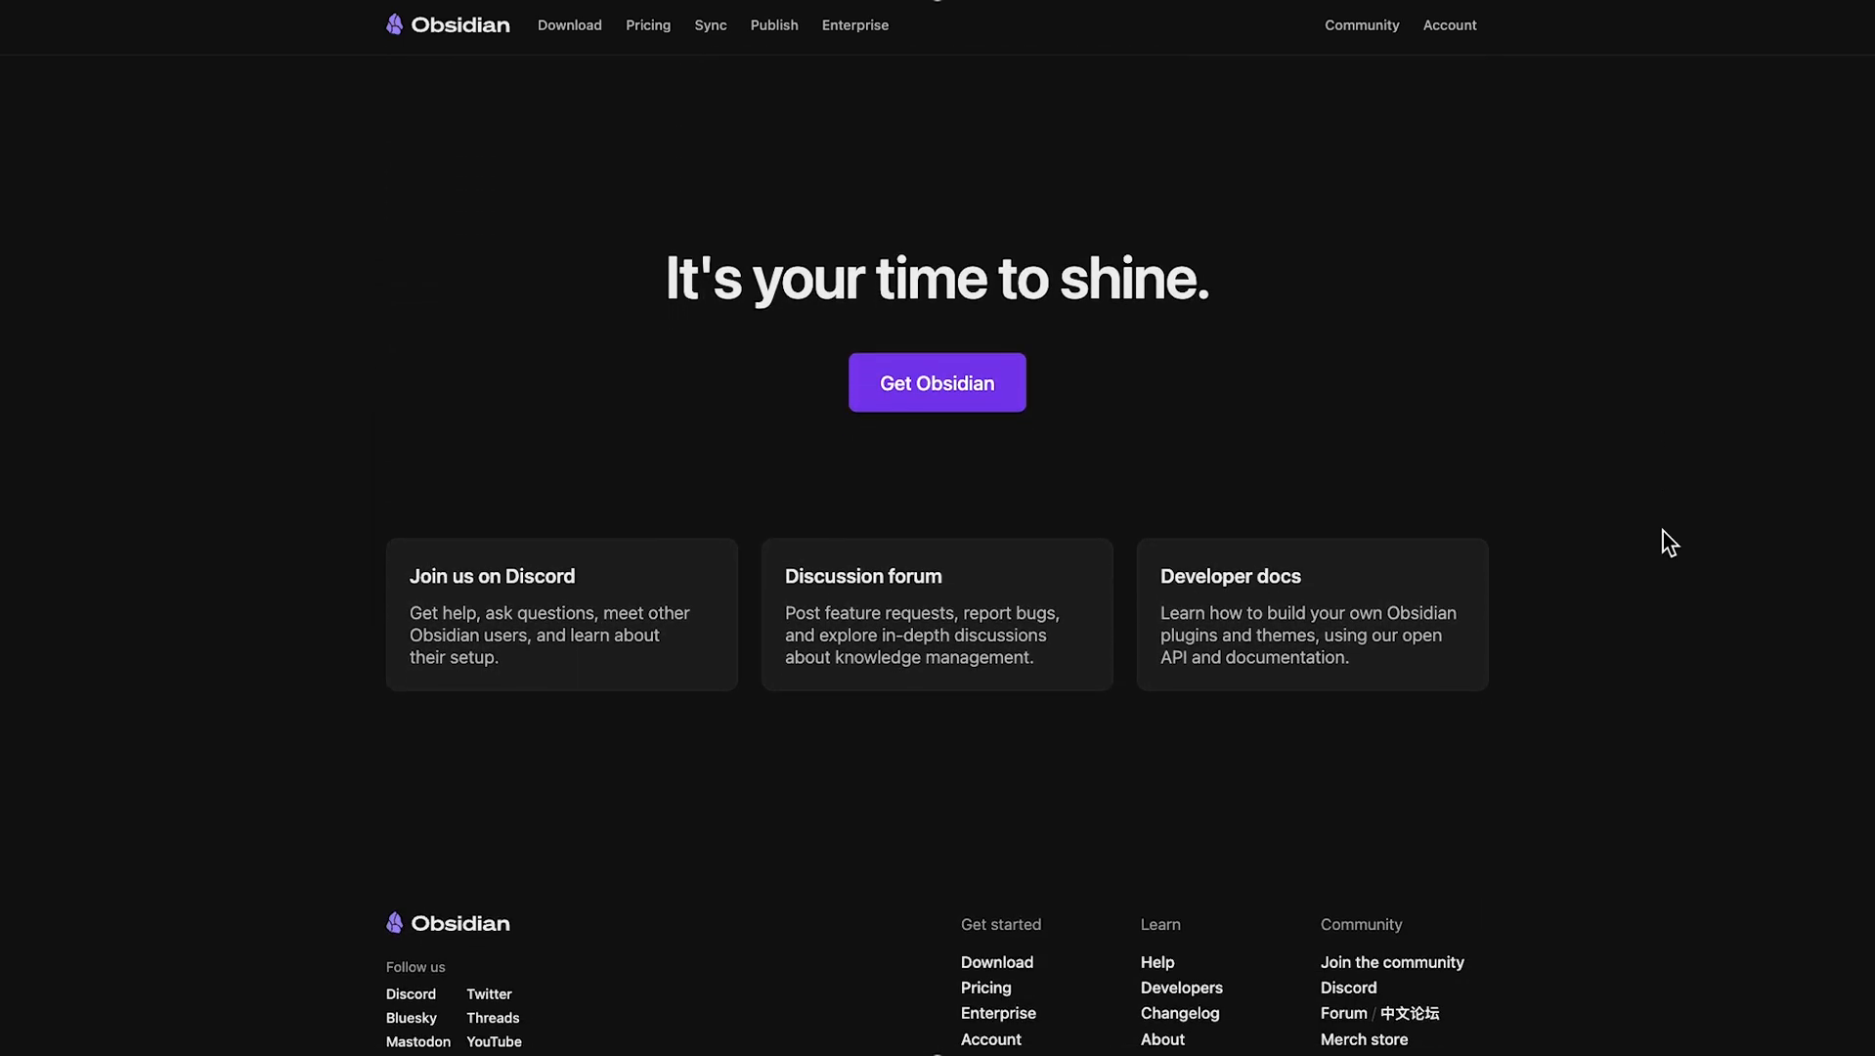